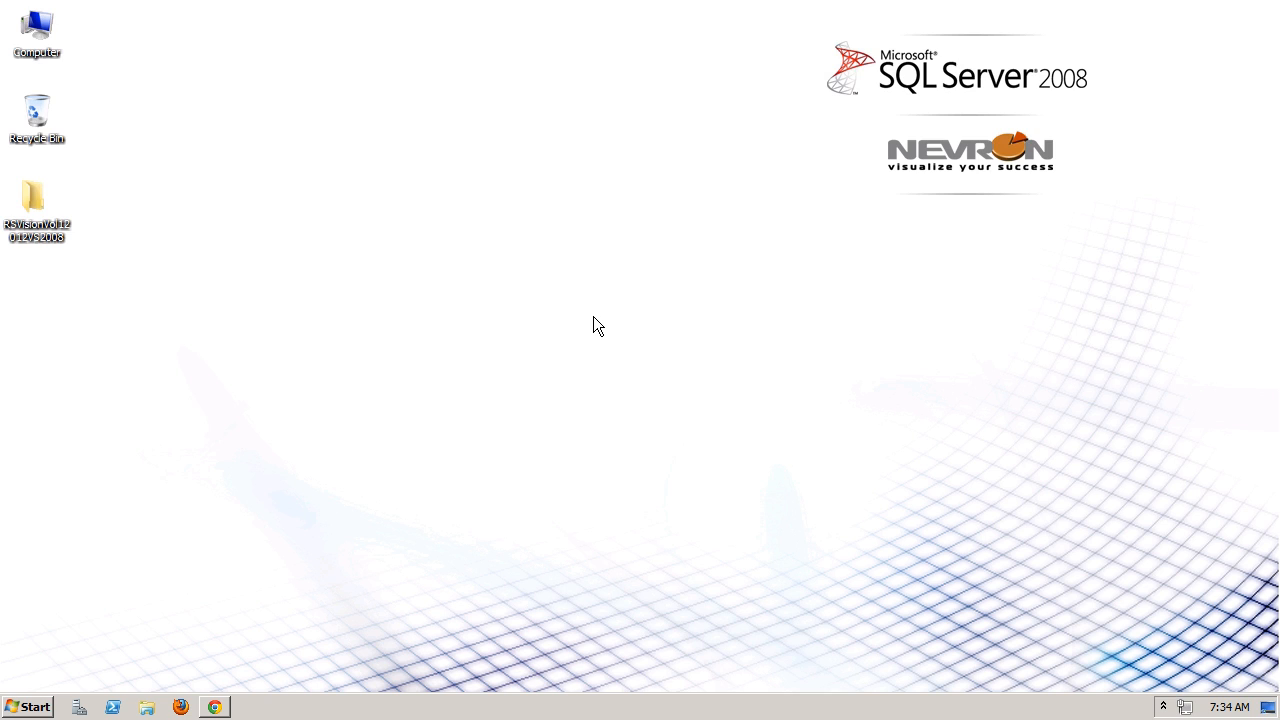
mouse_move(248, 384)
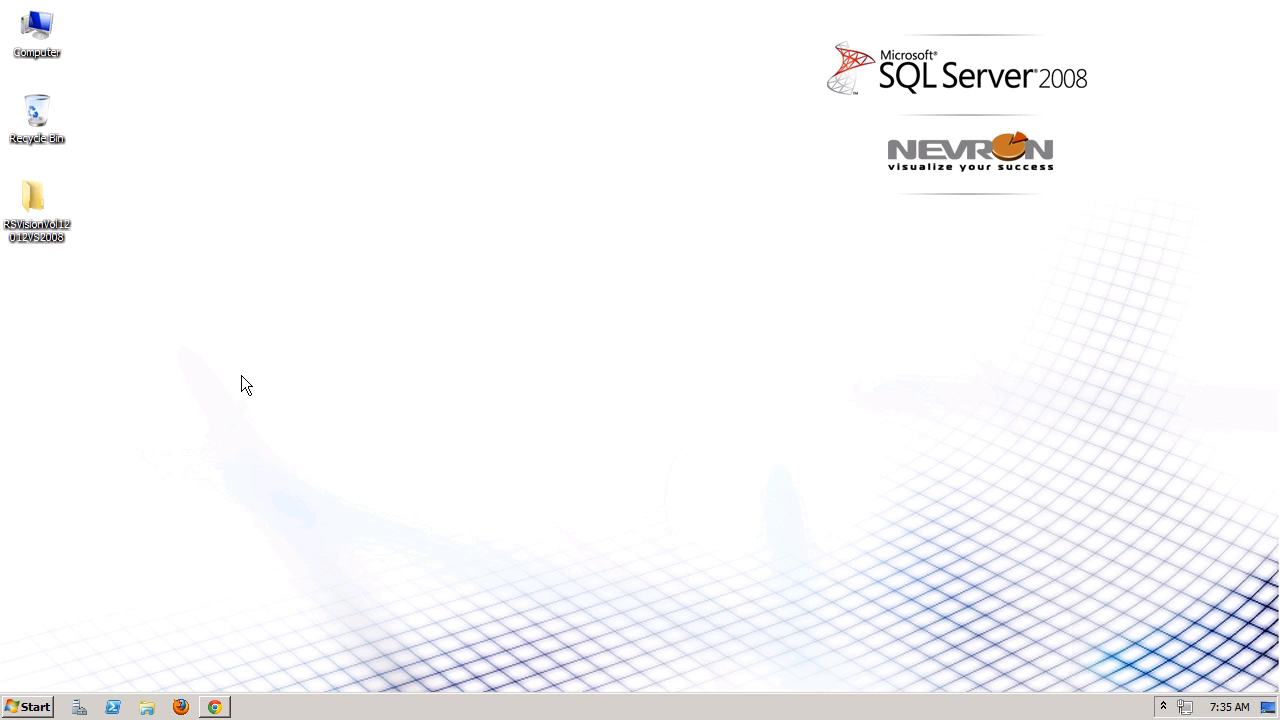
Open RSVisionVol2012VS2008 > Designer in Explorer, glance at the install guide, then minimize the browser.
double_click(36, 200)
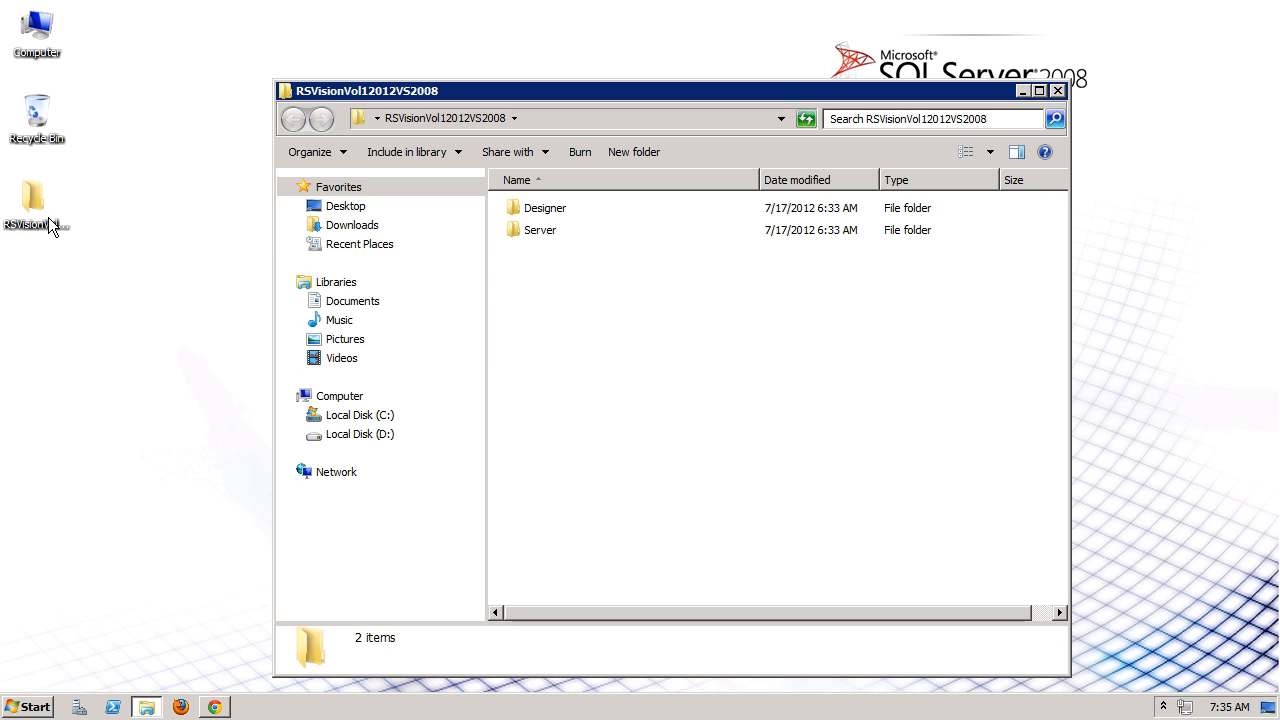
mouse_move(640, 374)
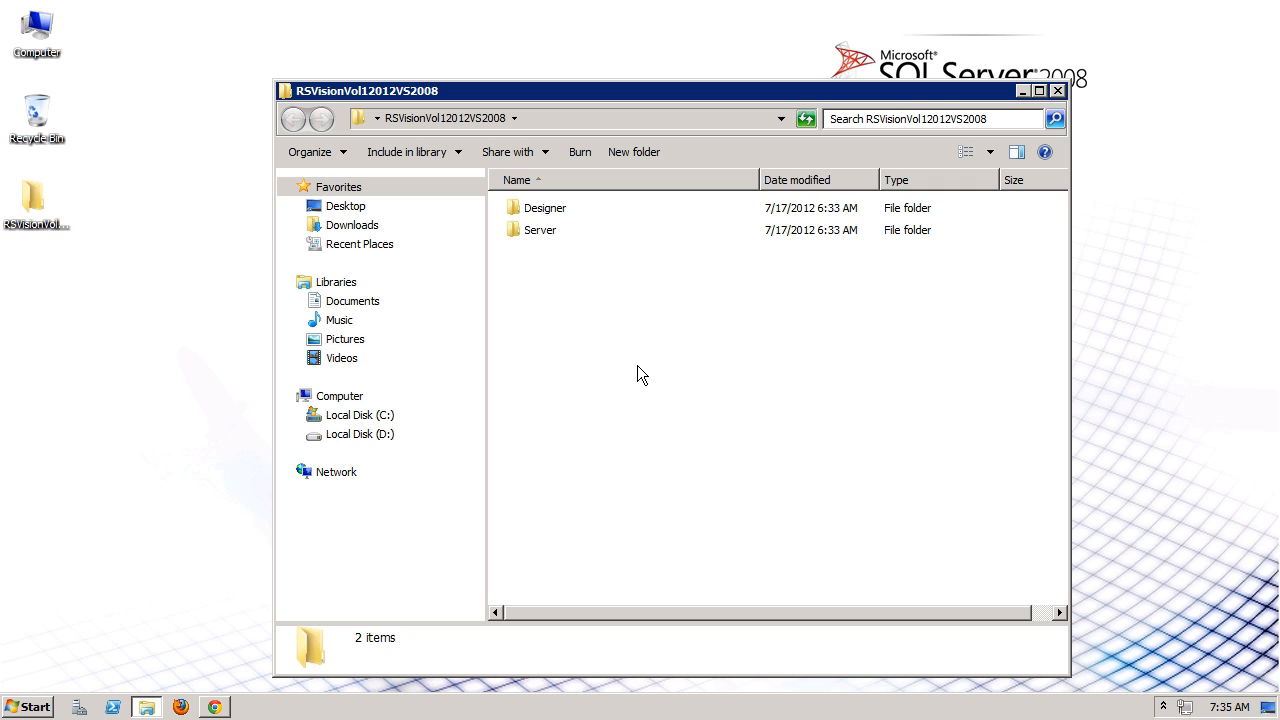
mouse_move(562, 220)
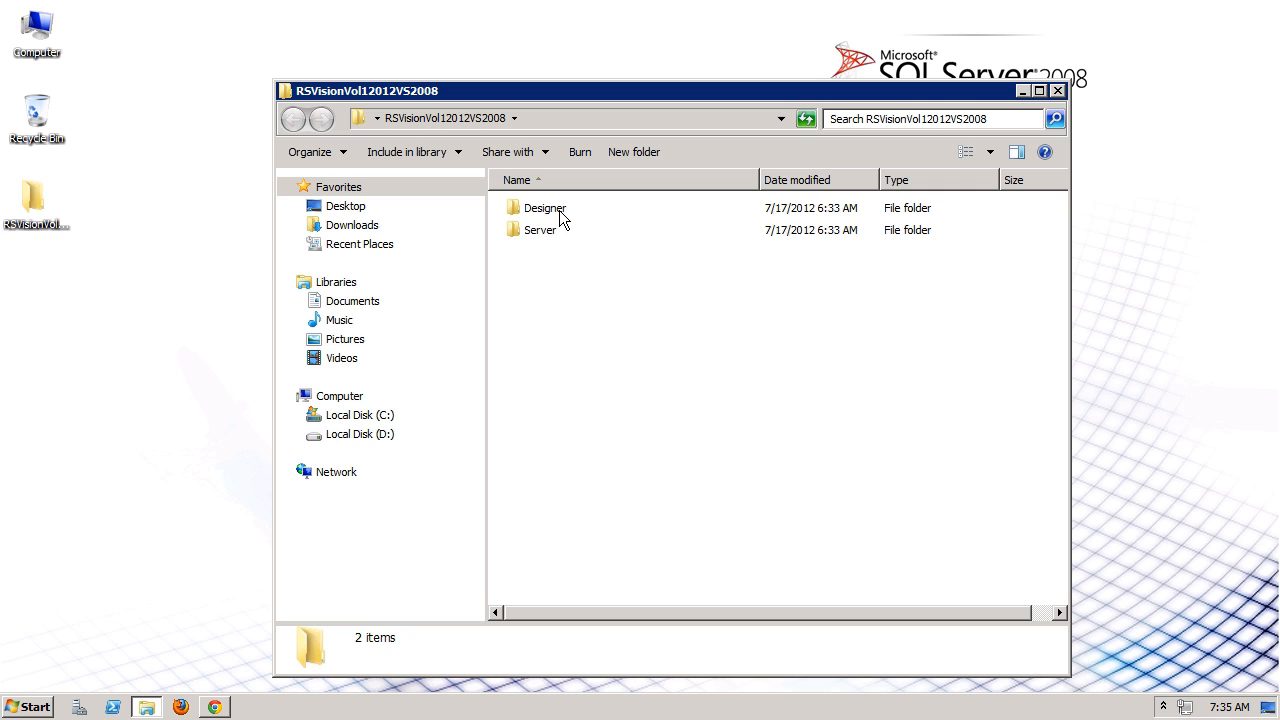
double_click(544, 208)
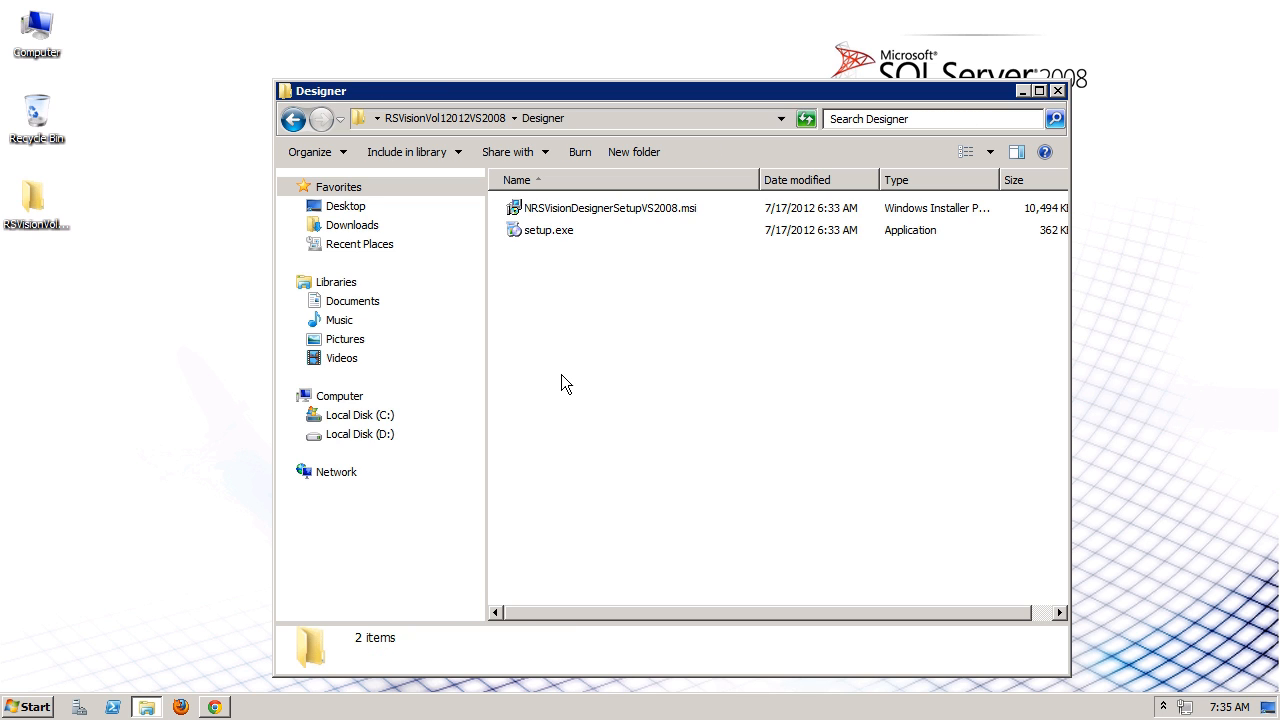
left_click(212, 708)
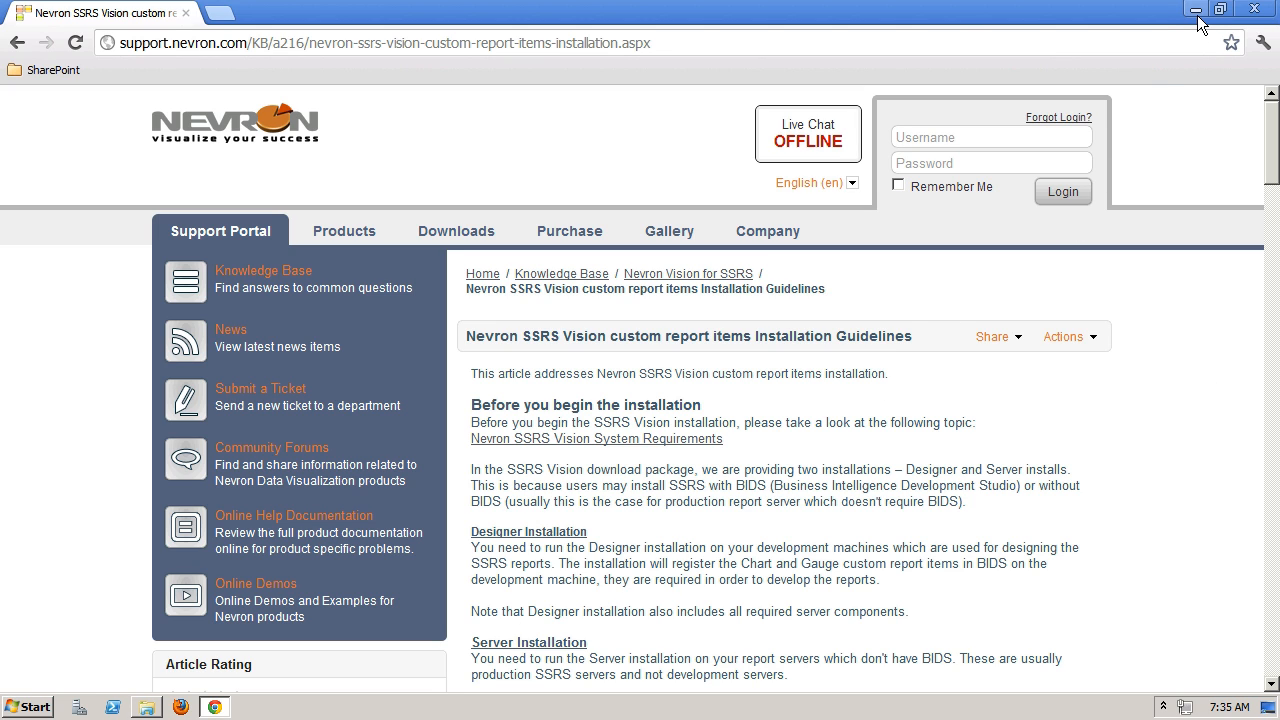
mouse_move(1200, 10)
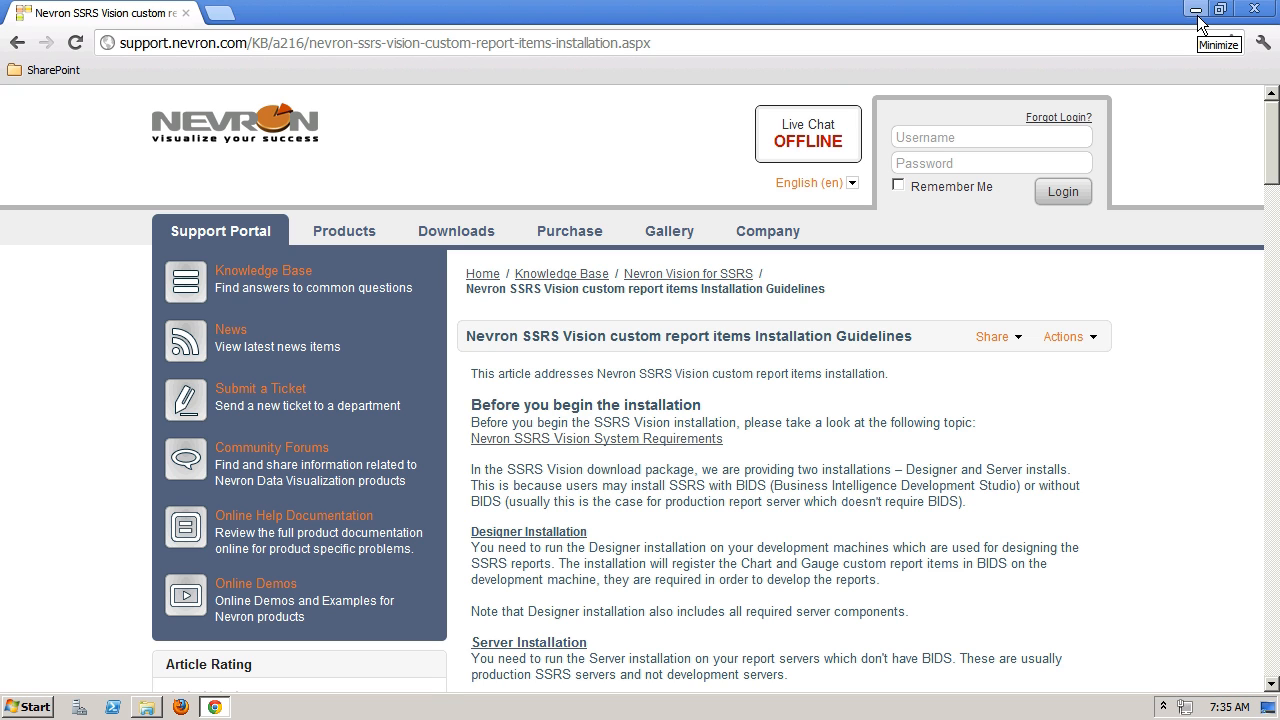
left_click(1196, 8)
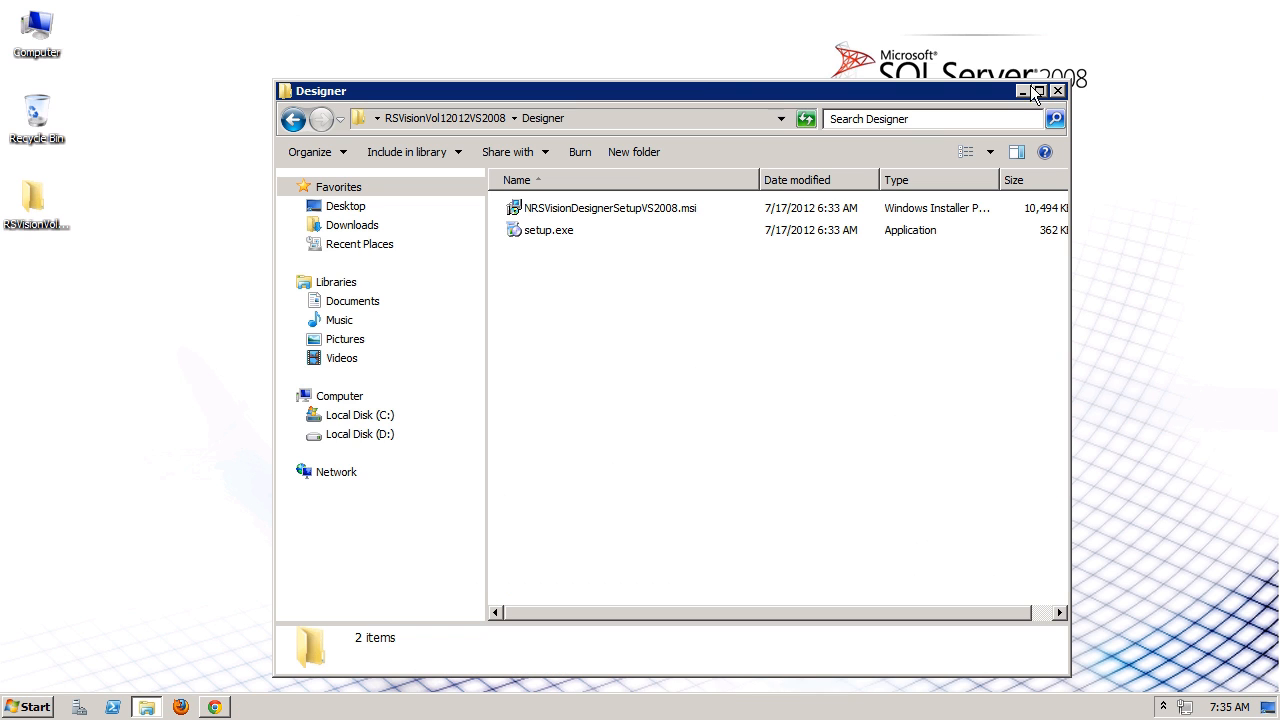
Run setup.exe as administrator, accept the license agreement and keep all three components selected.
right_click(548, 230)
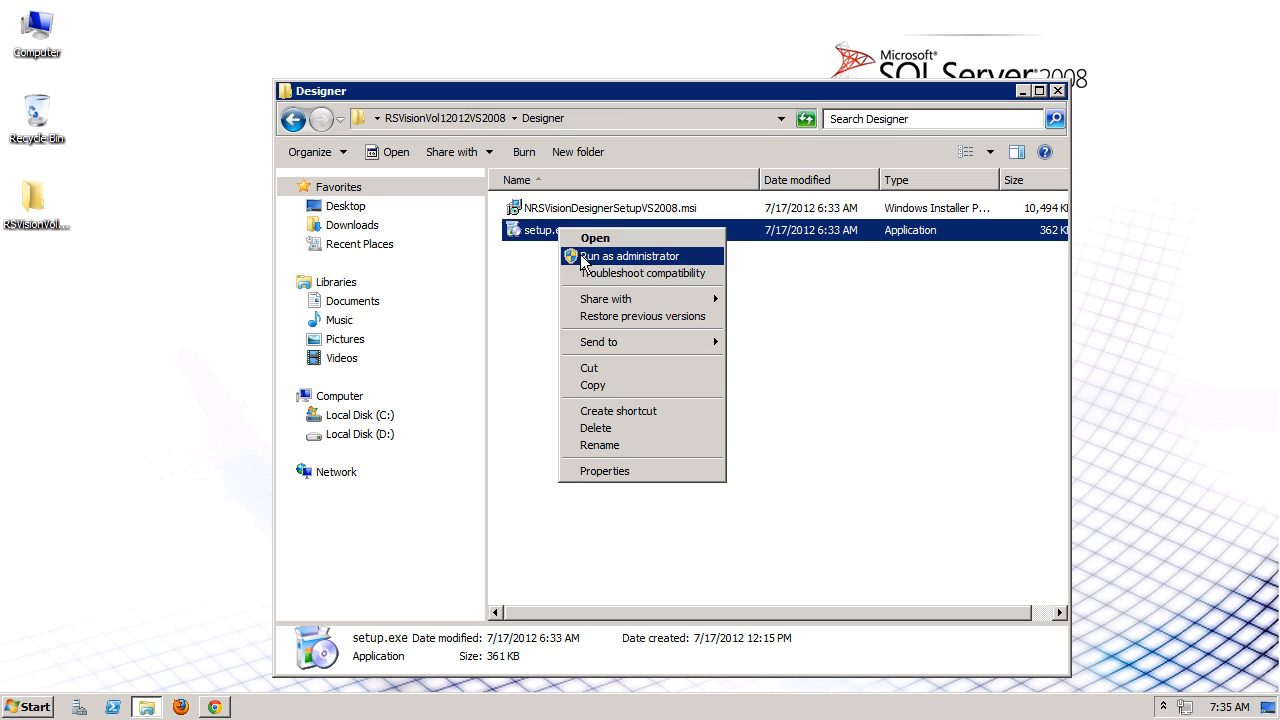
left_click(630, 256)
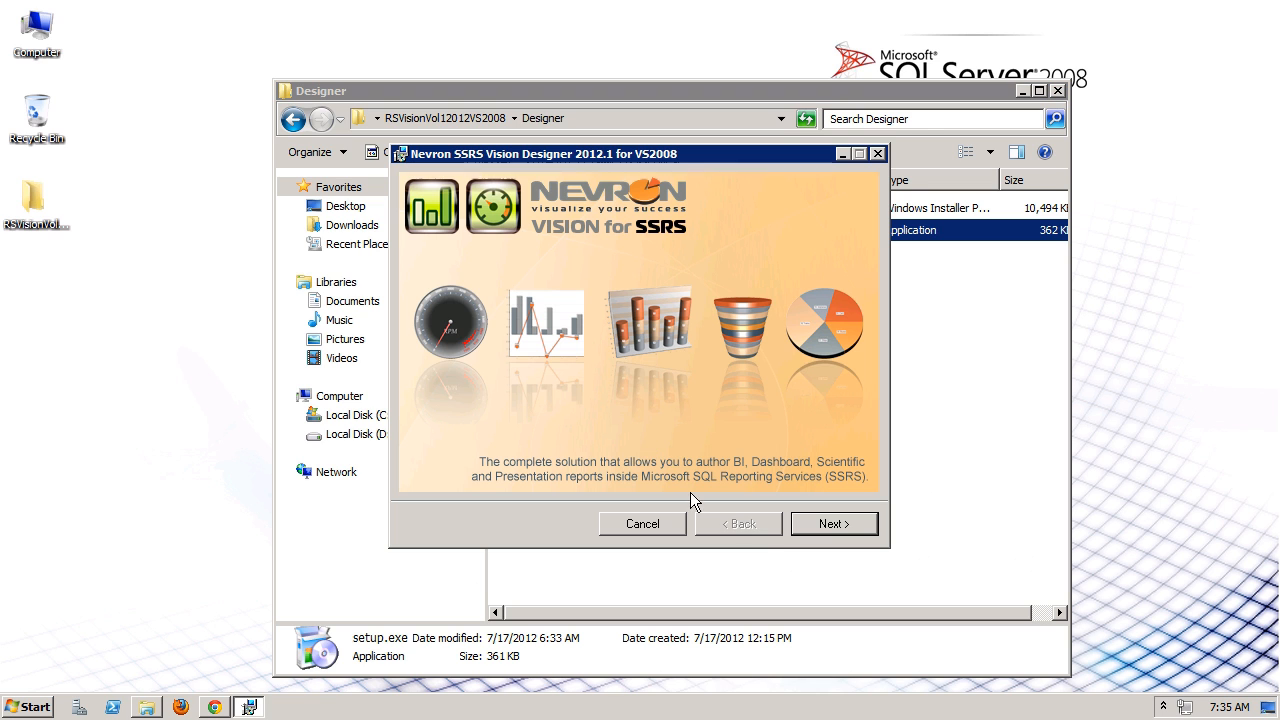
left_click(832, 524)
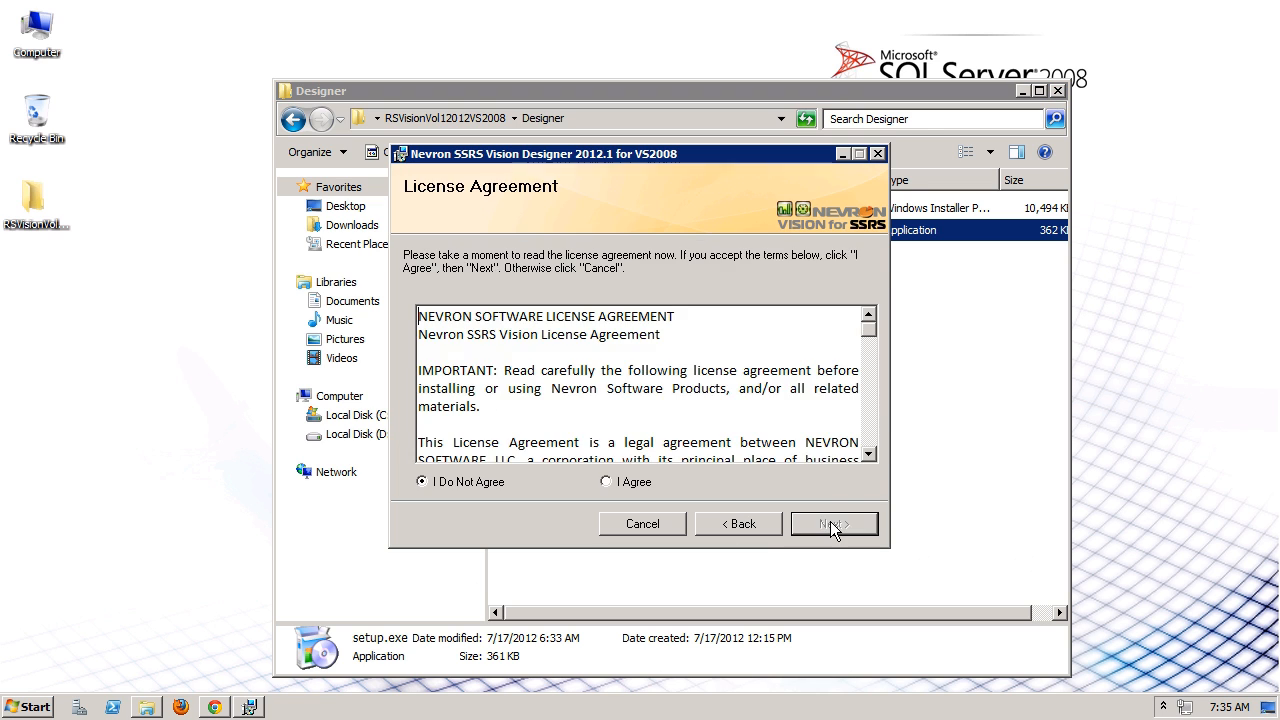
left_click(606, 480)
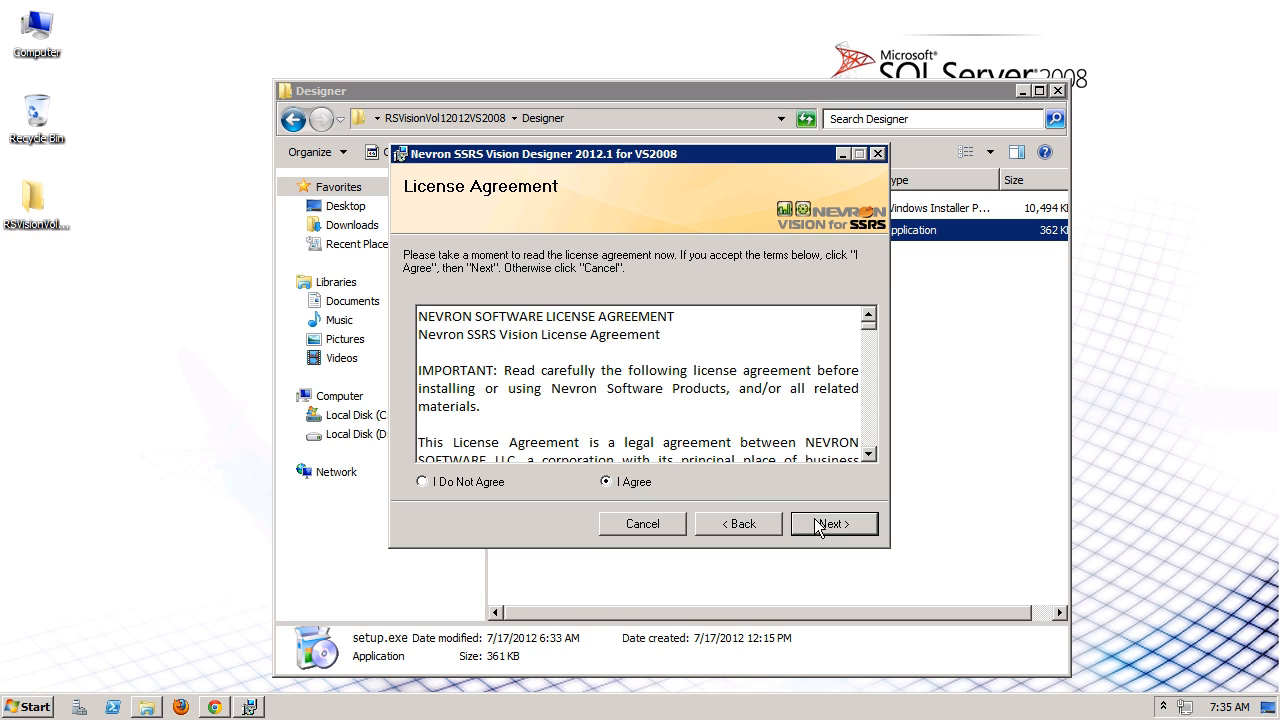
left_click(832, 524)
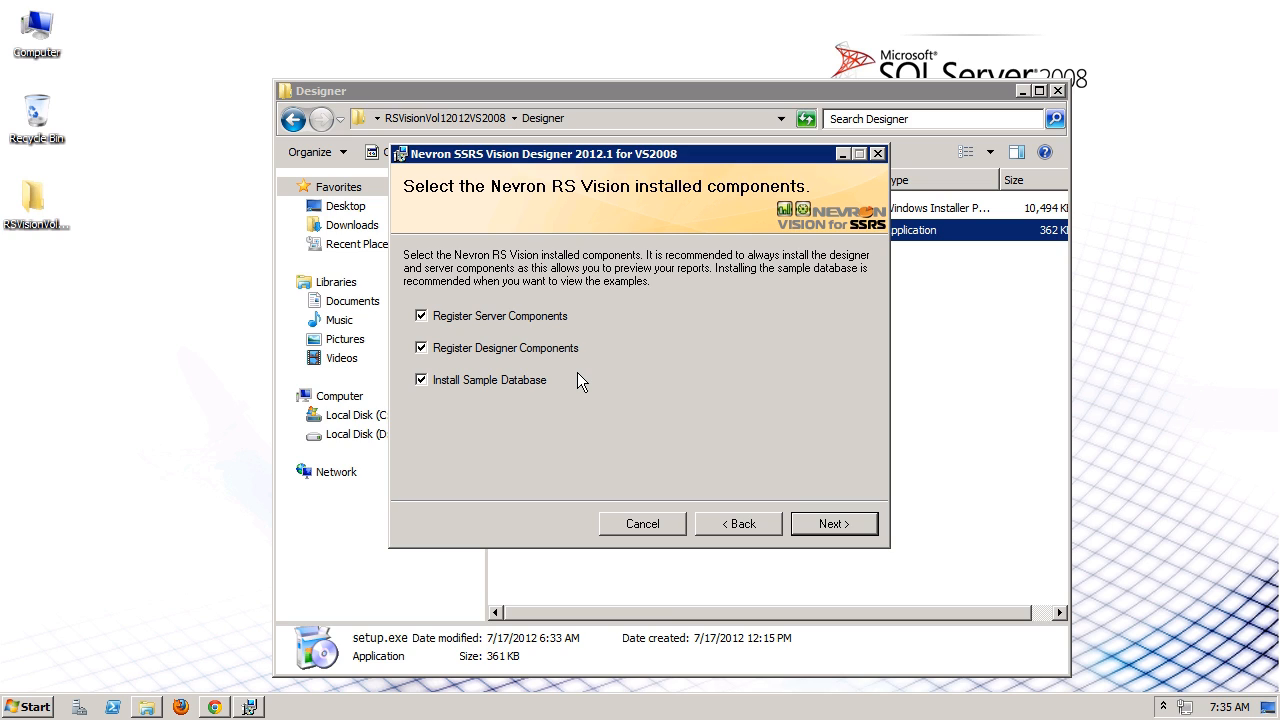
mouse_move(764, 468)
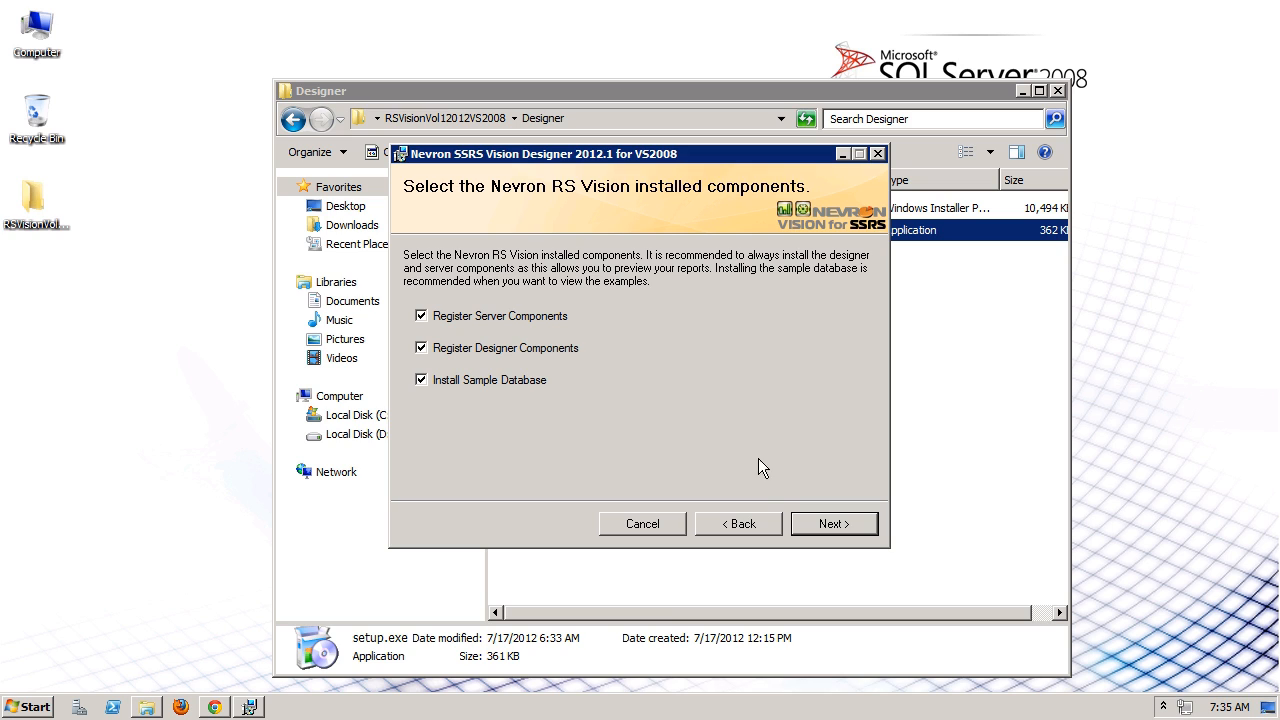
left_click(832, 524)
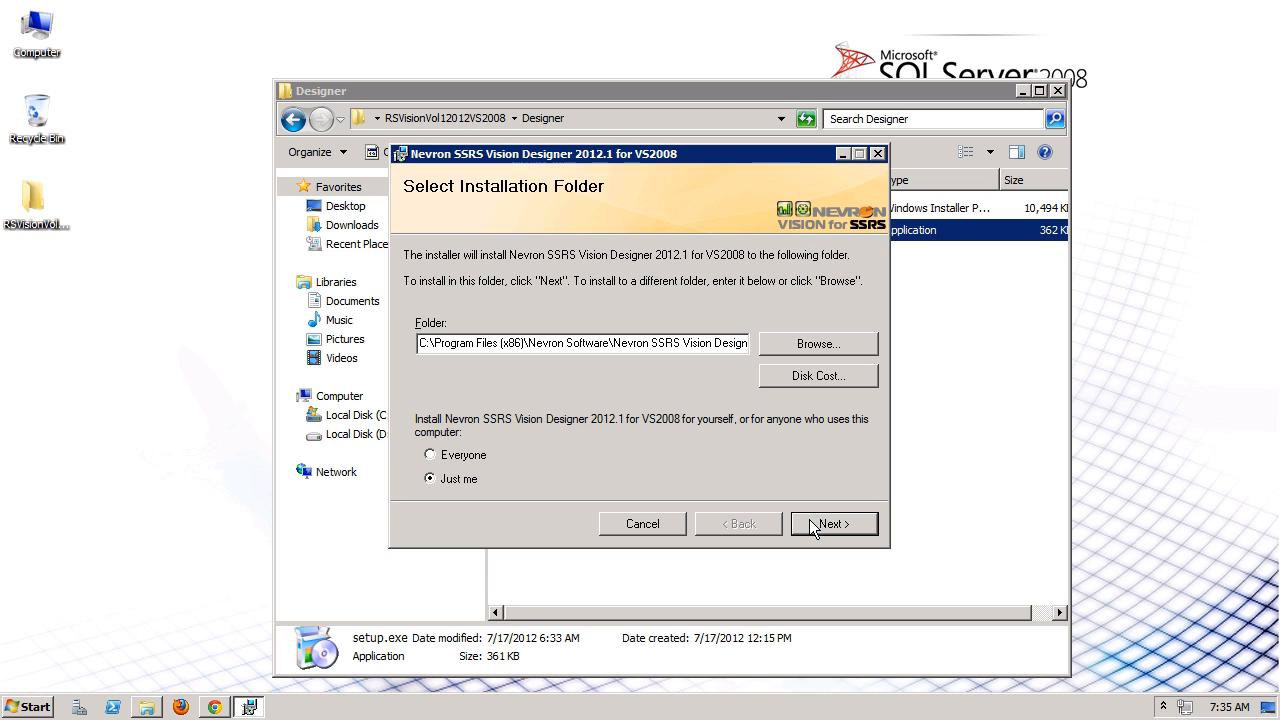
Install to the default folder, create NevronRSVisionExamplesDB on the local server, and close setup.
left_click(832, 524)
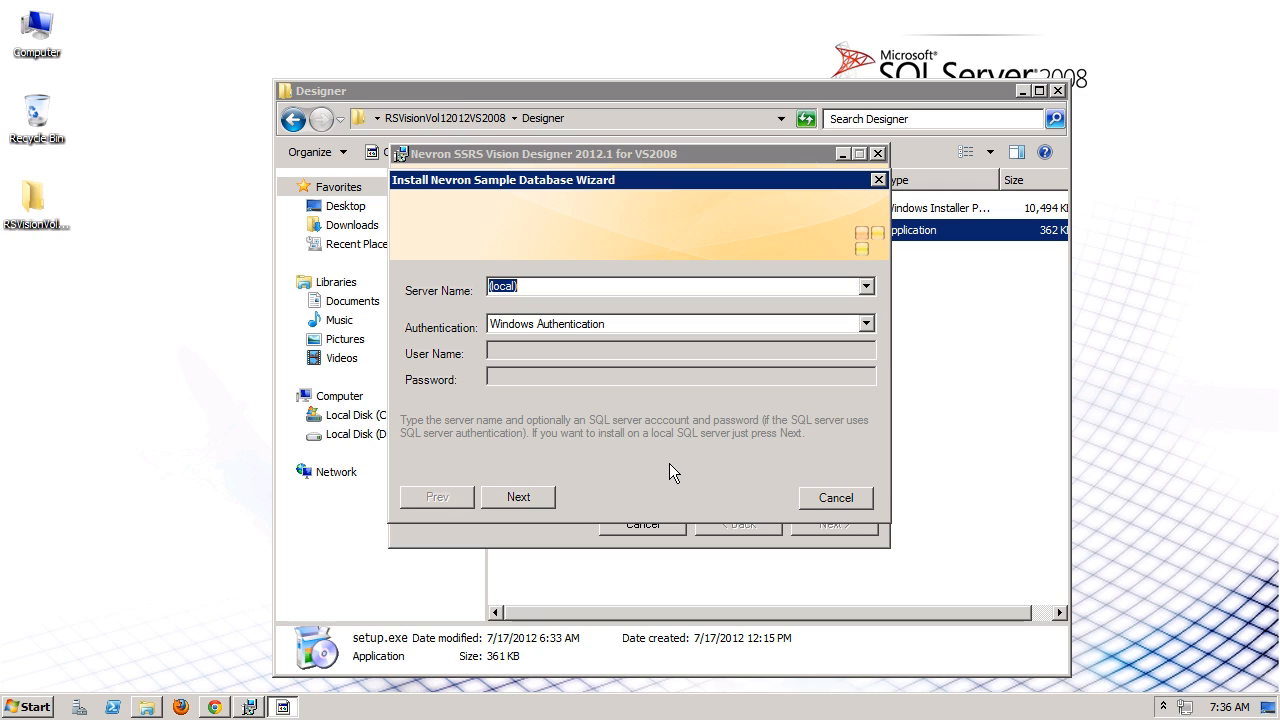
mouse_move(530, 512)
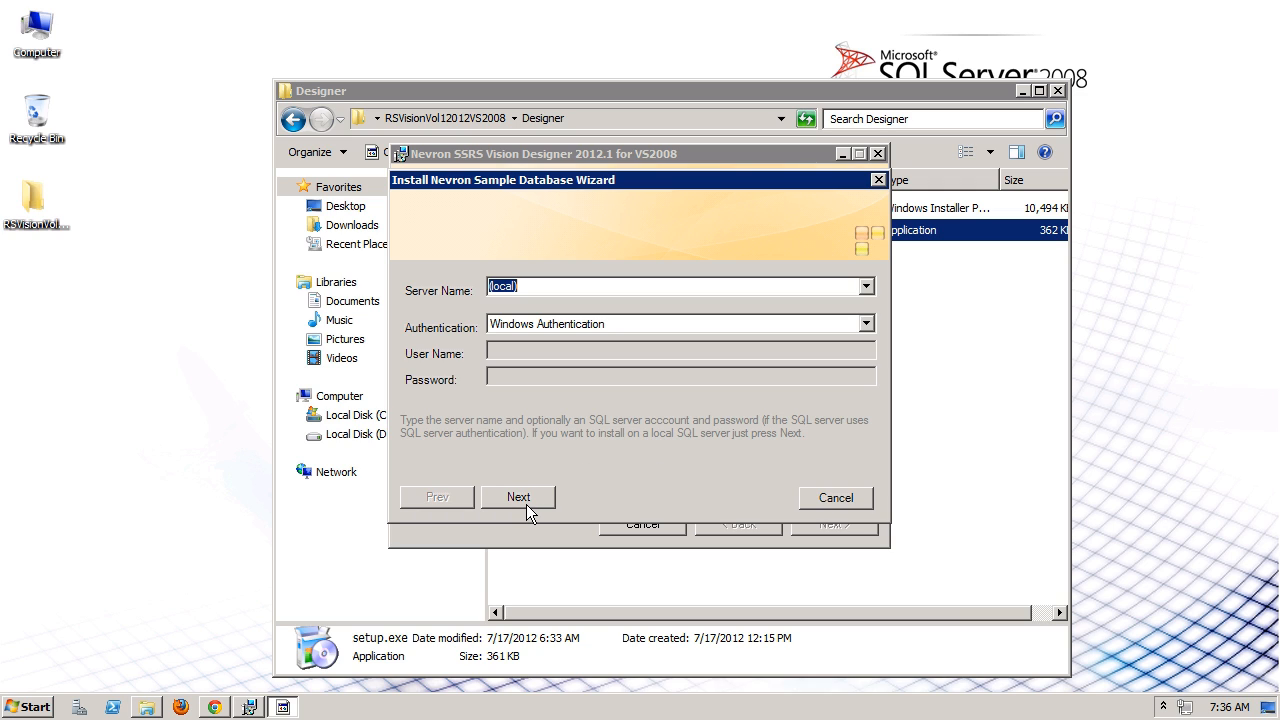
left_click(518, 496)
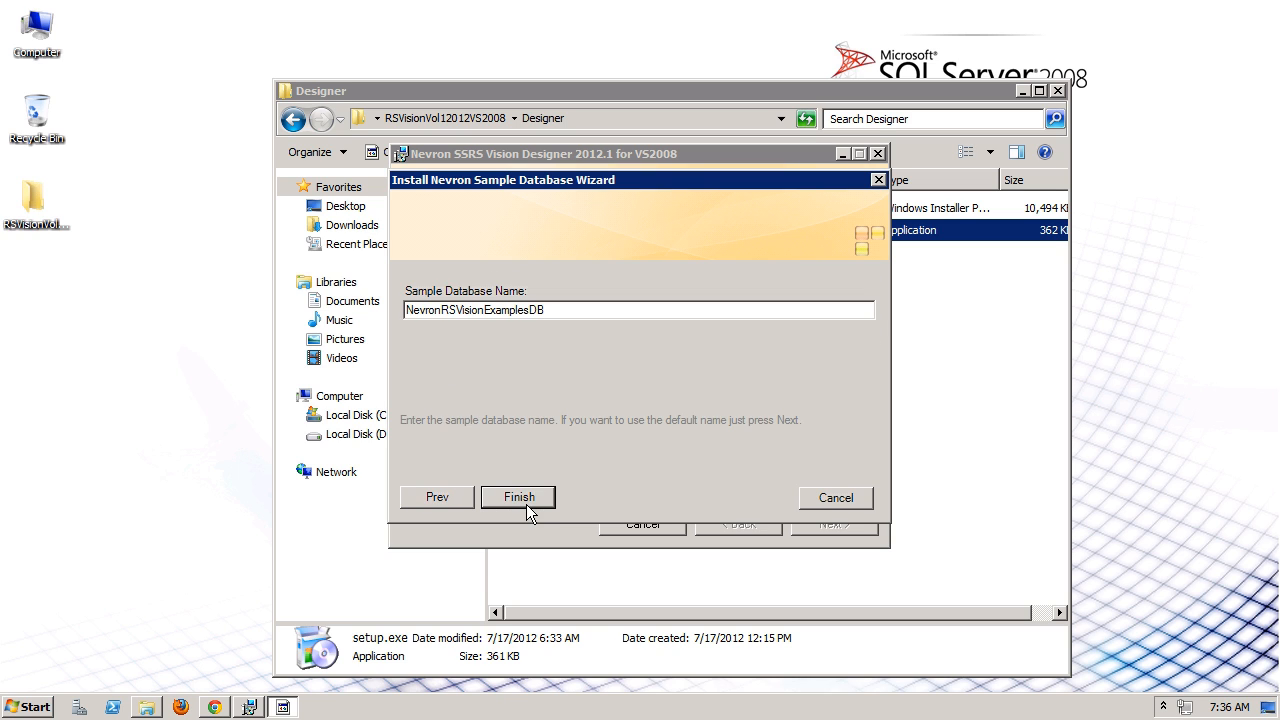
left_click(518, 496)
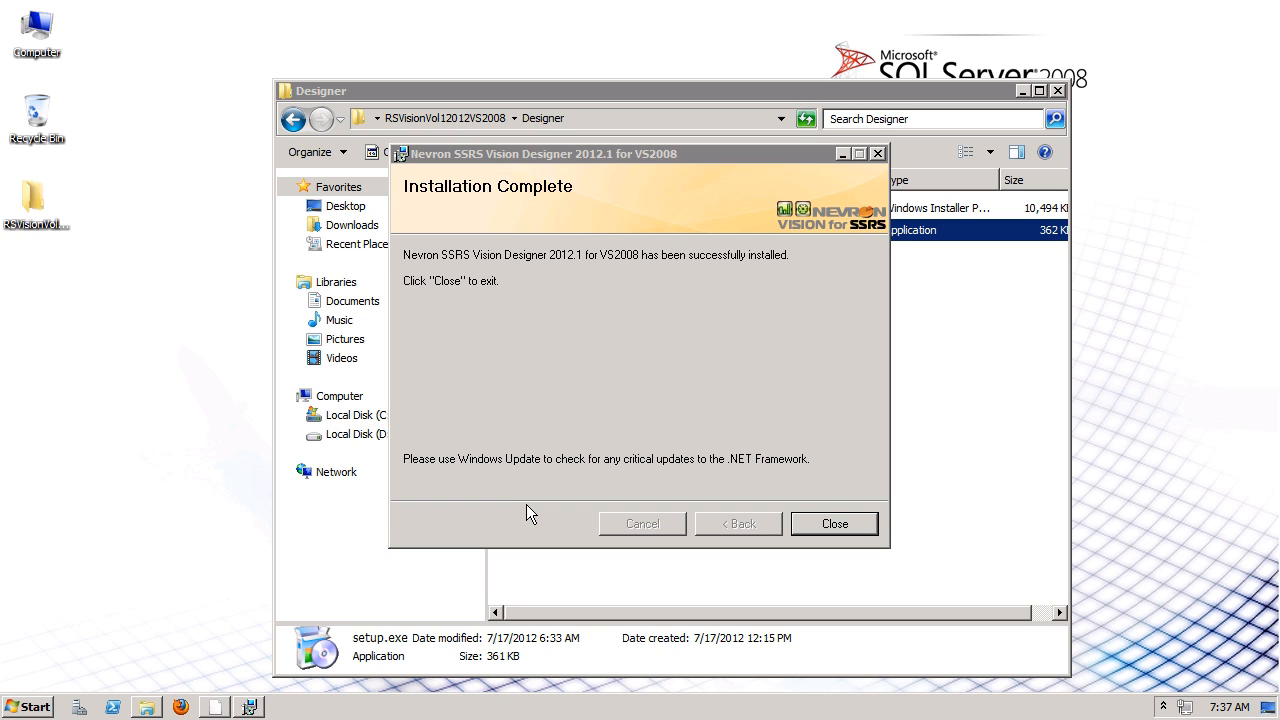
left_click(834, 524)
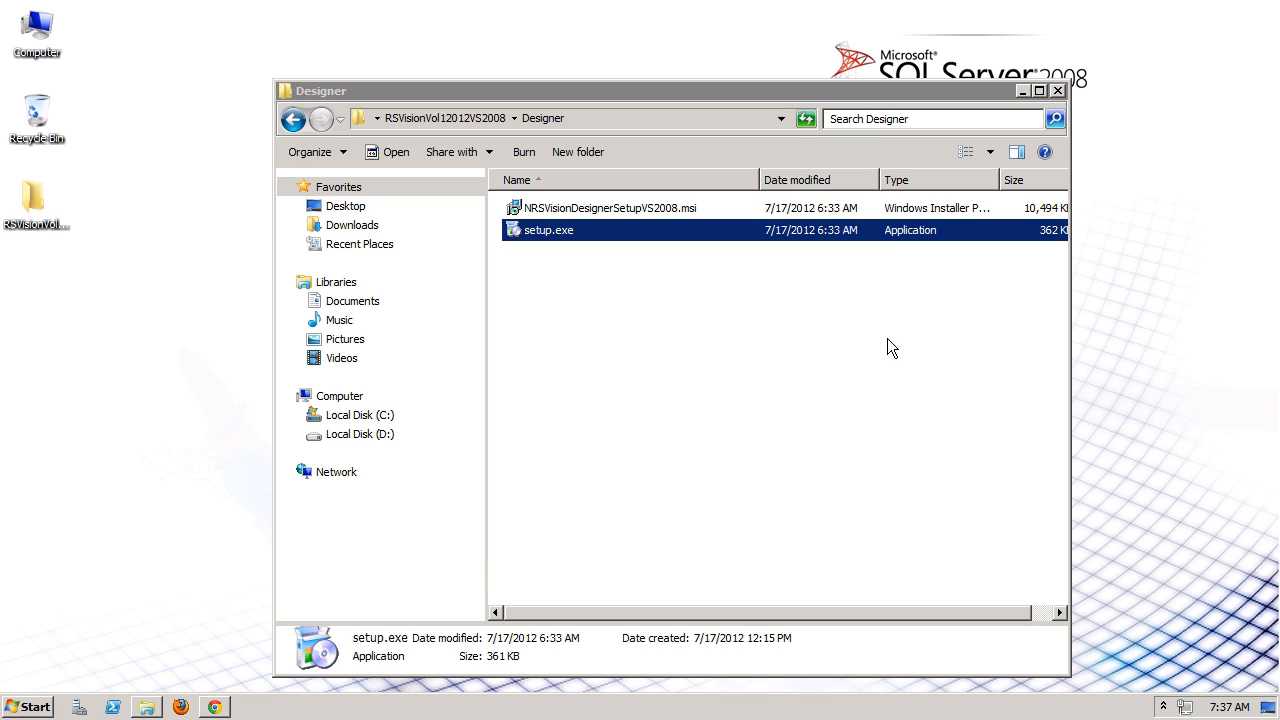
Close the Designer folder window and launch Visual Studio 2008 from the Start menu.
left_click(1056, 90)
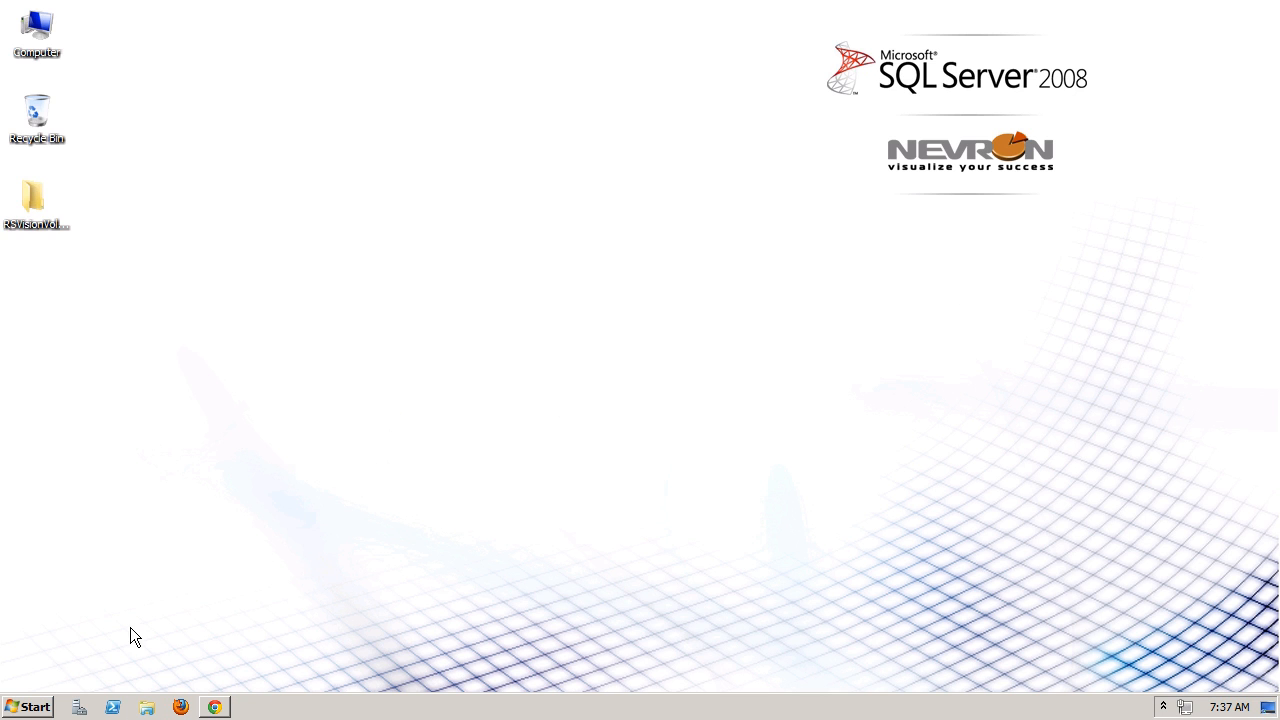
left_click(30, 708)
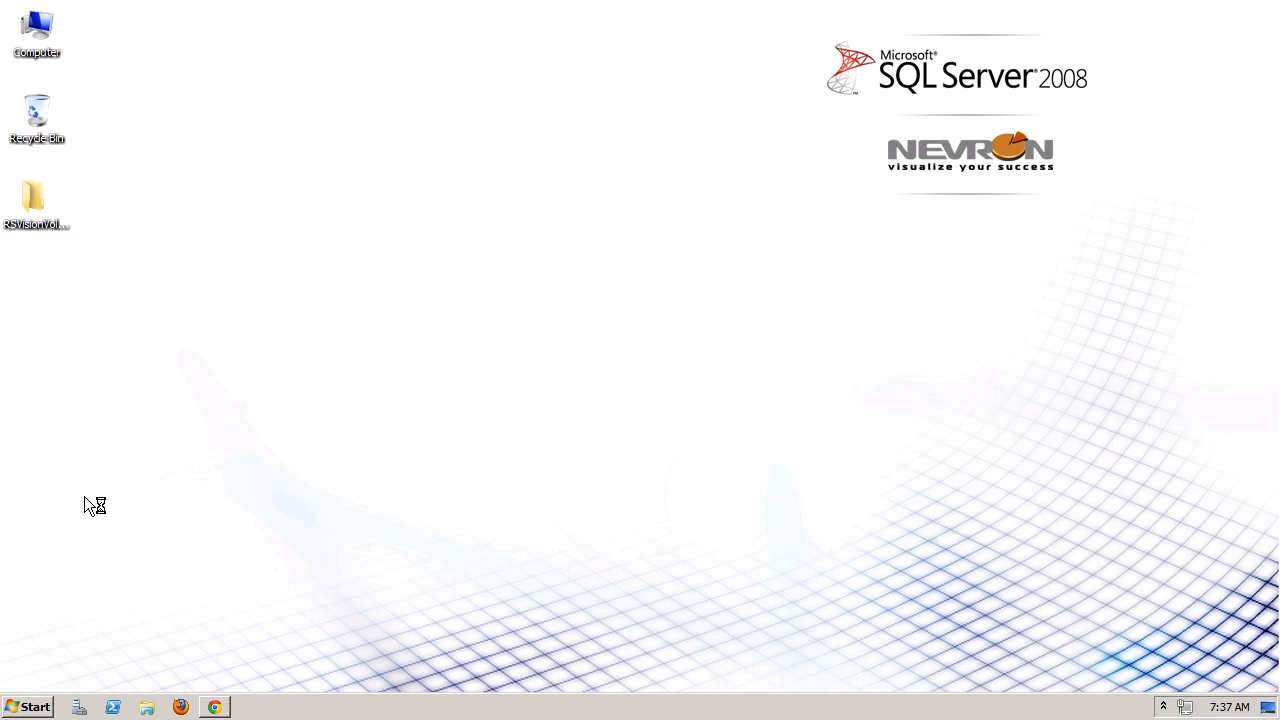
left_click(18, 30)
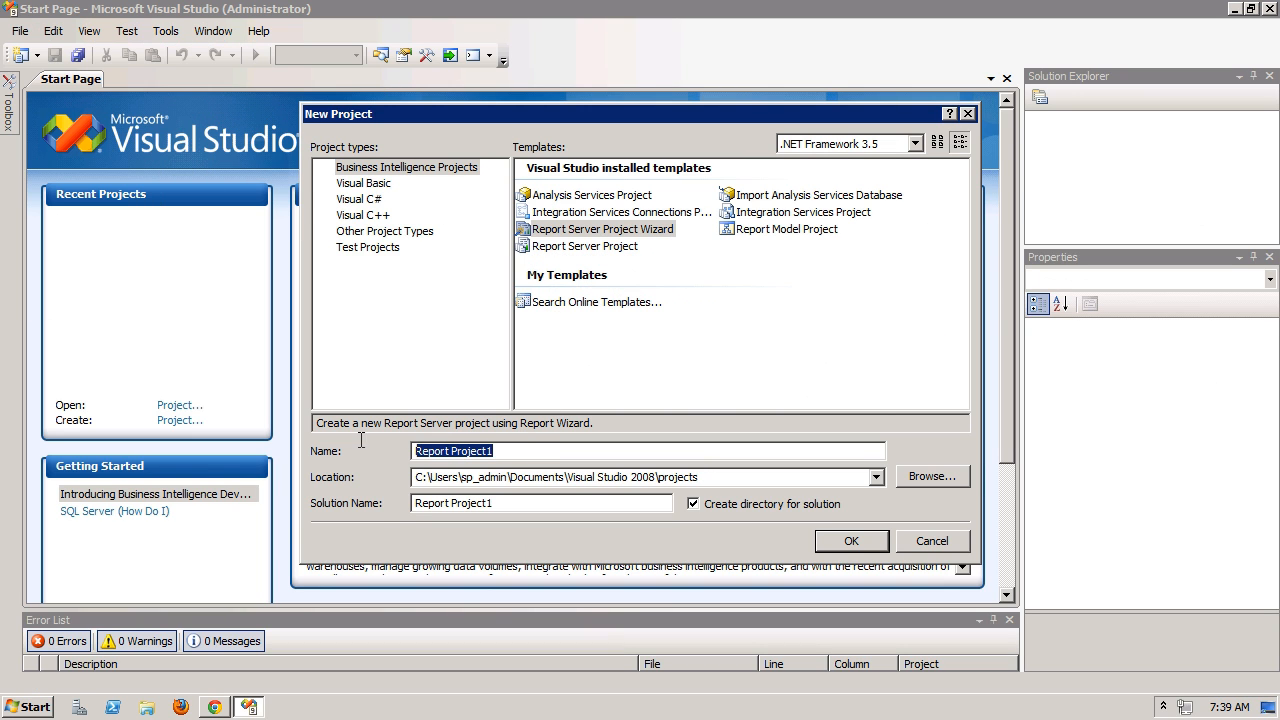
Name the new Report Server Project Wizard project 'Nevron Sample Project'.
type("Nevron")
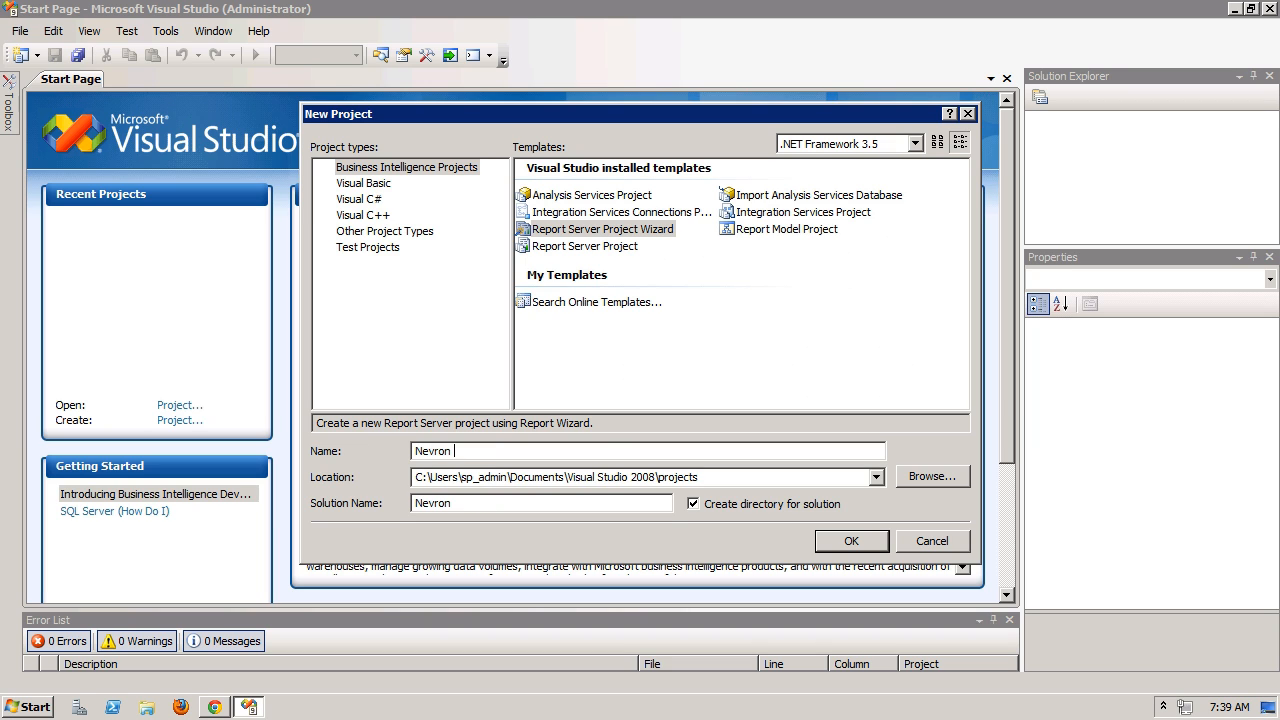
type("Sample")
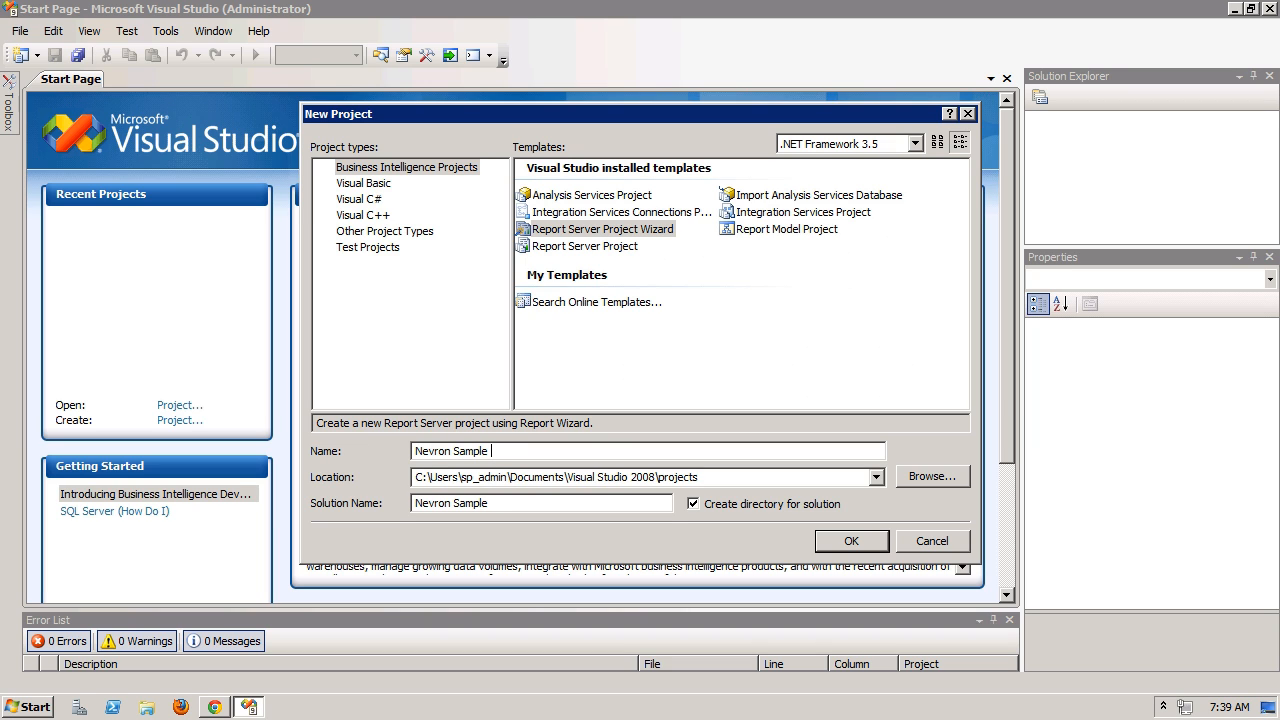
type("Project")
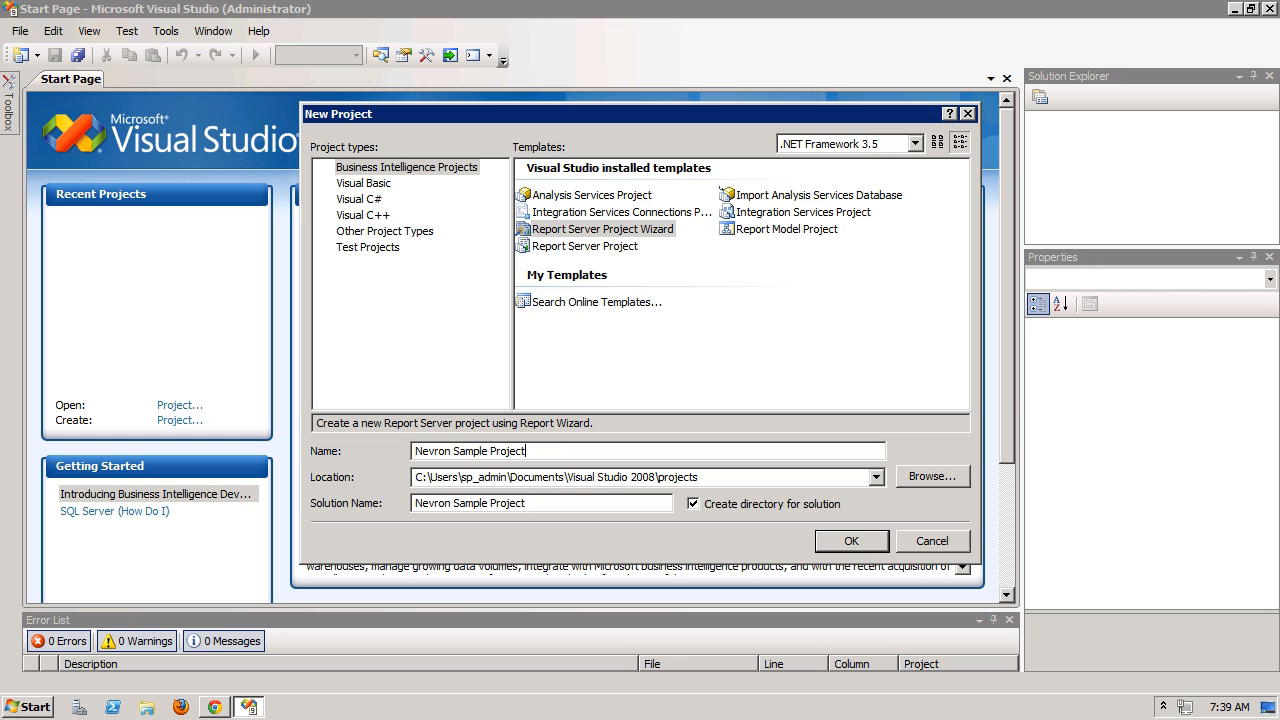
mouse_move(372, 452)
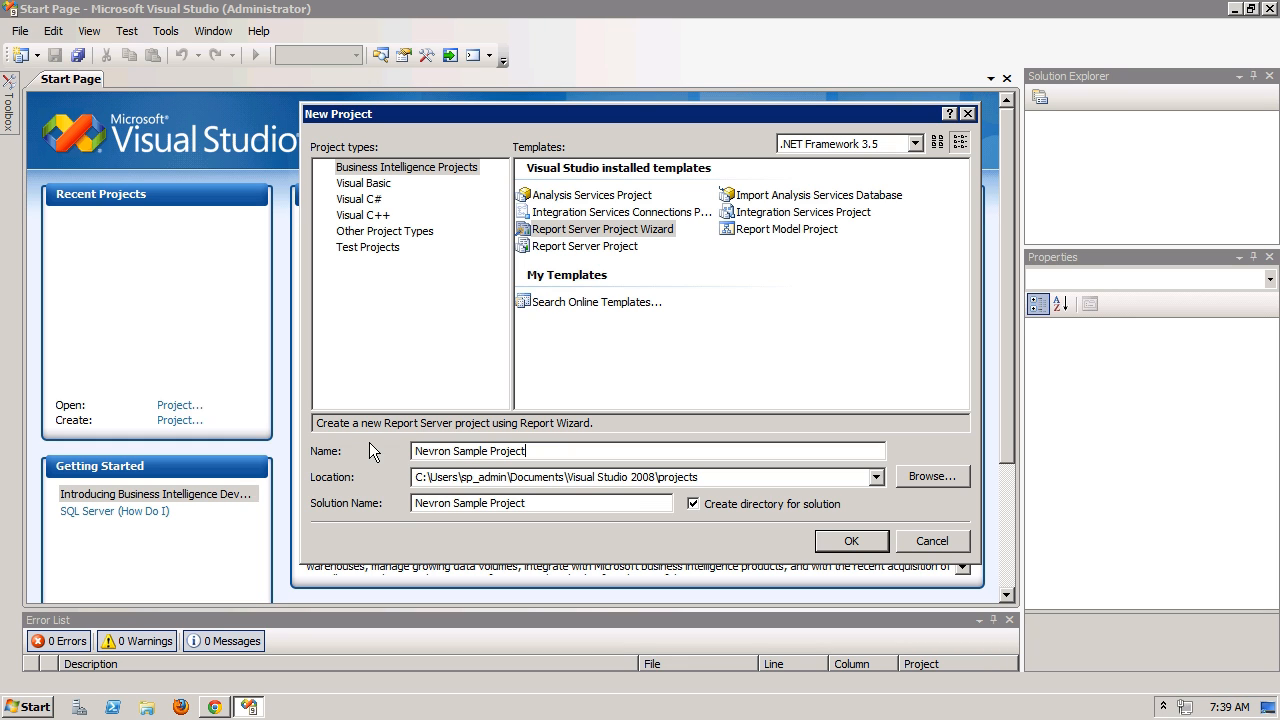
mouse_move(852, 540)
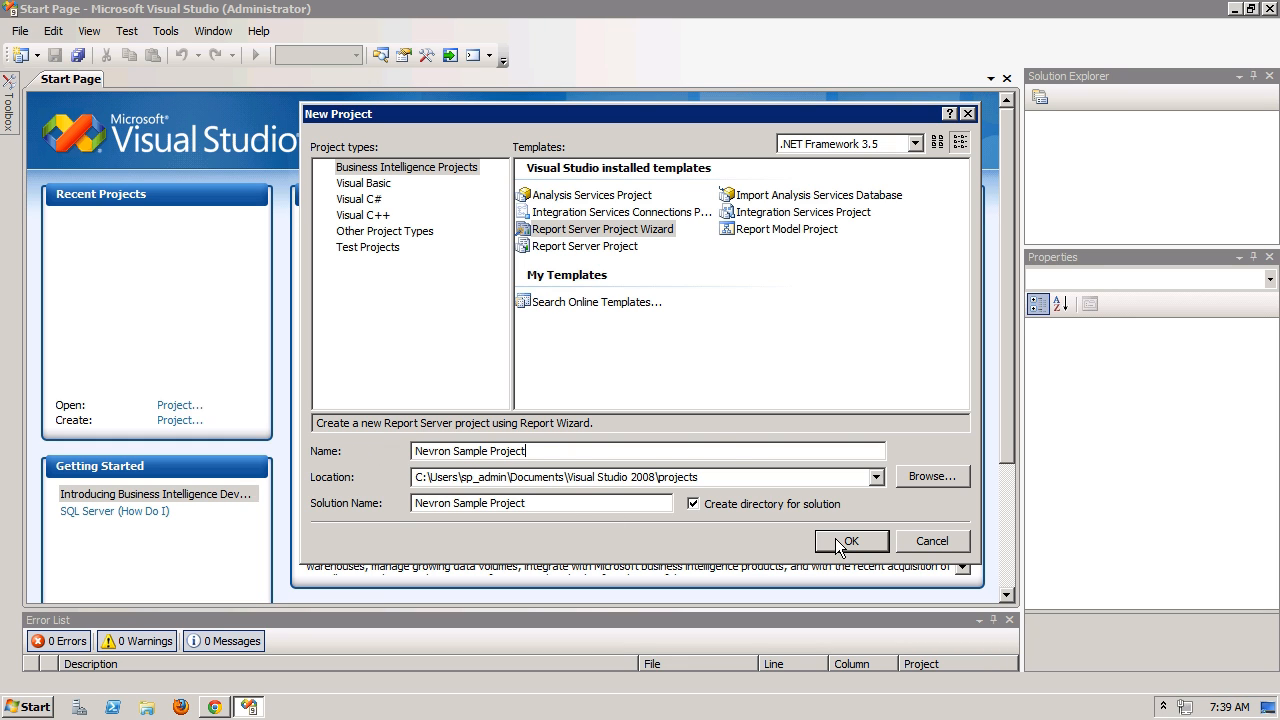
Create the project and start a data source connection to the (local) server.
left_click(852, 540)
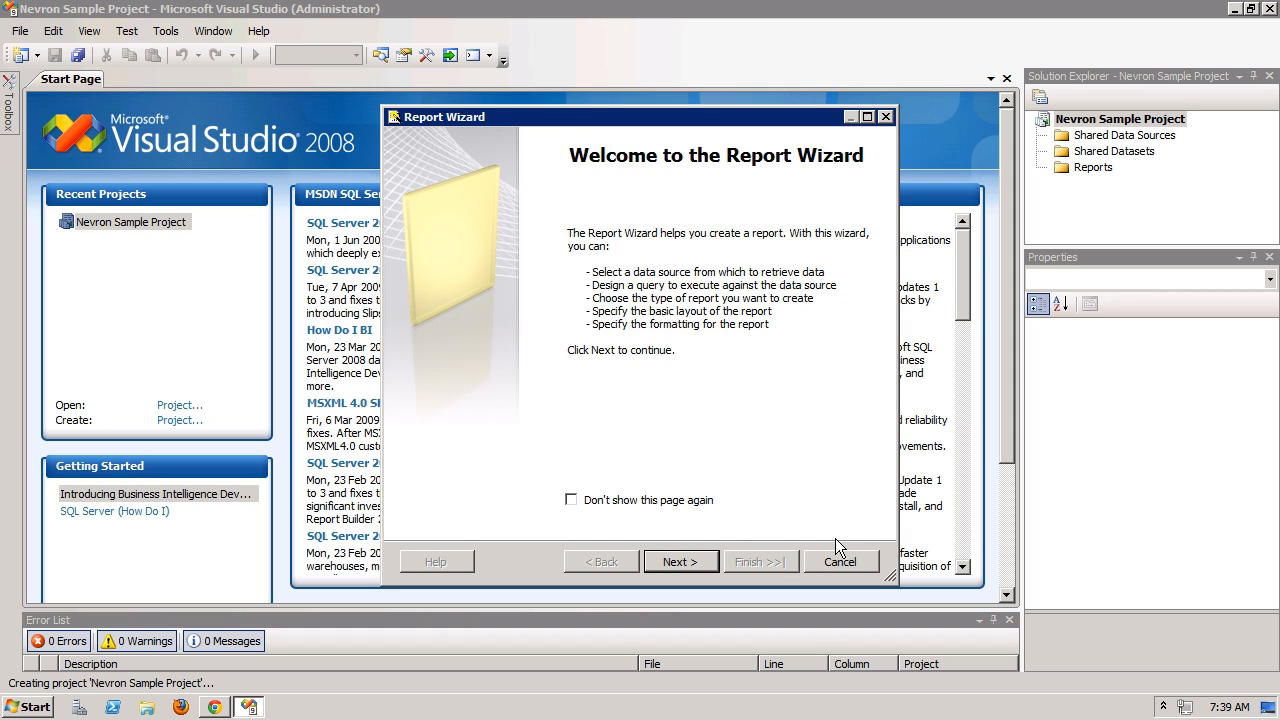
left_click(680, 560)
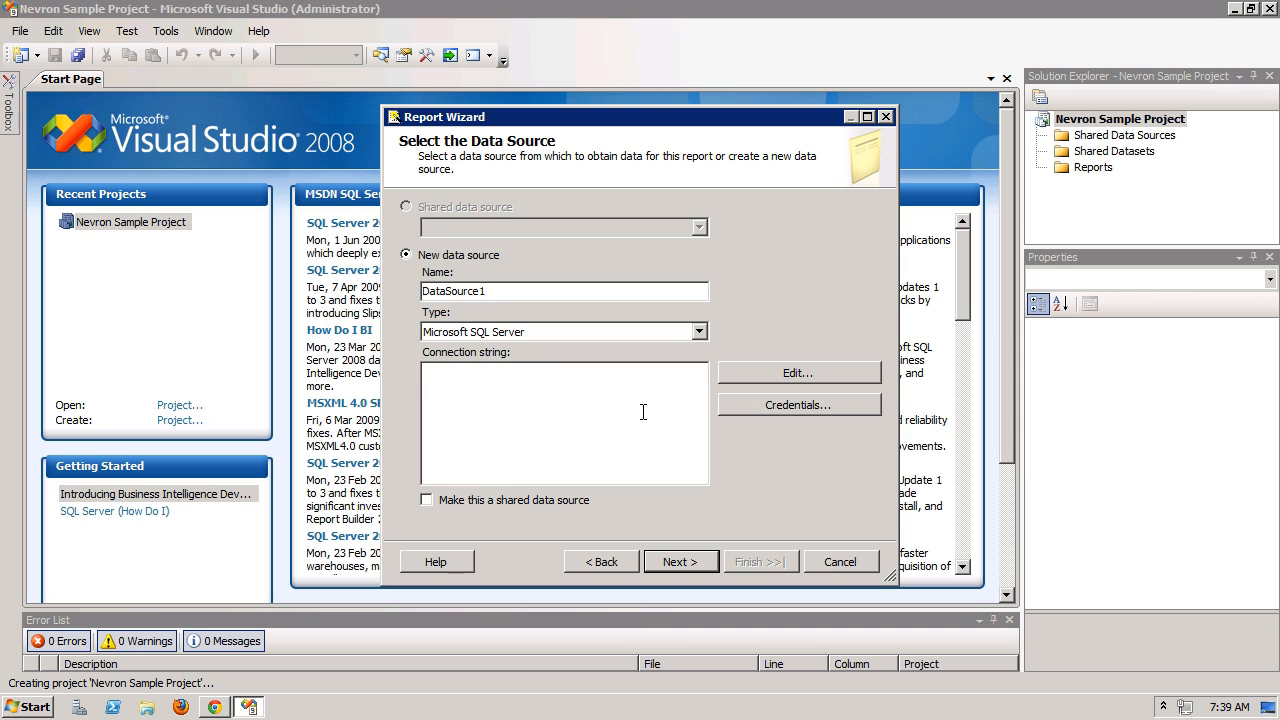
mouse_move(702, 400)
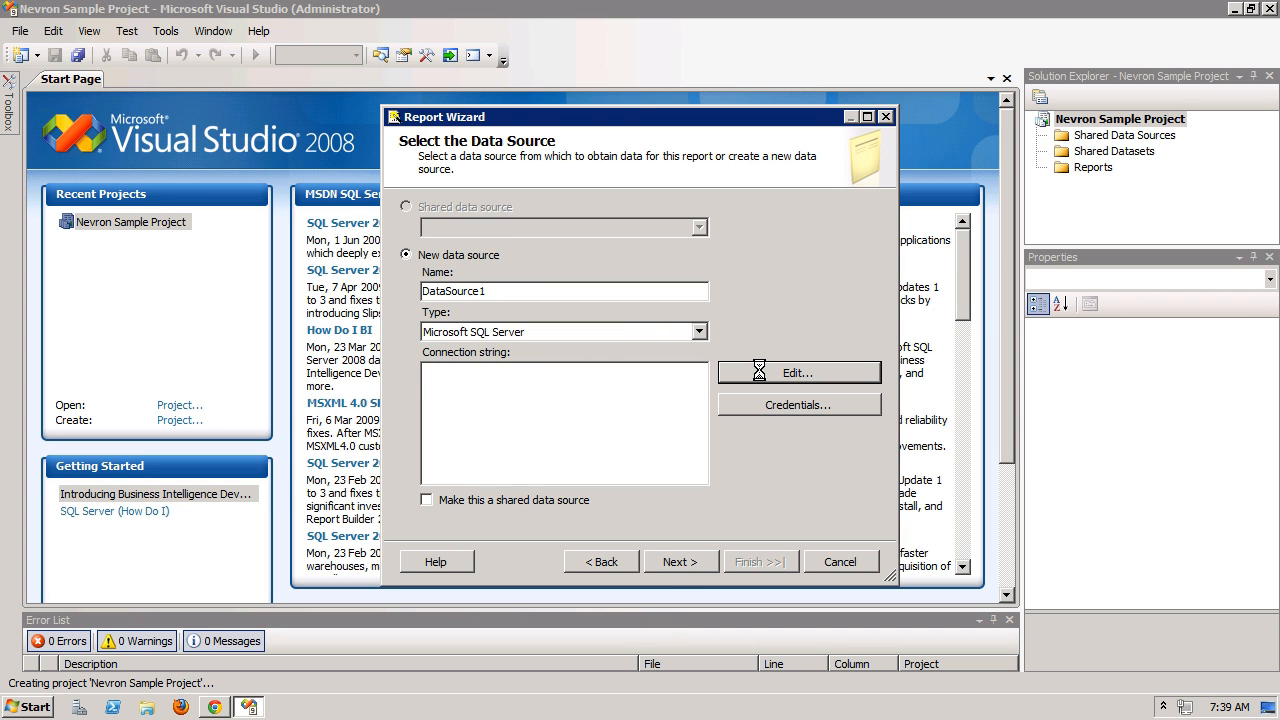
left_click(796, 372)
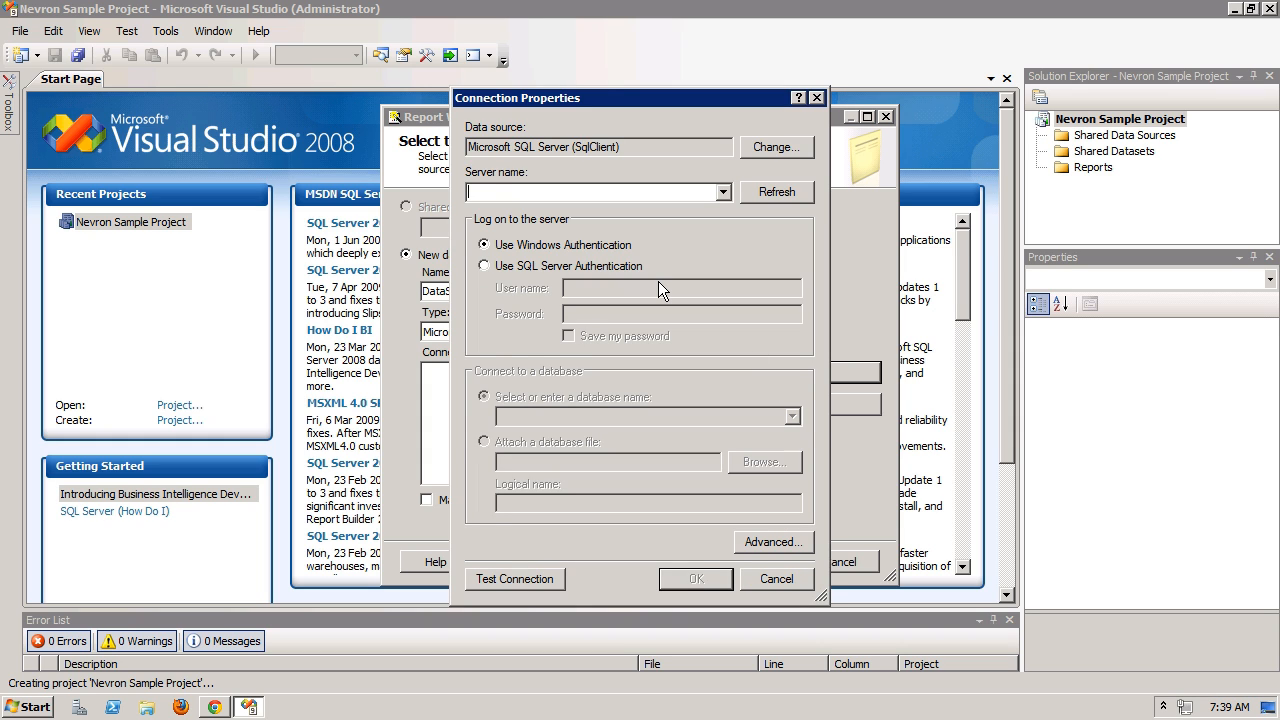
type("(local)")
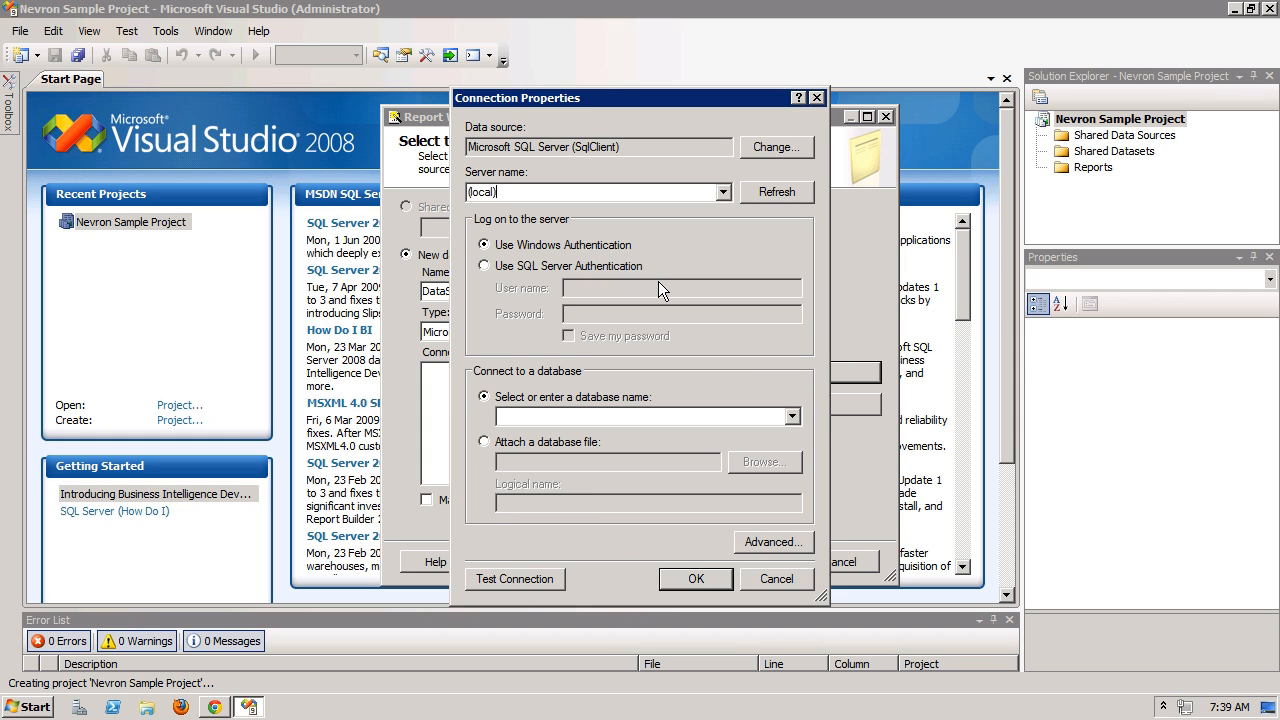
mouse_move(792, 418)
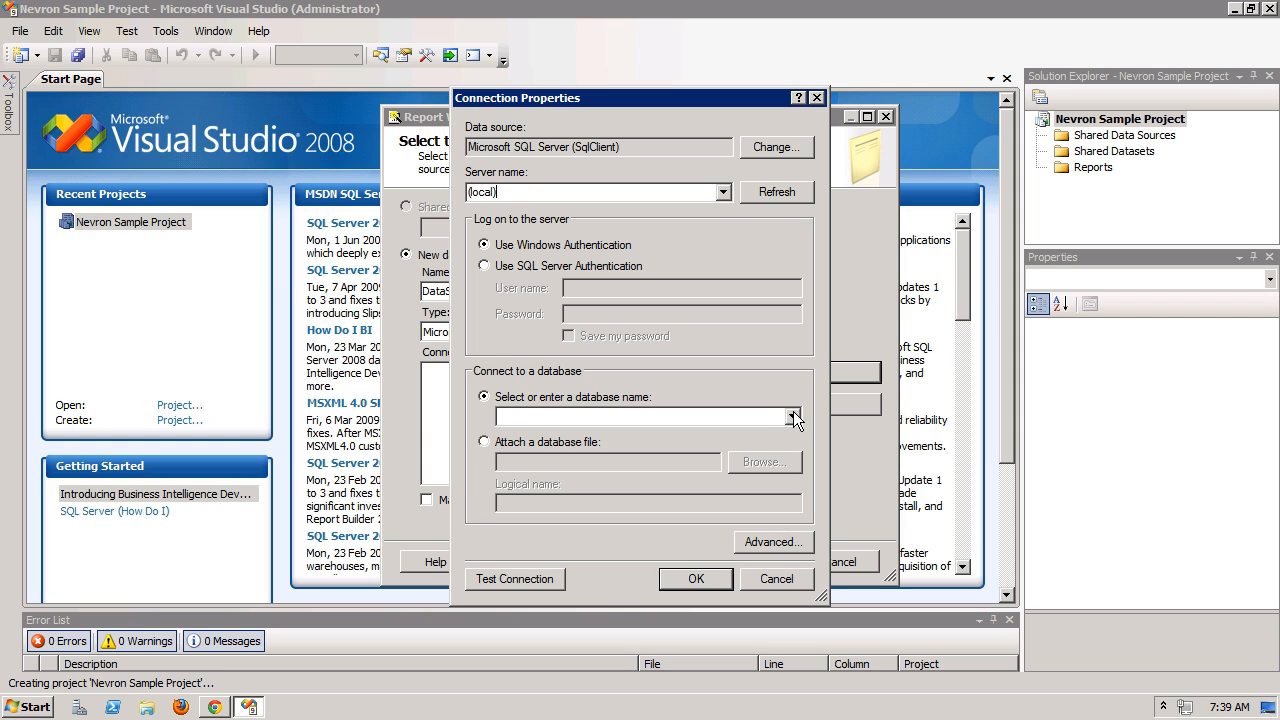
Choose the AdventureWorks2008R2 database, confirm the connection and make the data source shared.
left_click(792, 416)
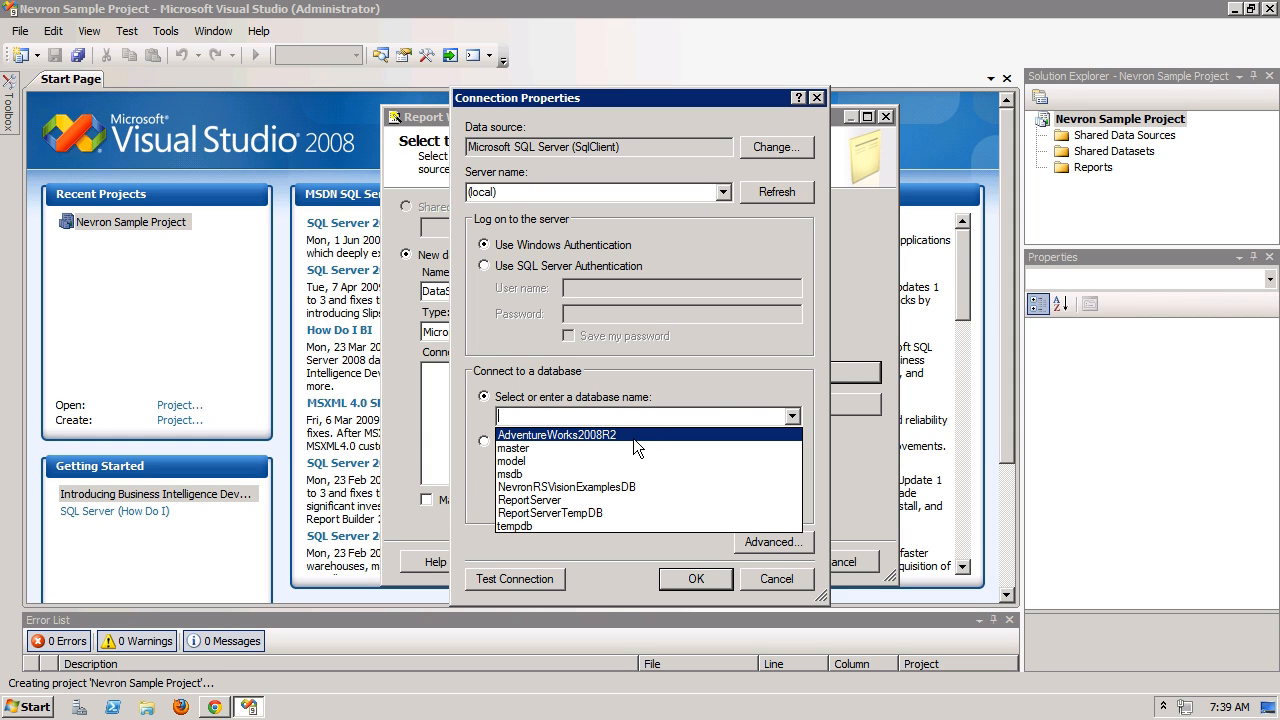
left_click(556, 434)
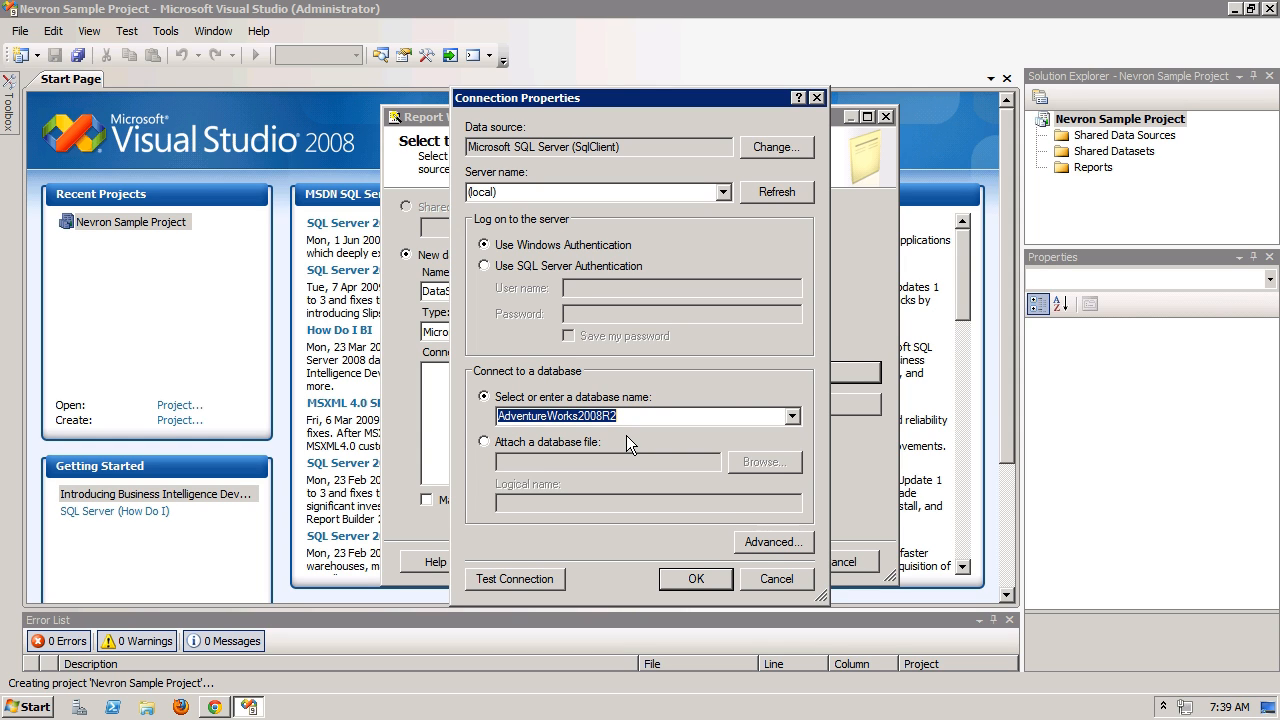
left_click(696, 578)
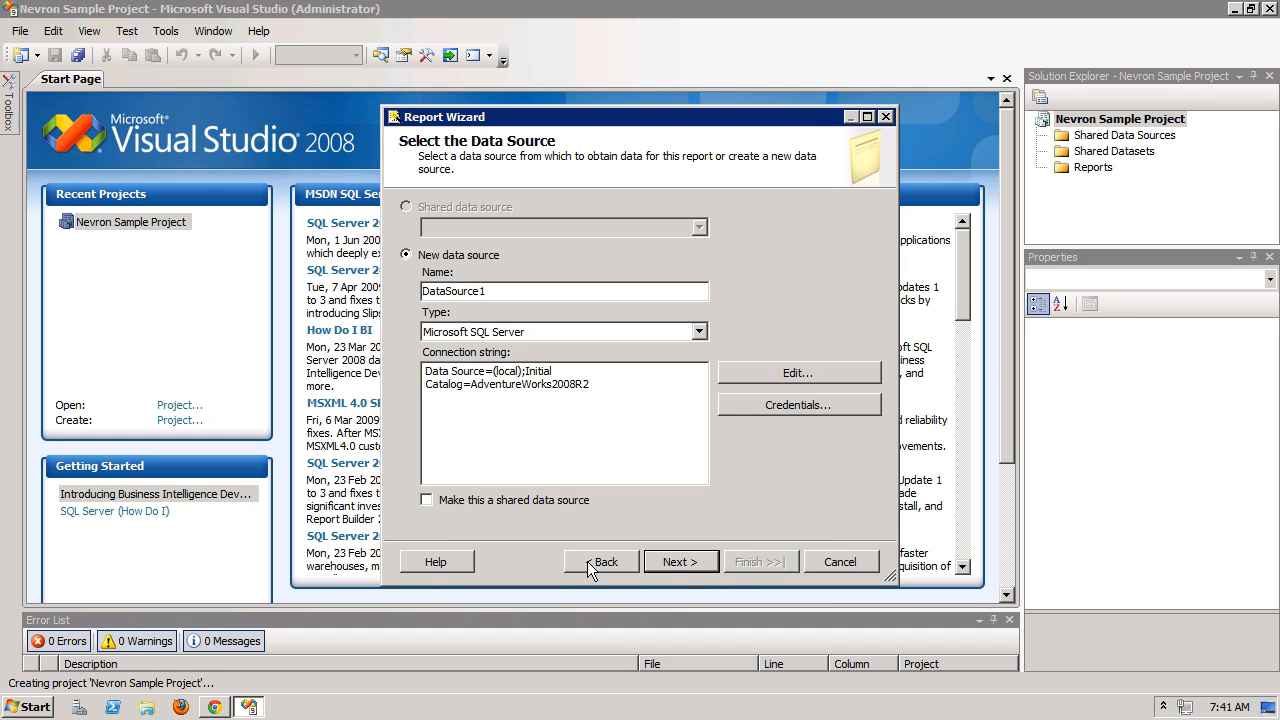
left_click(426, 500)
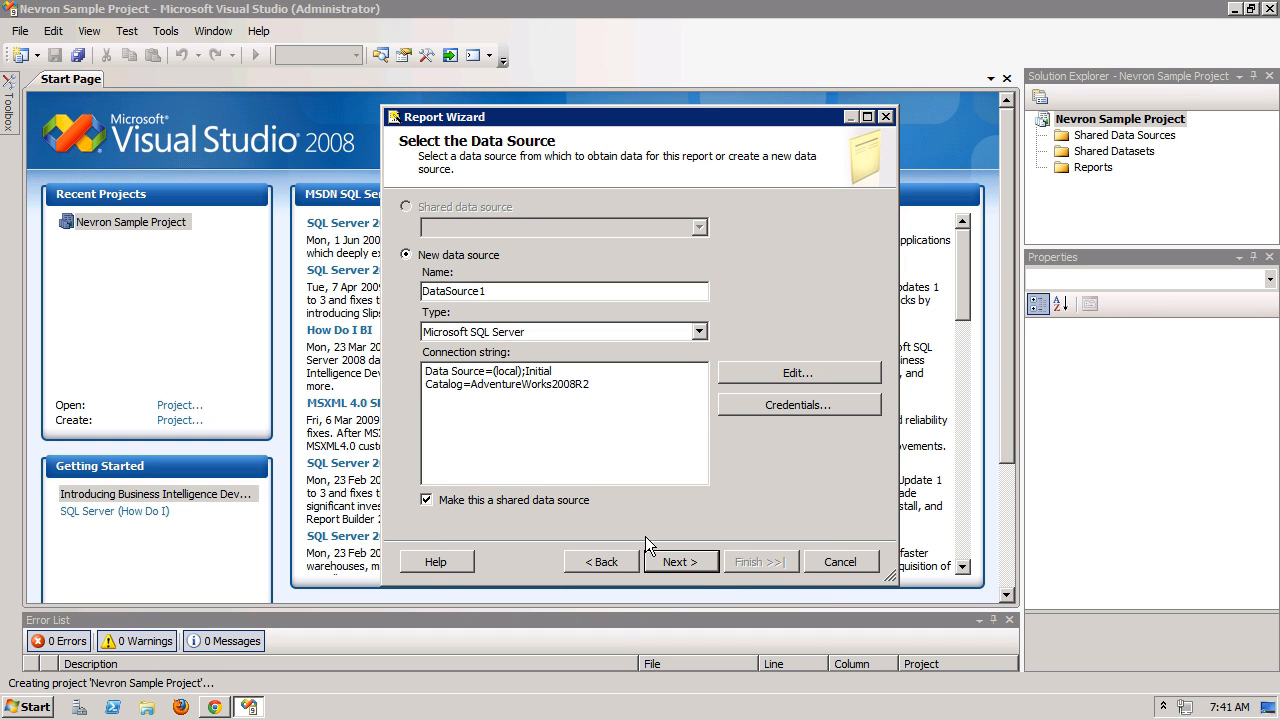
Keep the prefilled query, Tabular type and Slate style, and finish to create Report1.
left_click(680, 560)
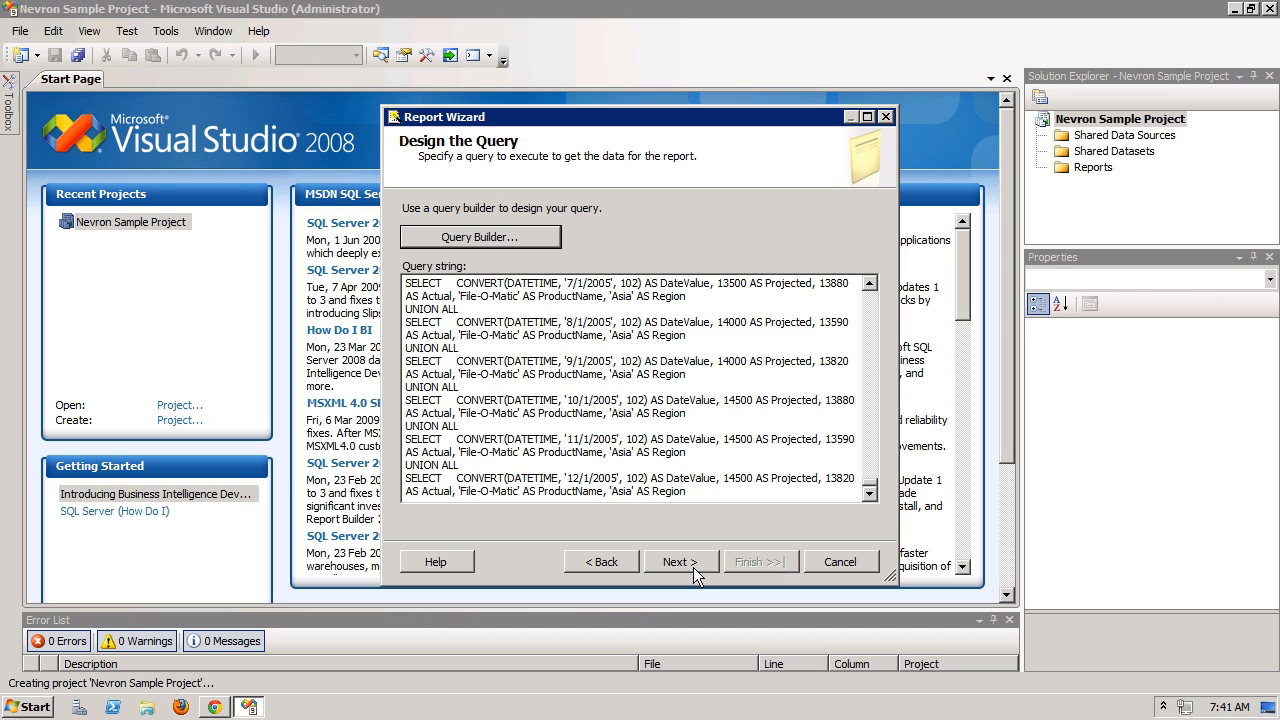
left_click(680, 560)
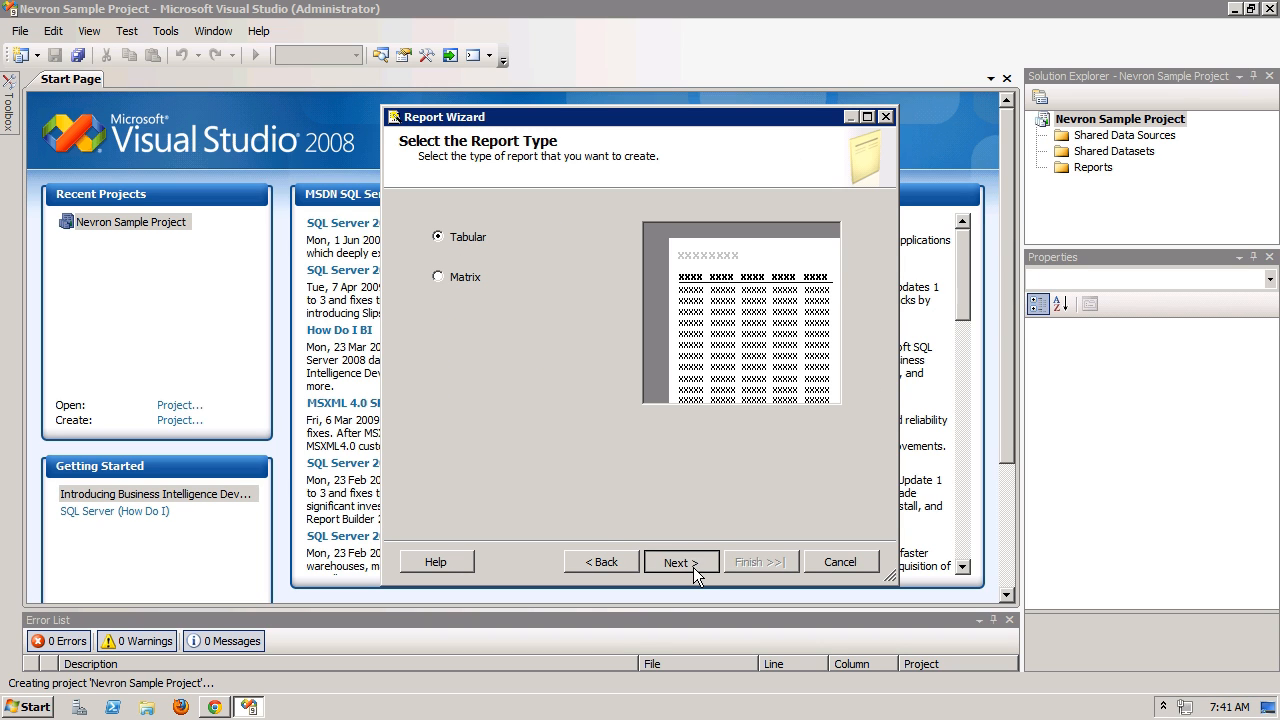
left_click(676, 560)
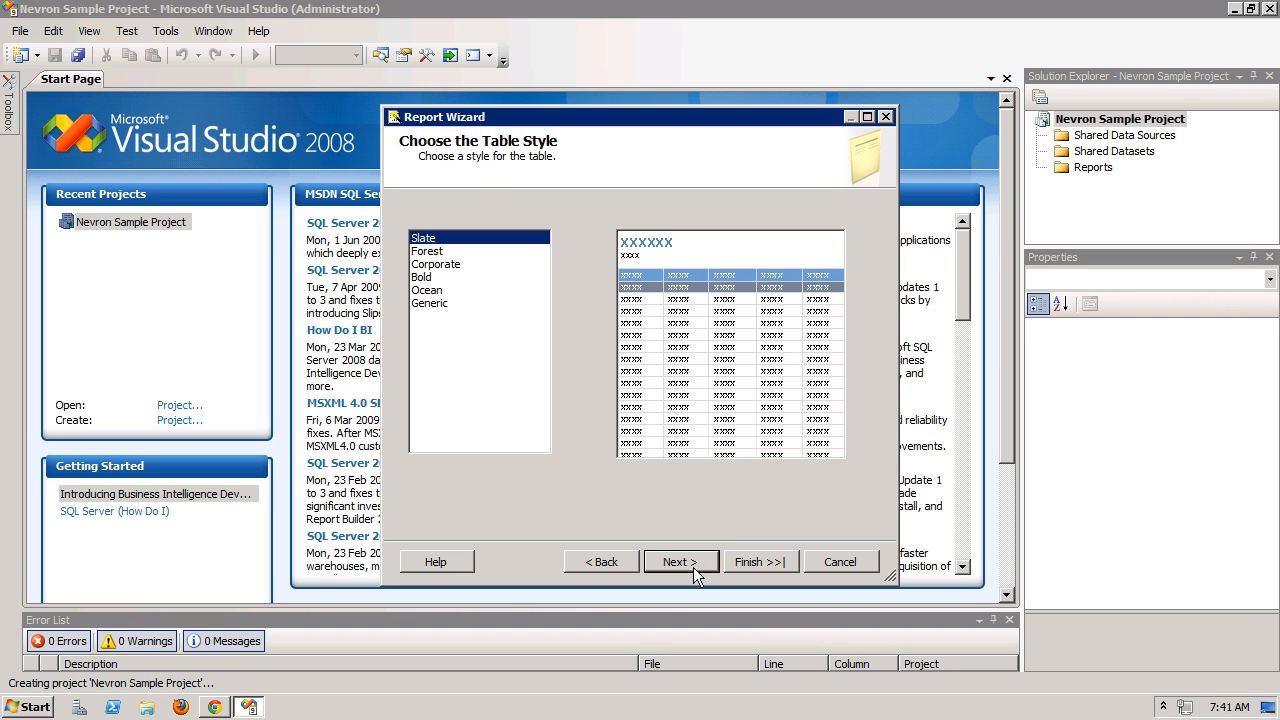
left_click(680, 560)
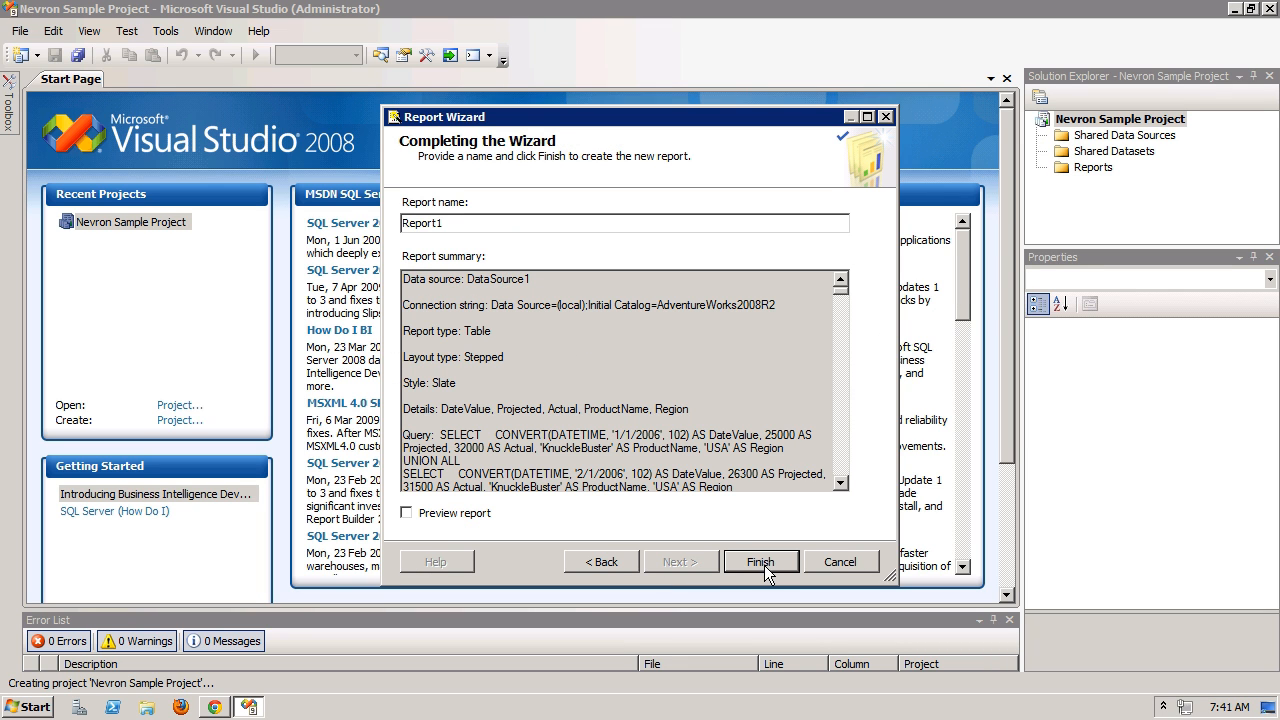
left_click(760, 560)
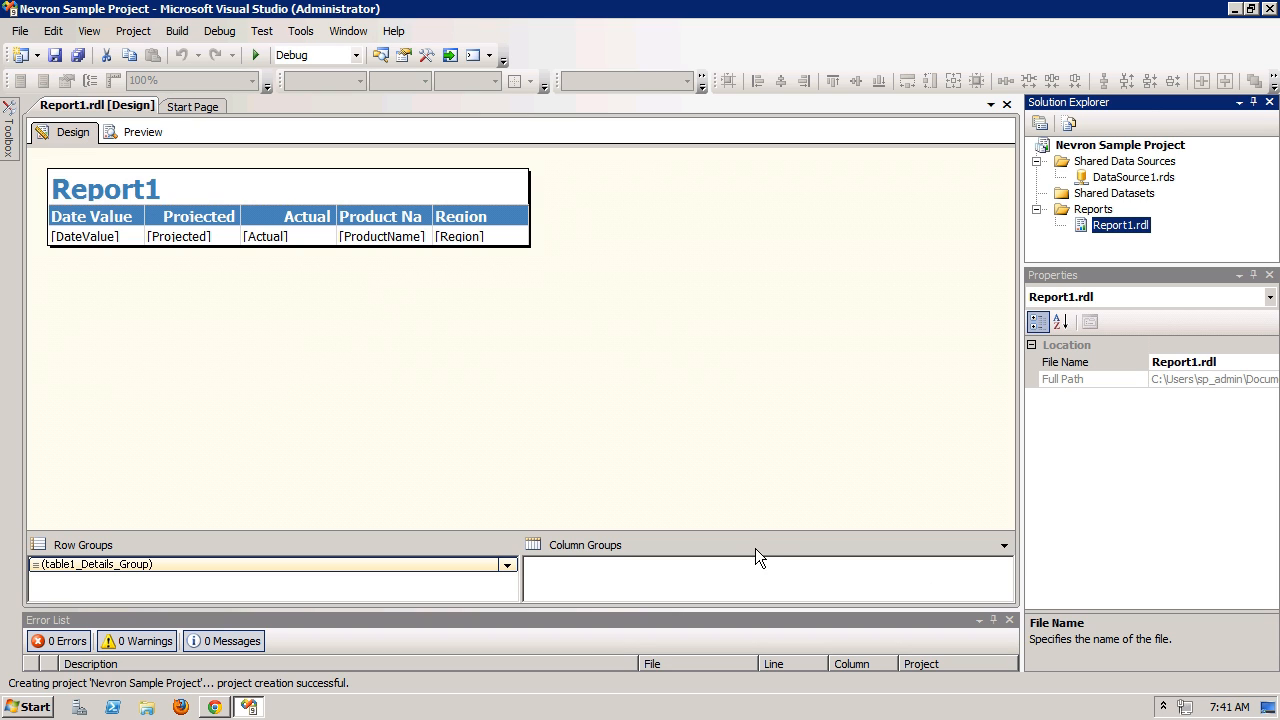
Delete the wizard-generated table from Report1's design surface.
left_click(8, 136)
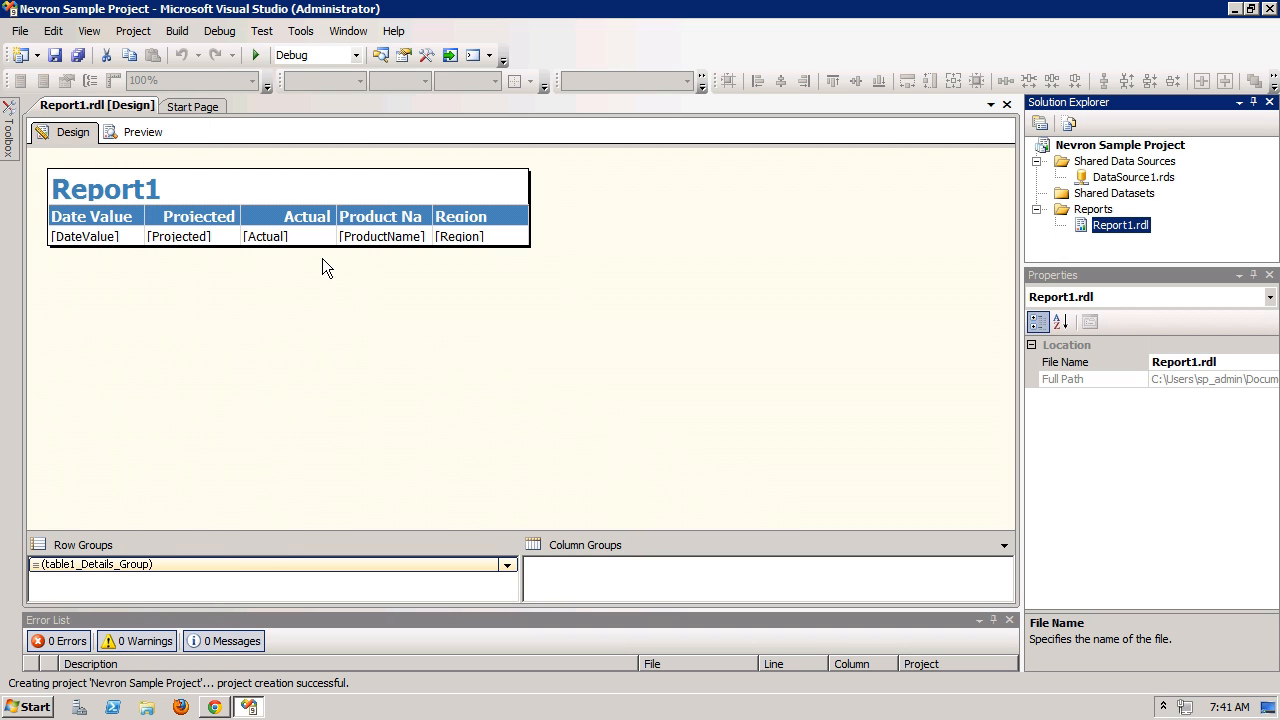
left_click(300, 400)
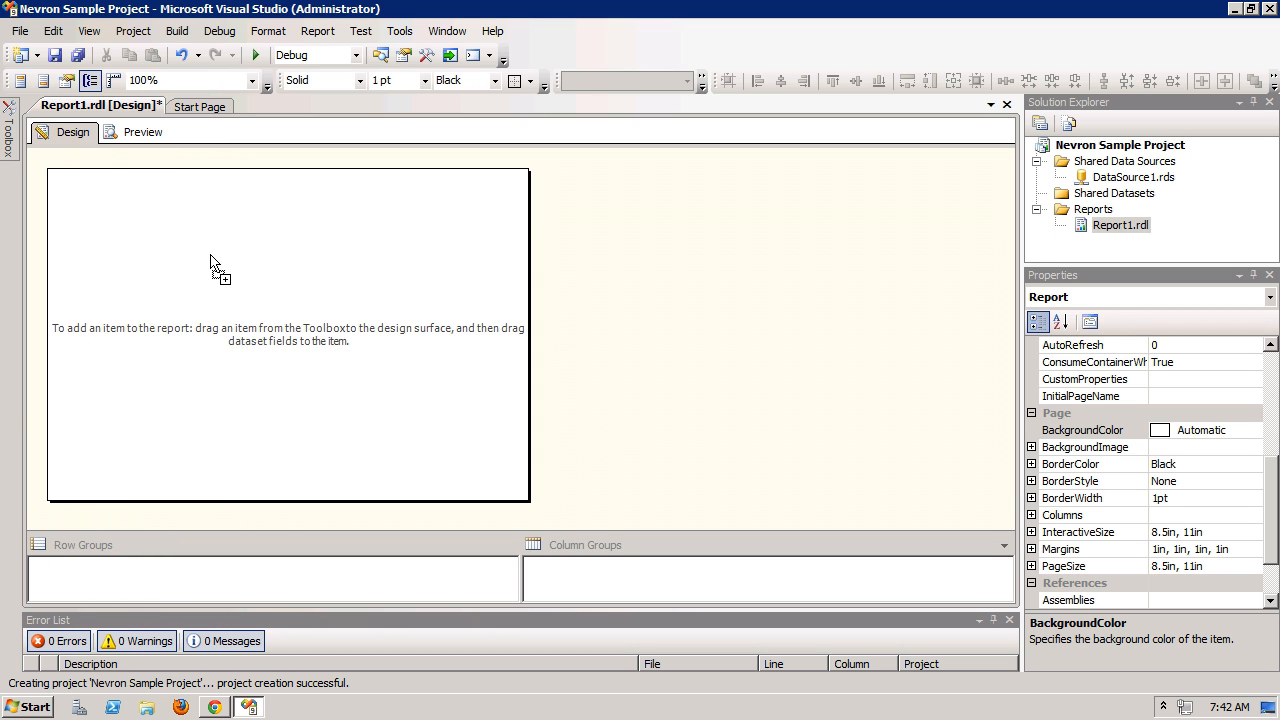
Drop a Nevron chart onto Report1, enlarge it to fill the body and activate its field drop areas.
left_click_drag(210, 264, 354, 386)
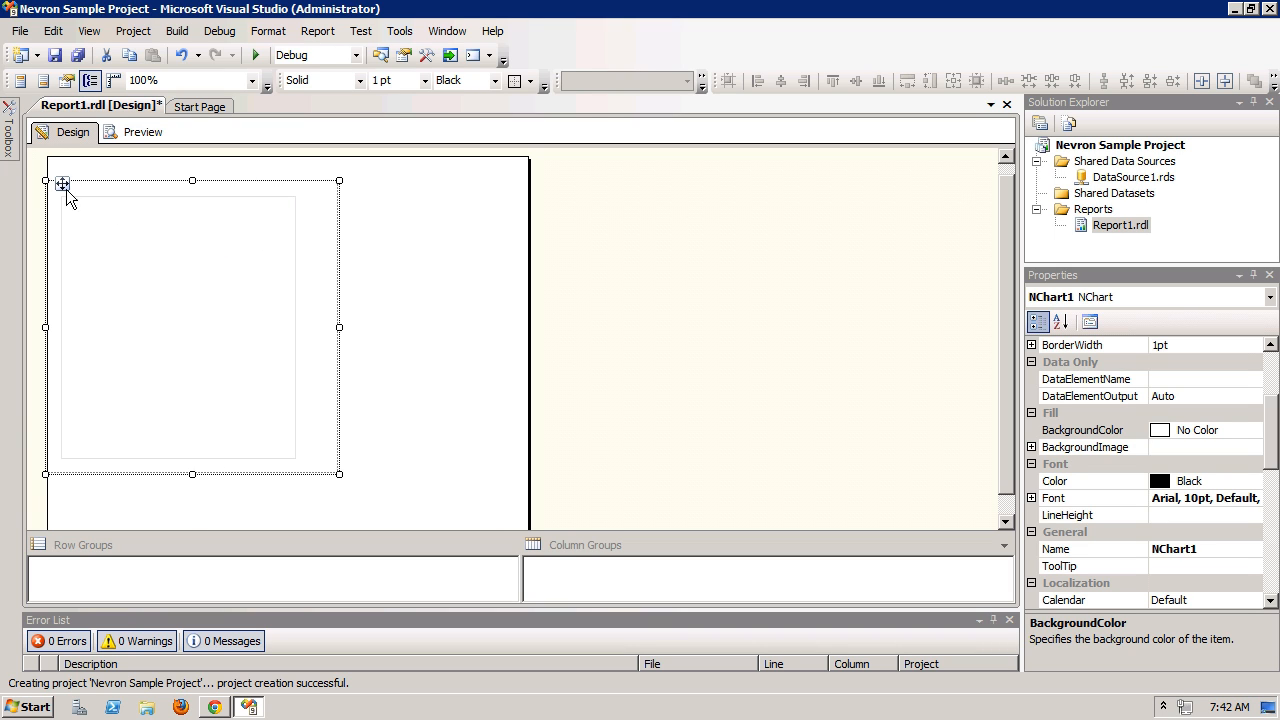
left_click_drag(340, 328, 694, 328)
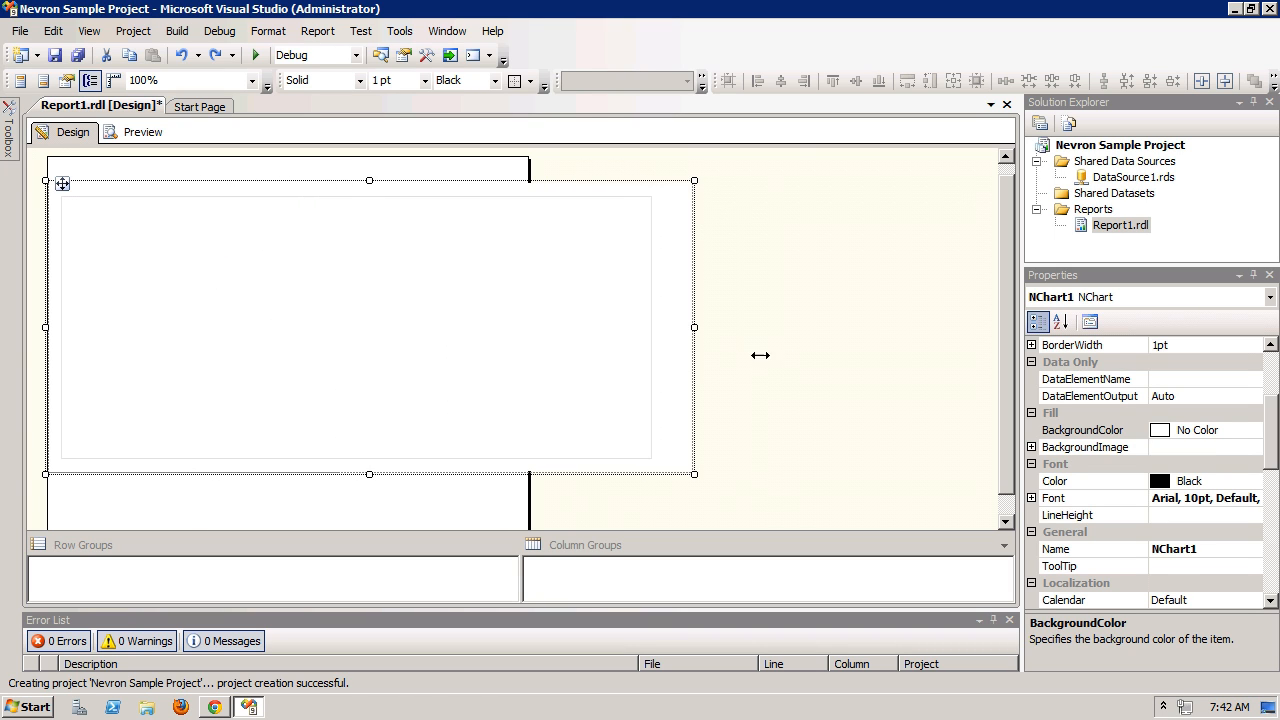
left_click_drag(696, 328, 816, 328)
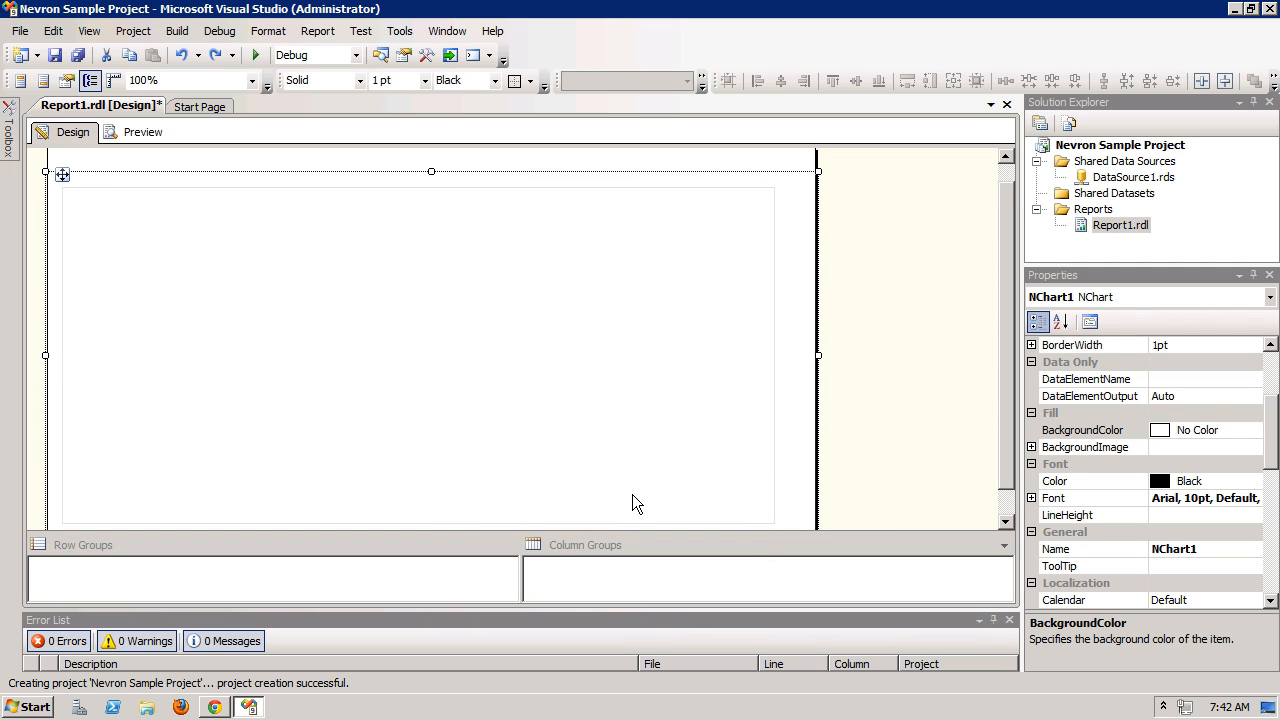
mouse_move(912, 532)
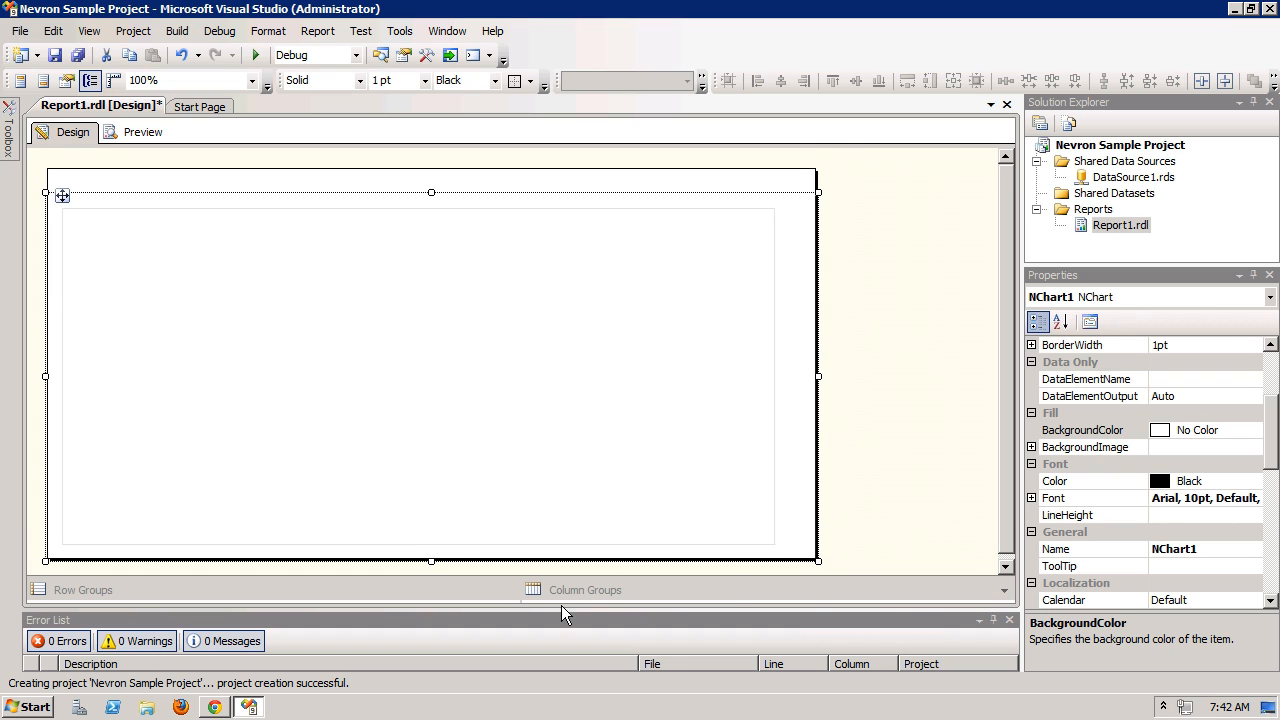
left_click(430, 376)
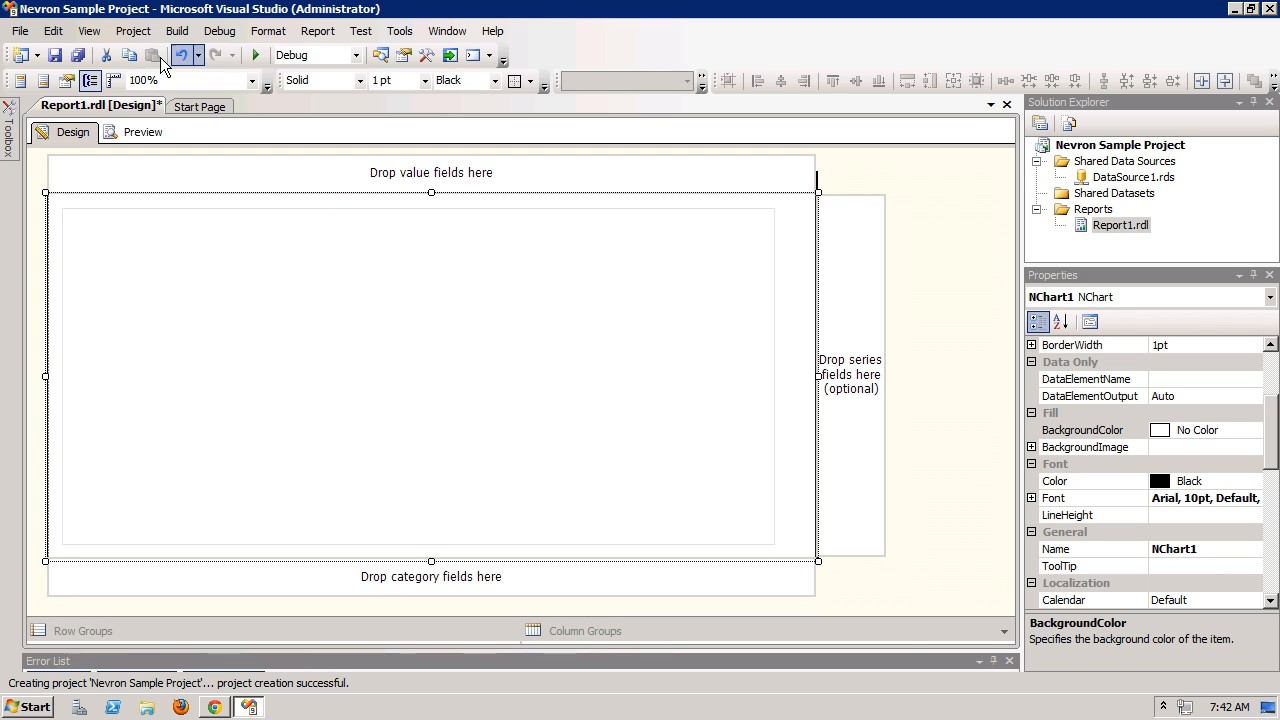
From Report Data, add the Projected and Actual fields as NChart1's values.
left_click(88, 30)
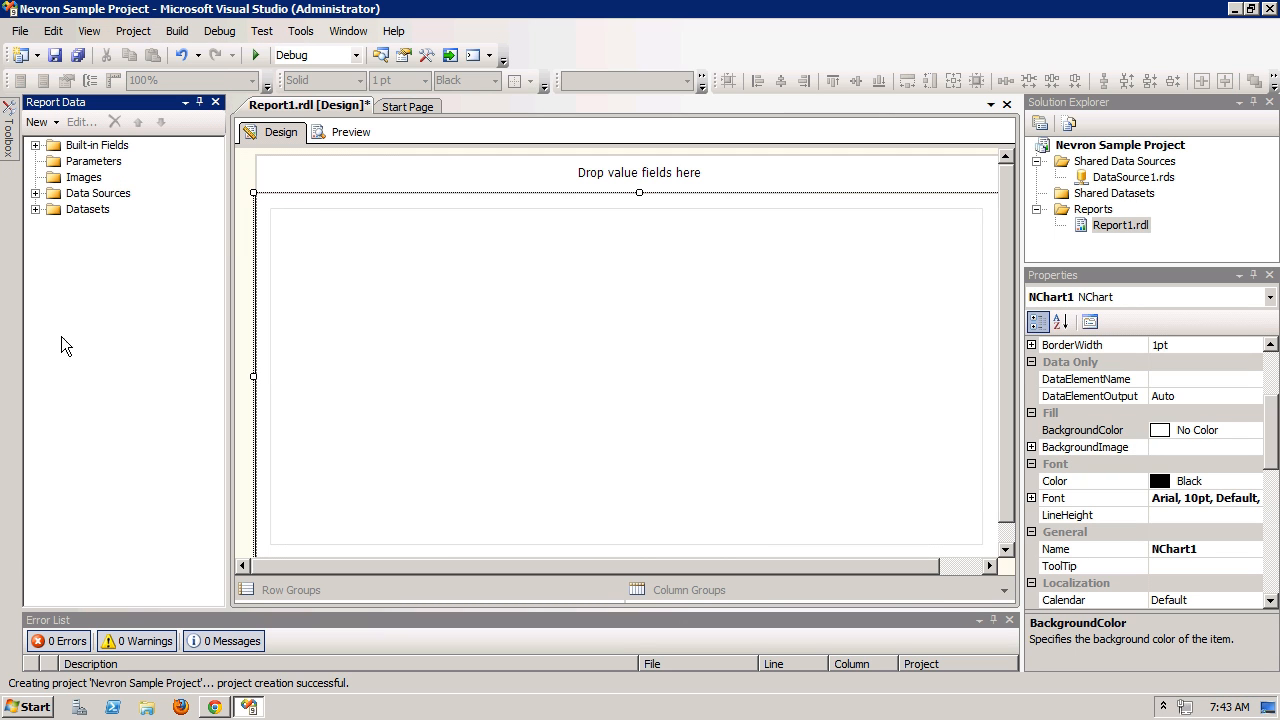
left_click(36, 208)
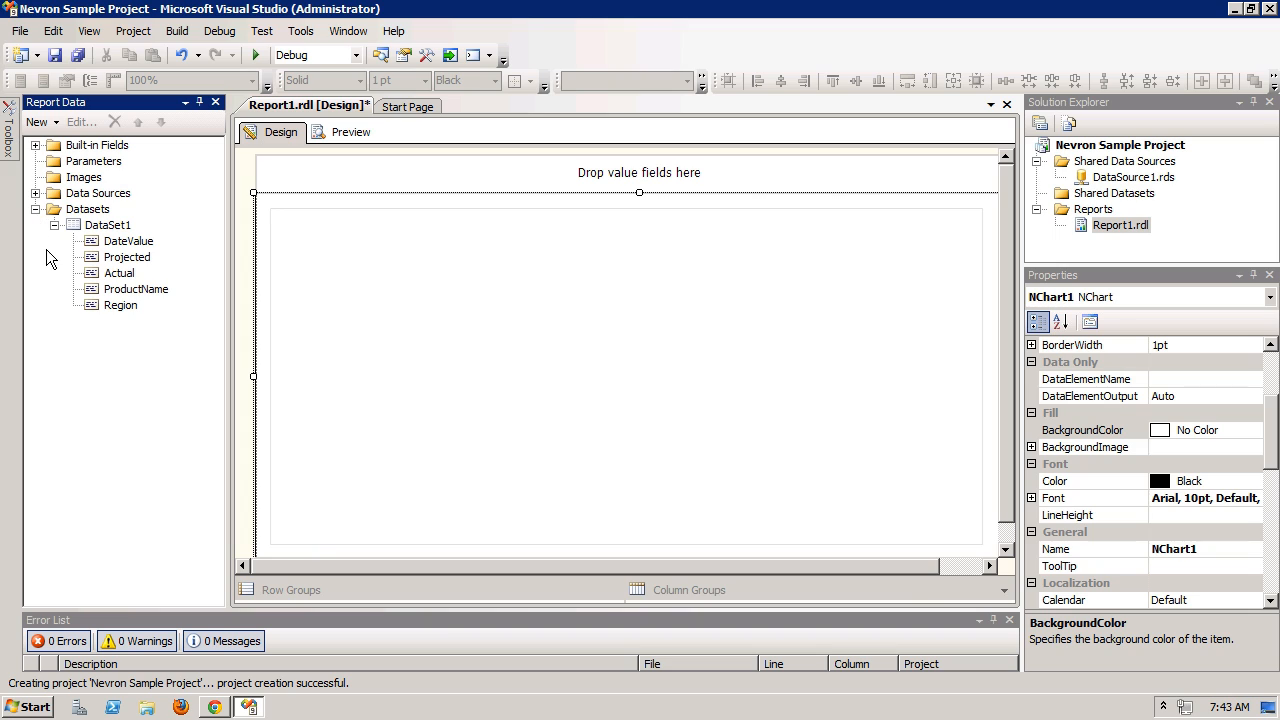
mouse_move(116, 272)
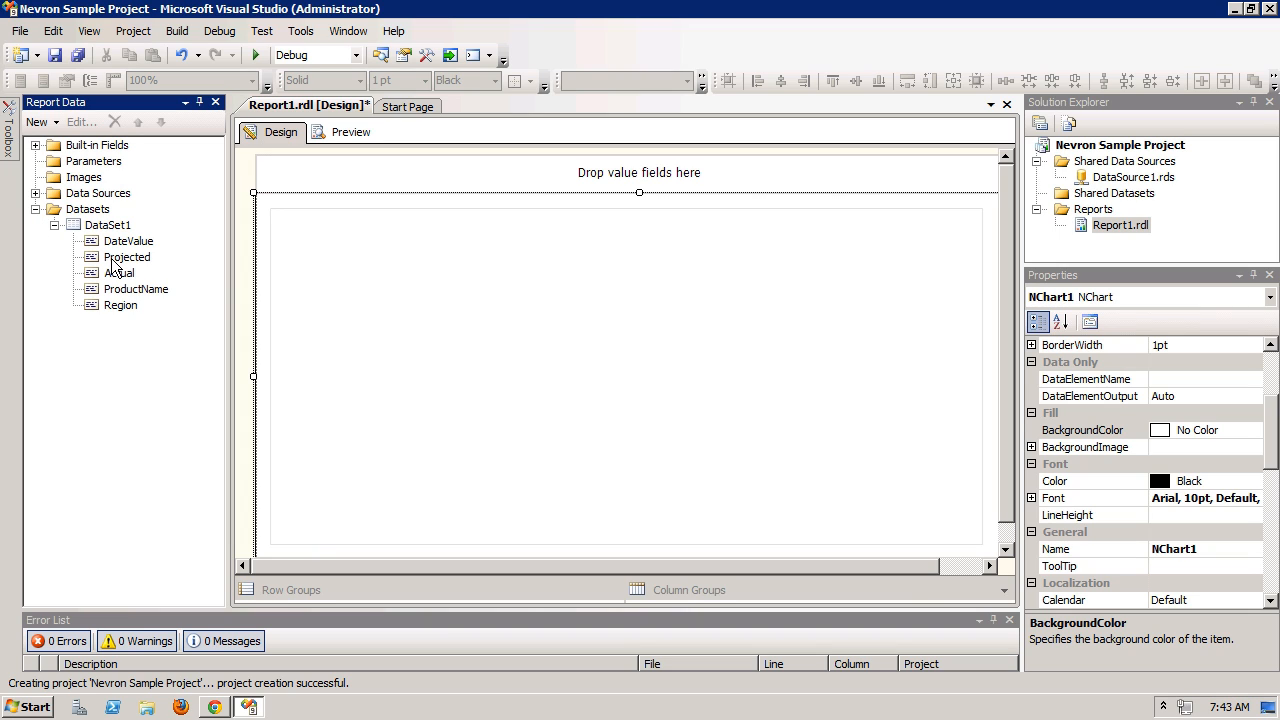
left_click(624, 376)
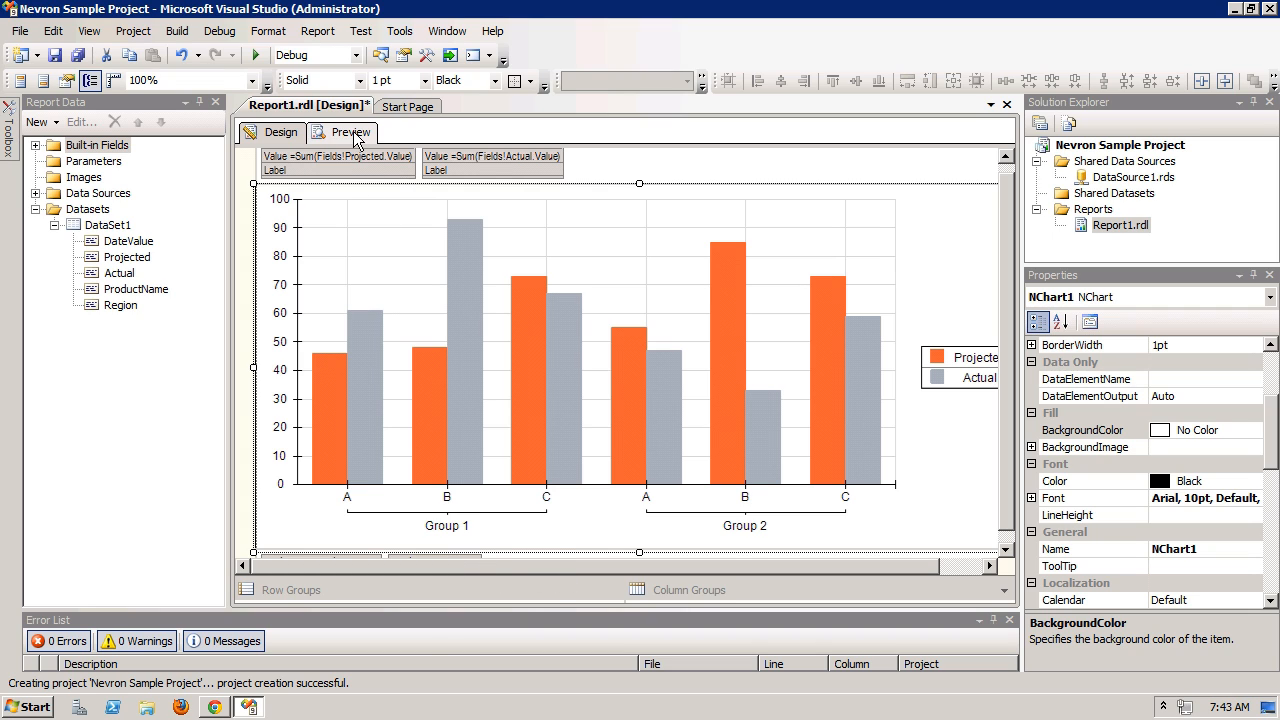
left_click(352, 132)
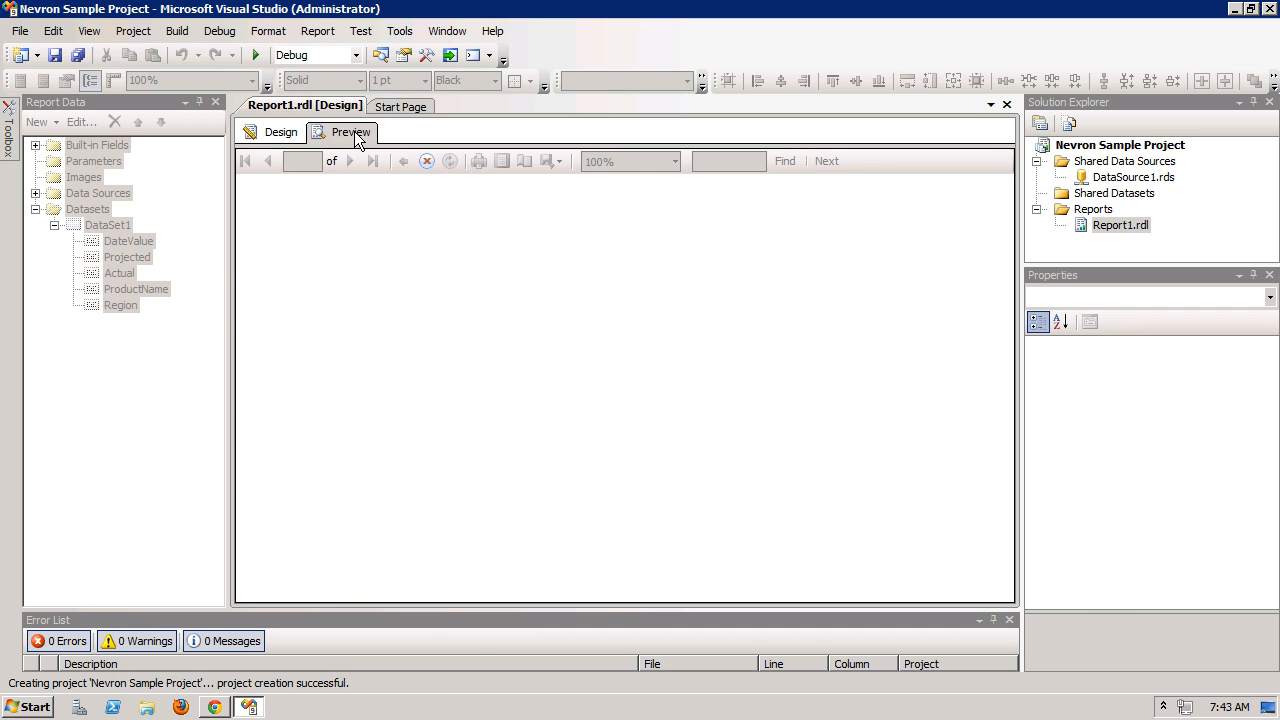
left_click(350, 132)
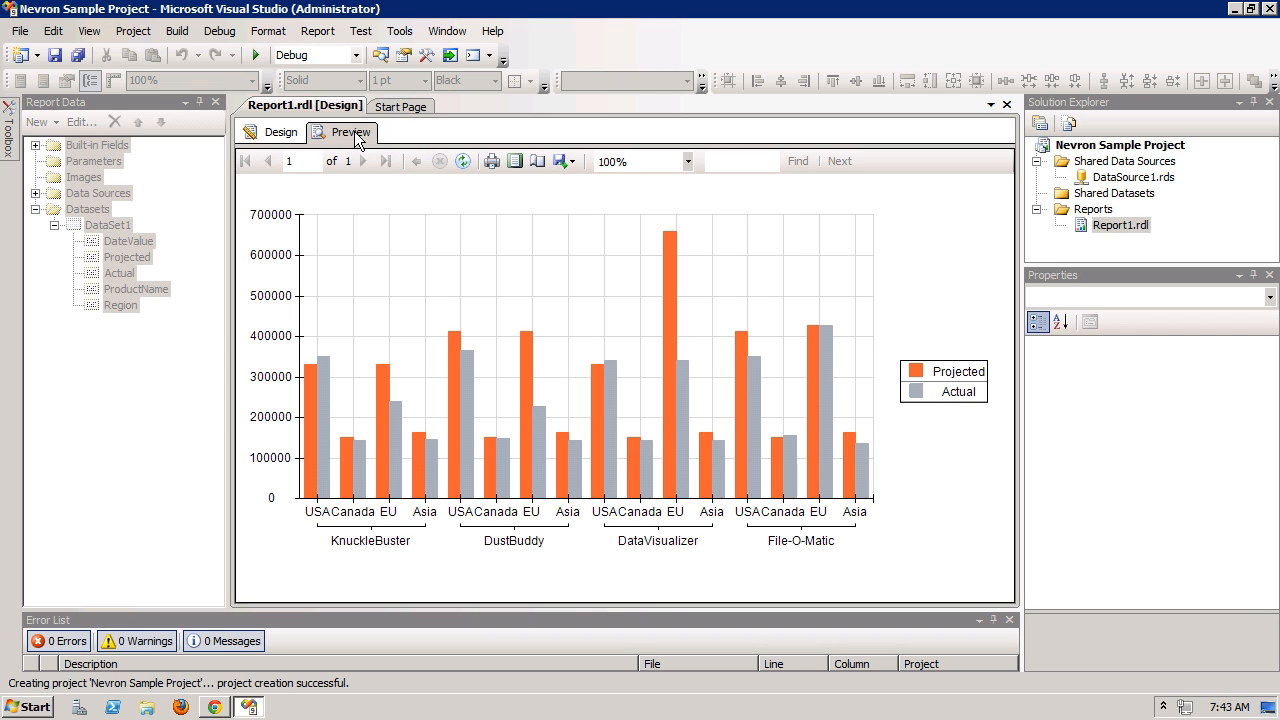
mouse_move(324, 140)
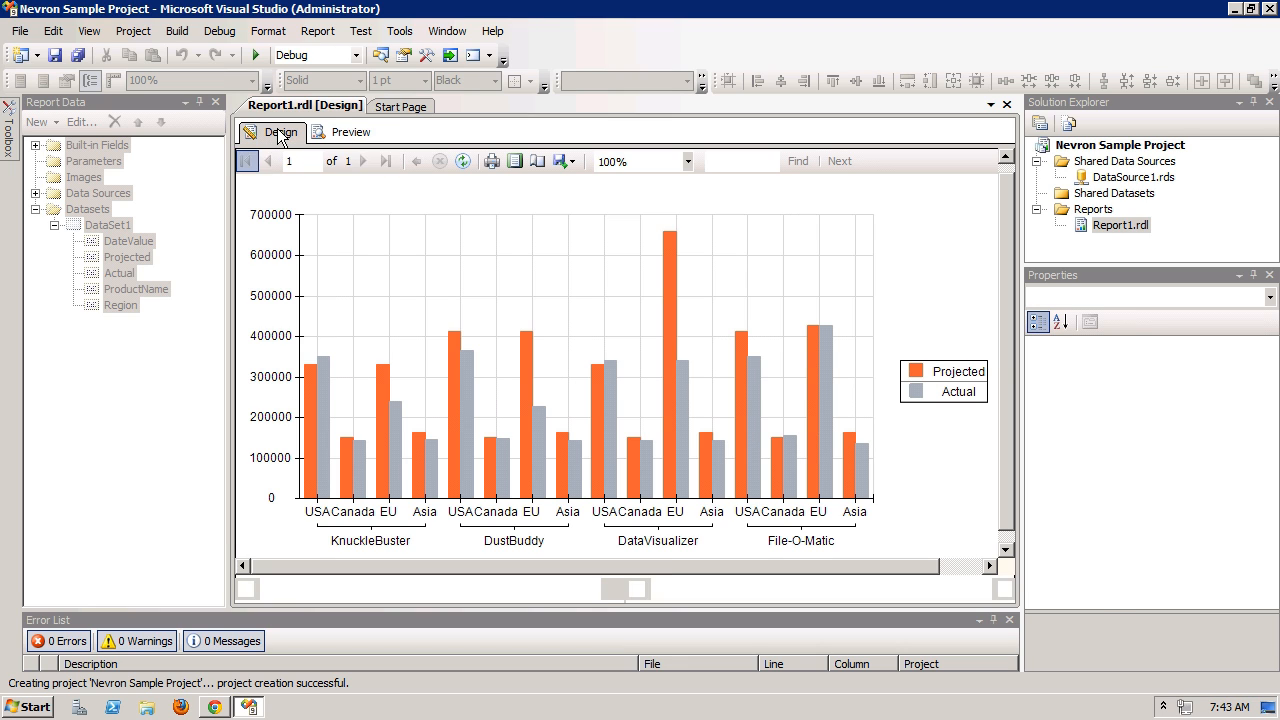
left_click(280, 132)
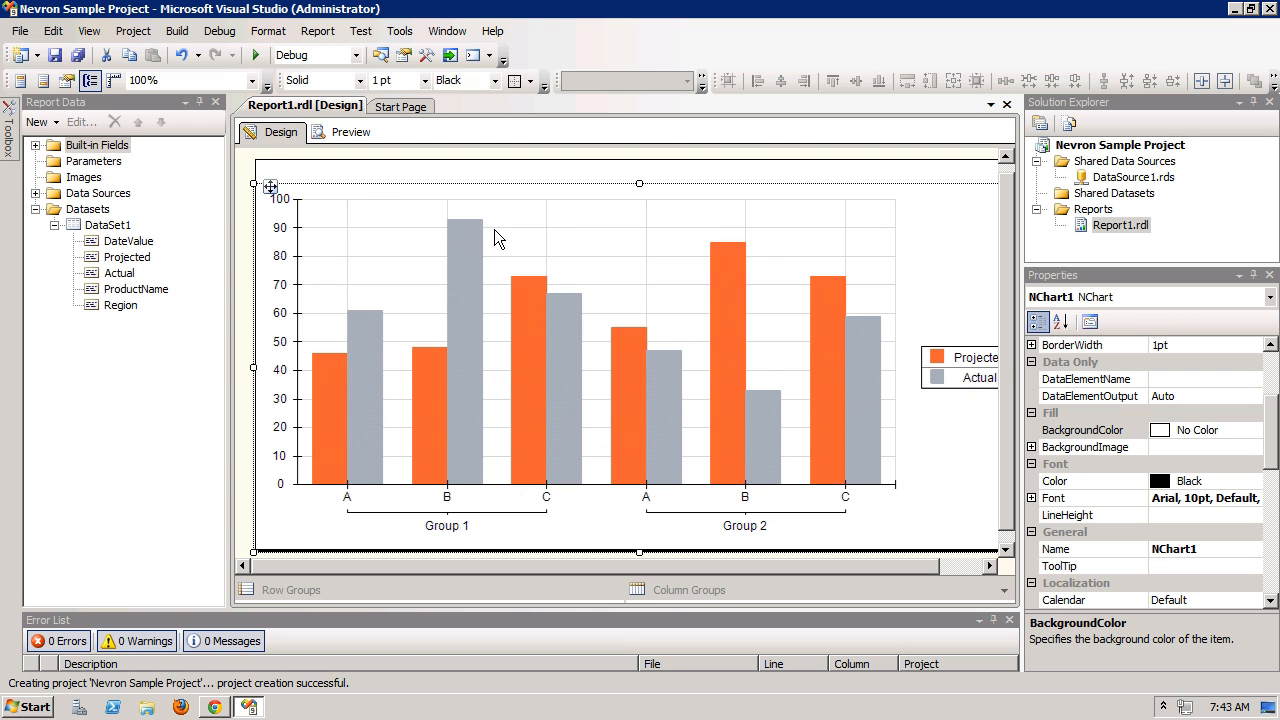
Dock the Projected/Actual legend at Top Center in the chart's Legends layout and apply it.
double_click(500, 238)
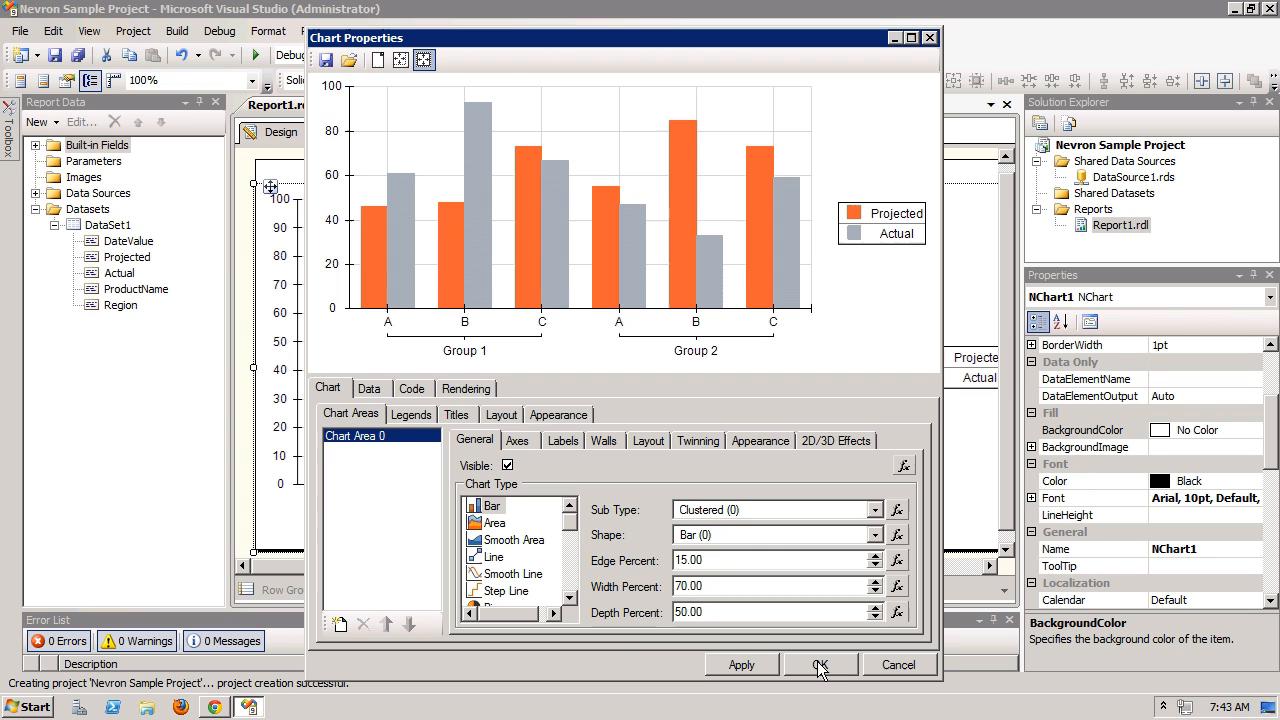
mouse_move(804, 650)
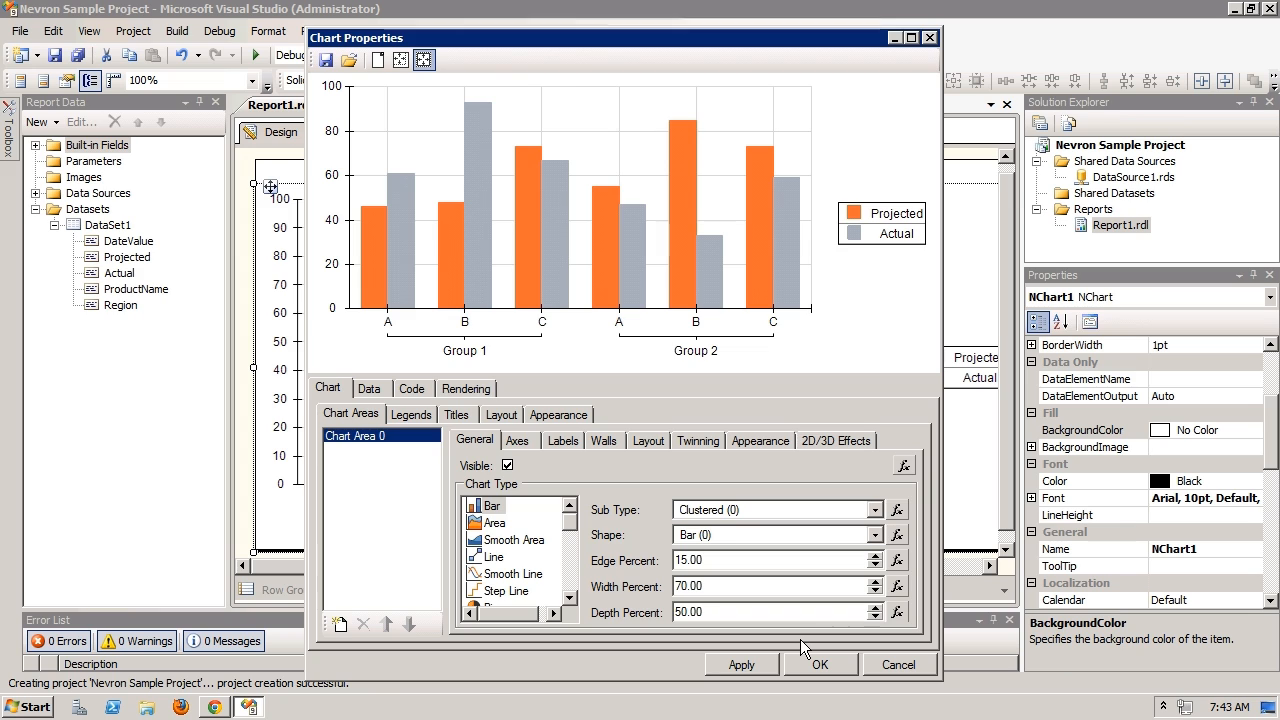
mouse_move(416, 424)
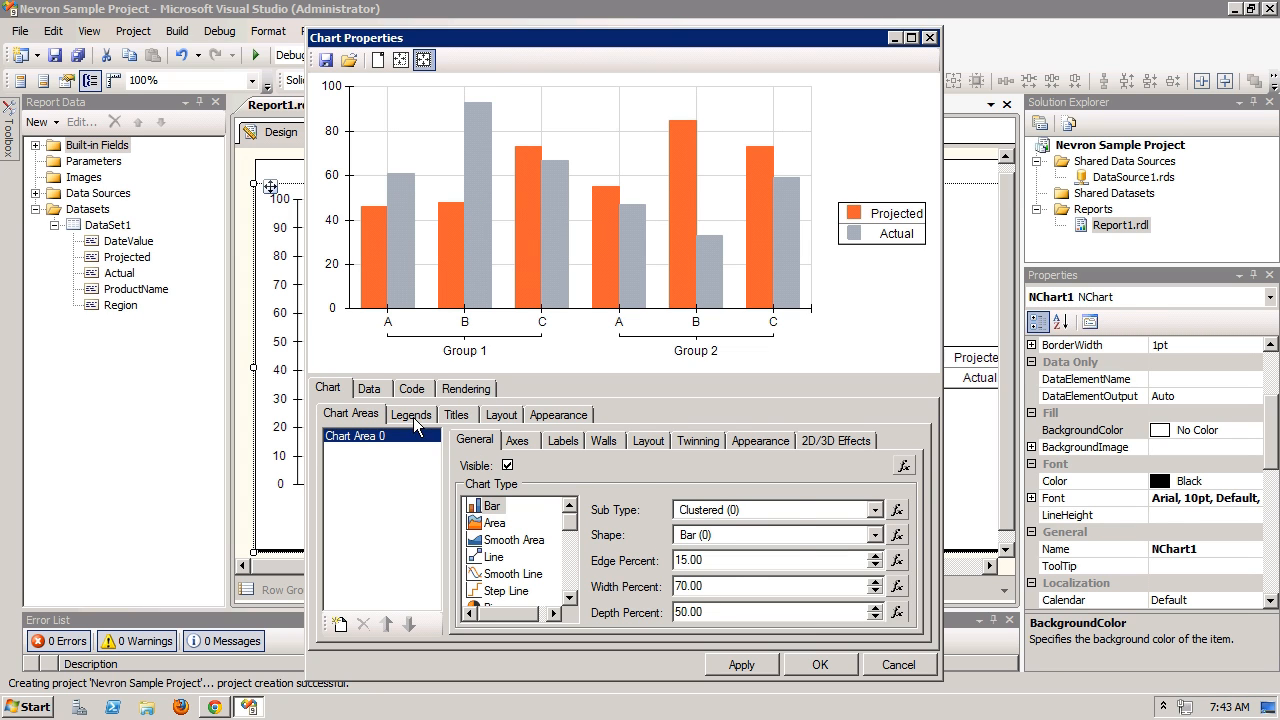
left_click(412, 414)
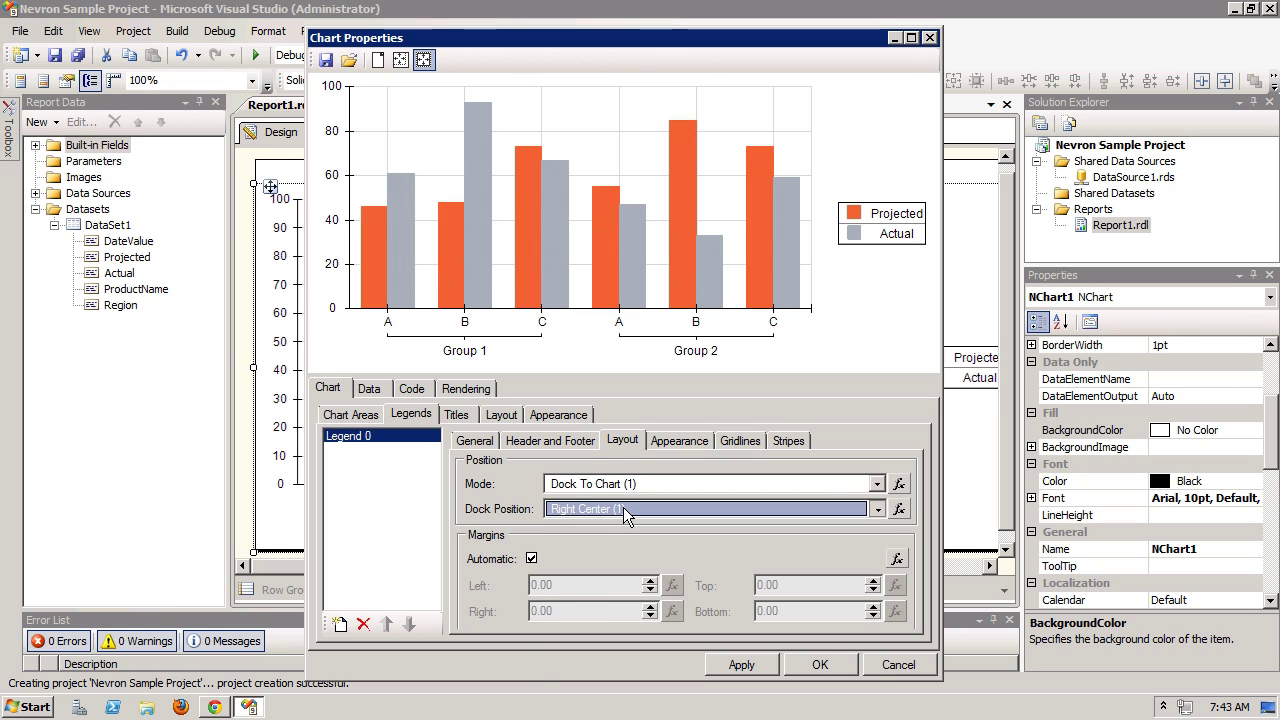
left_click(876, 508)
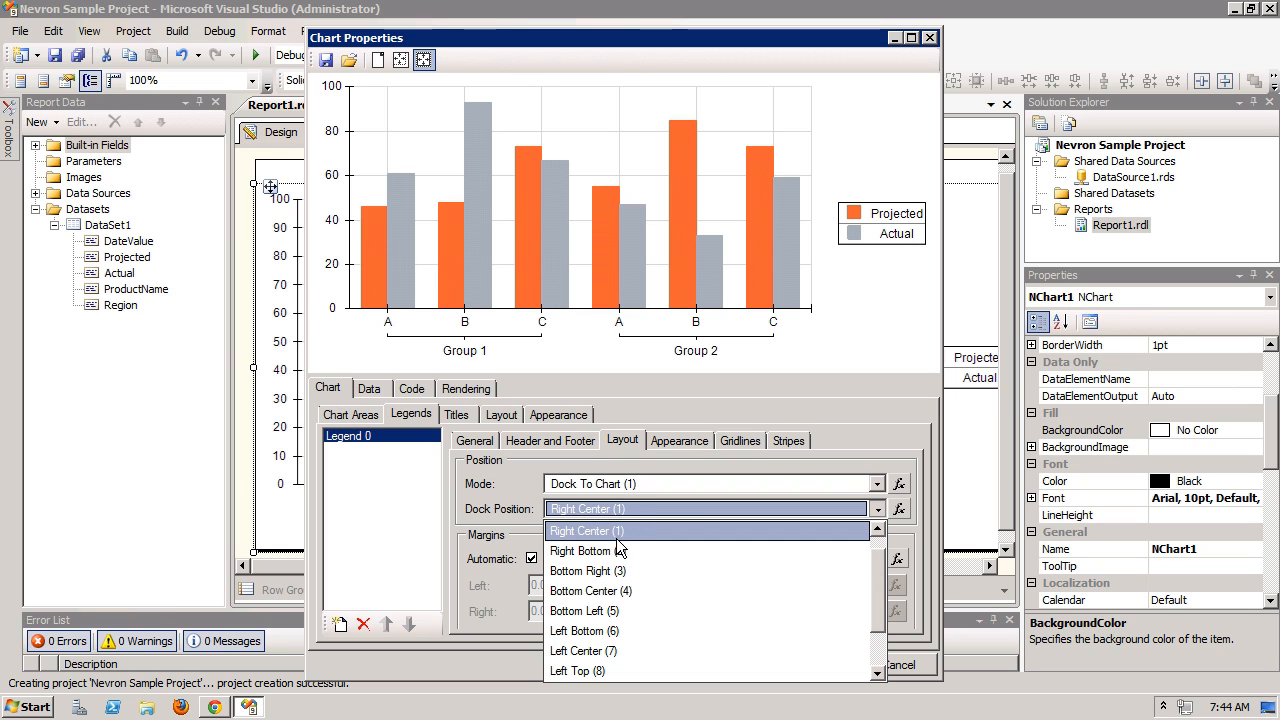
mouse_move(604, 592)
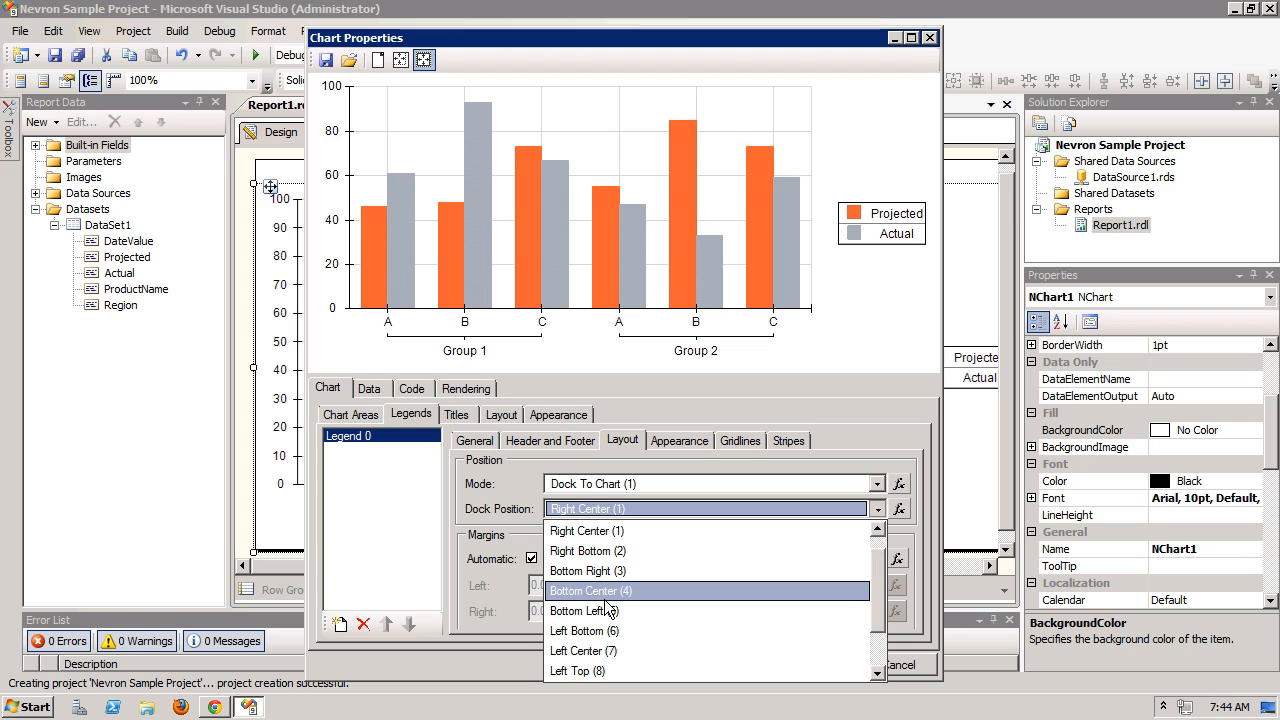
scroll("down", 3)
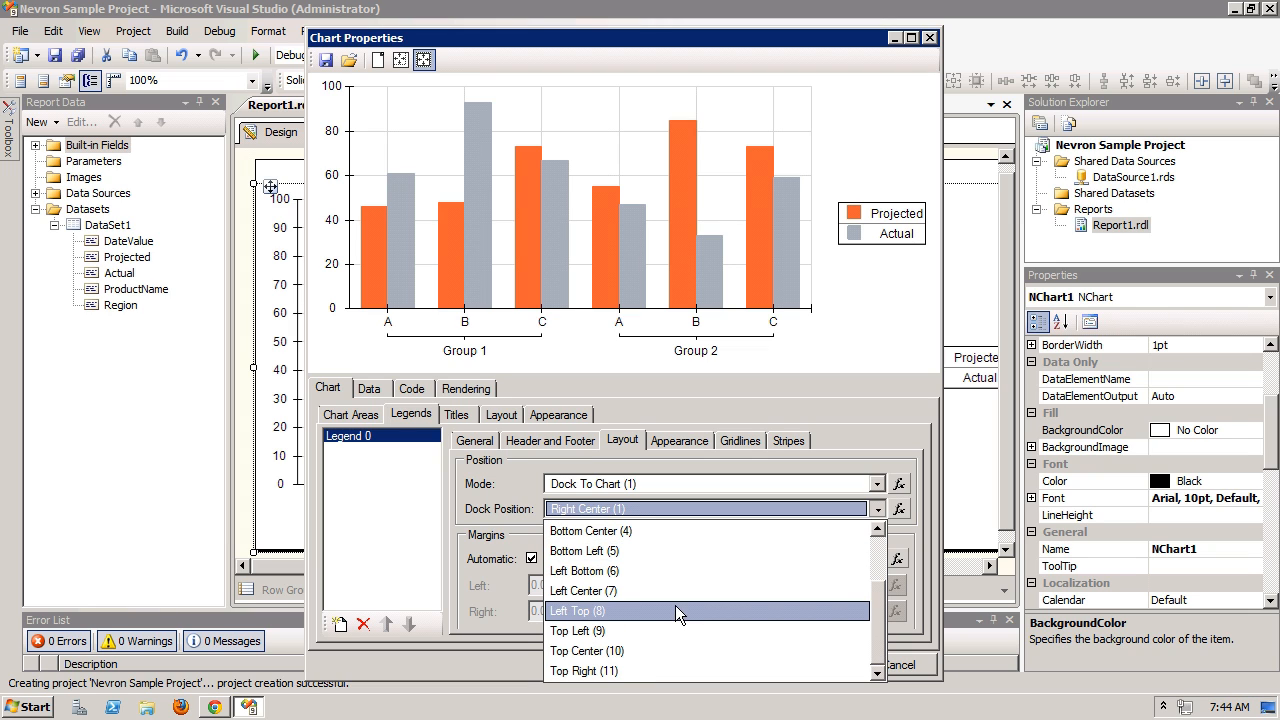
left_click(588, 652)
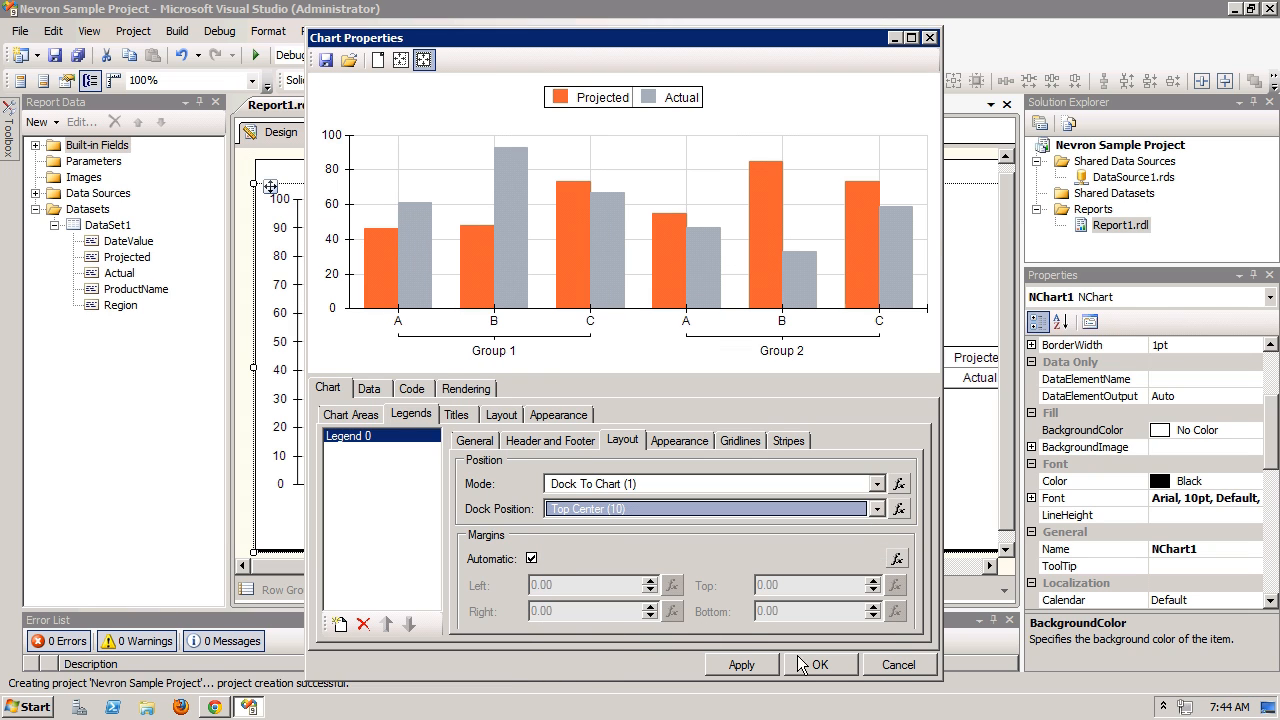
left_click(820, 664)
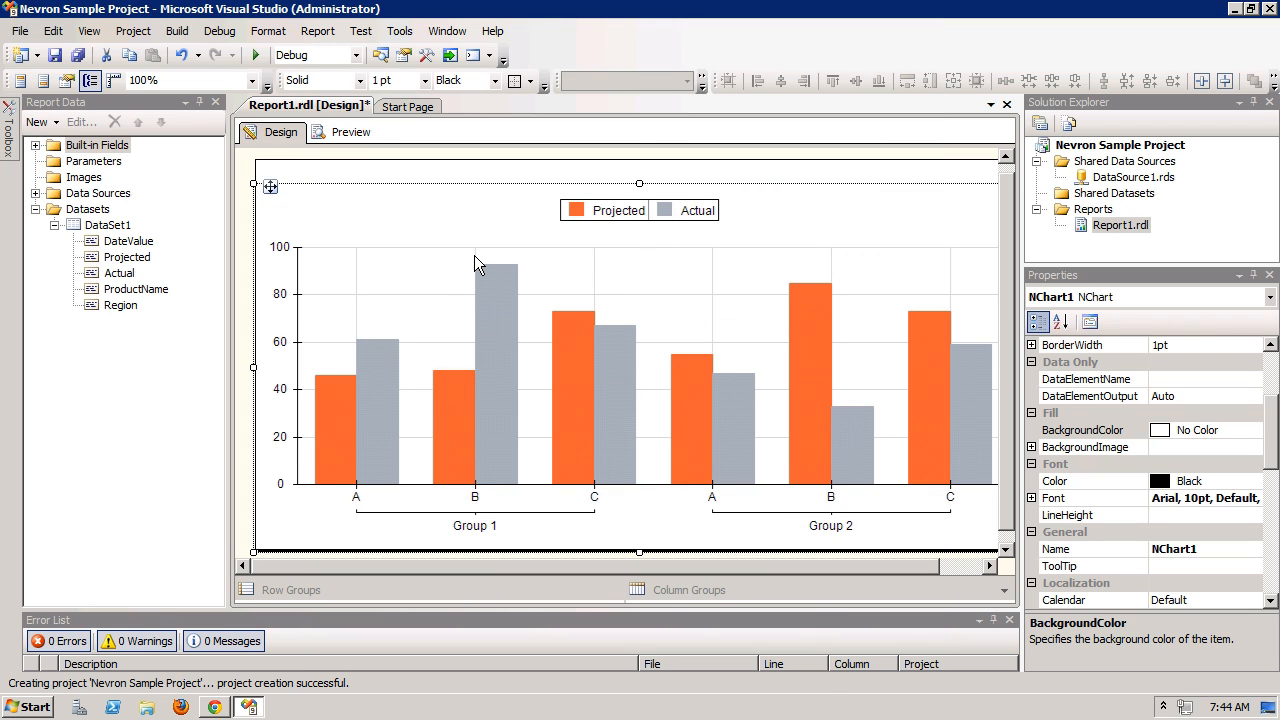
In Chart Areas appearance, uncheck the Automatic style sheet and open the palette for editing.
right_click(476, 260)
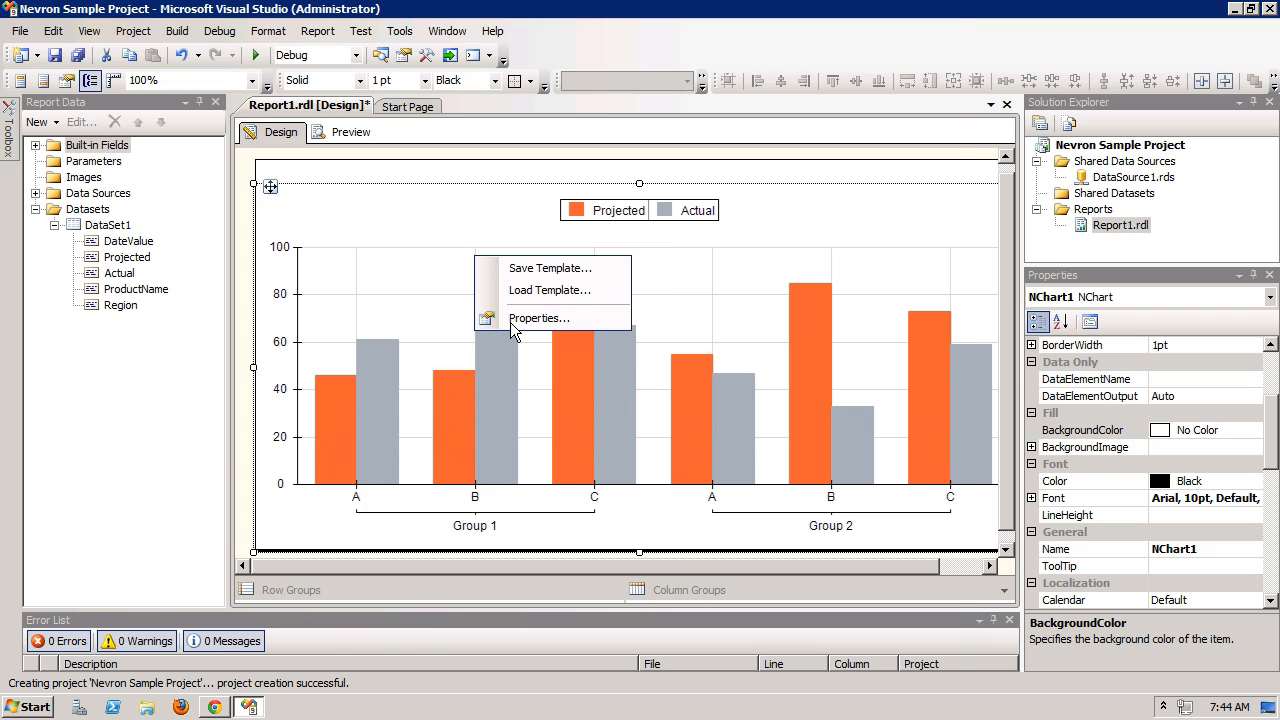
left_click(540, 318)
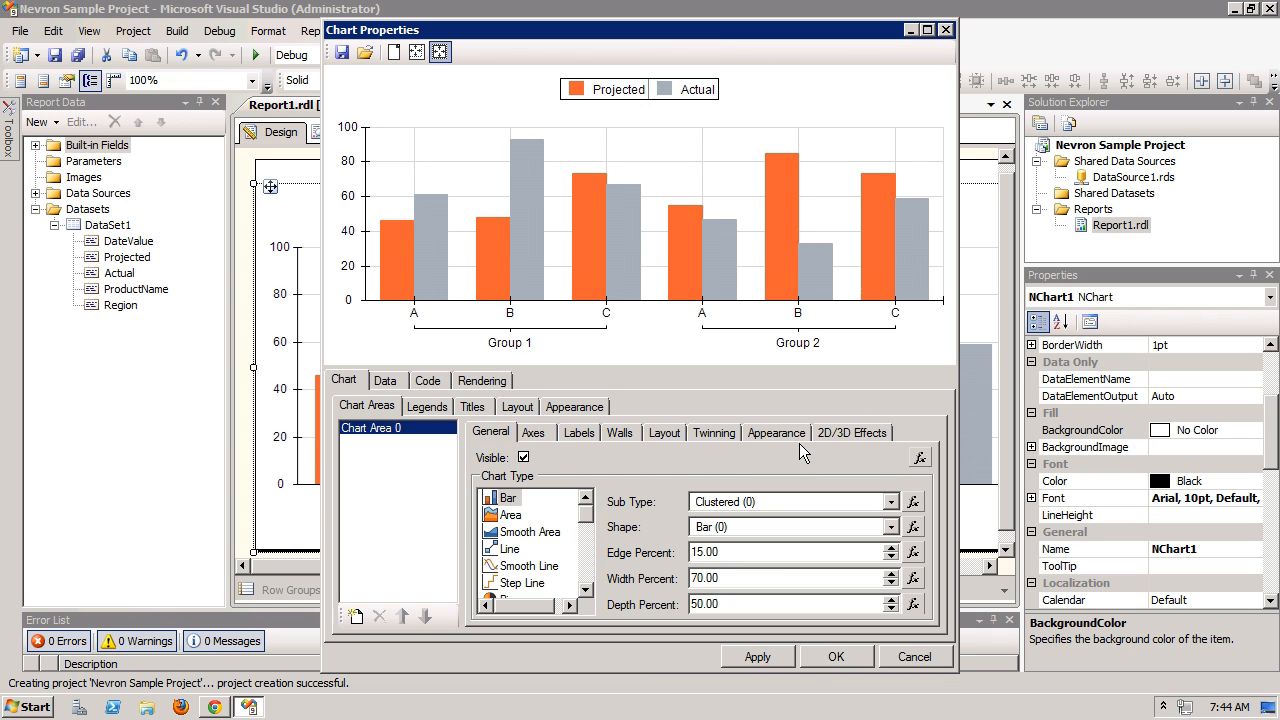
left_click(776, 432)
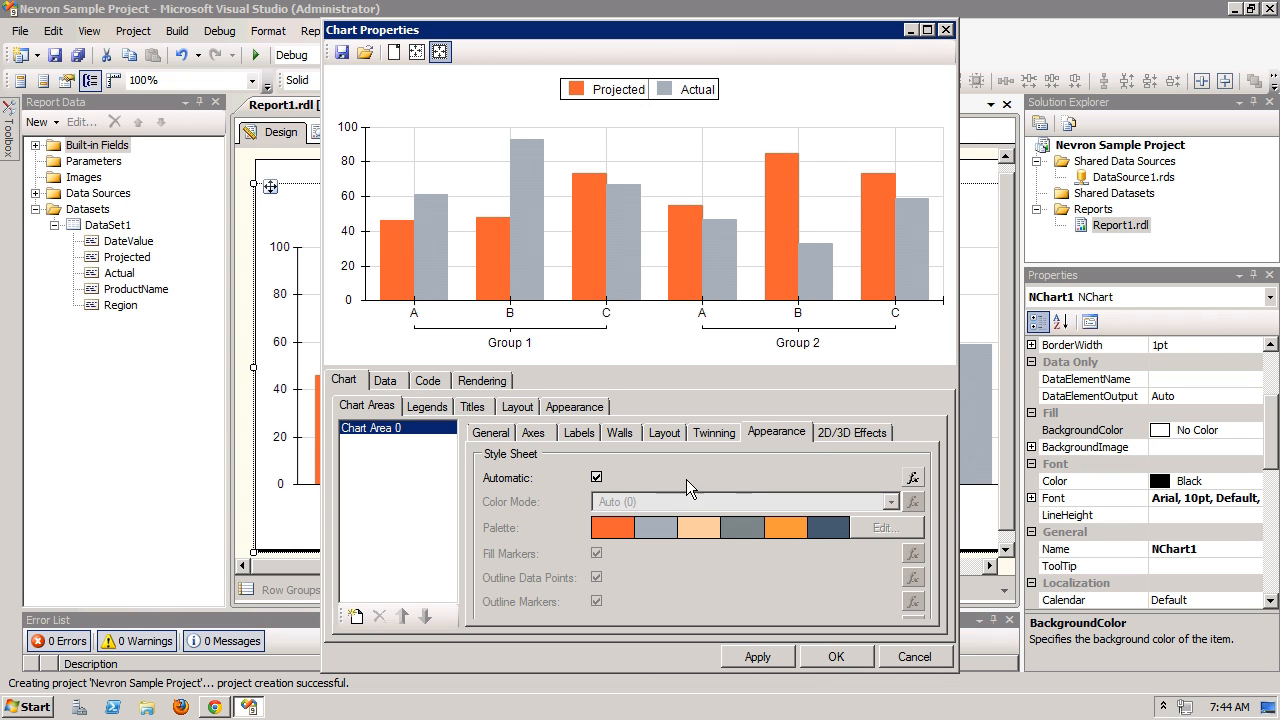
left_click(596, 476)
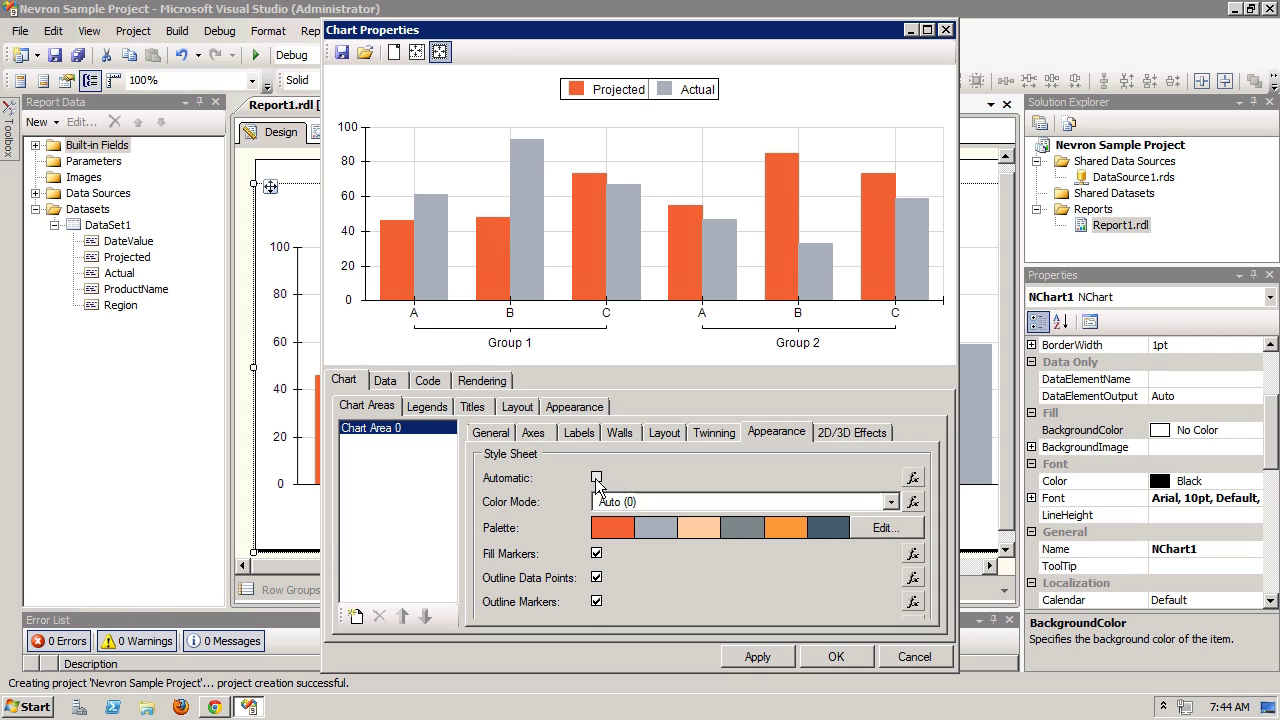
left_click(596, 476)
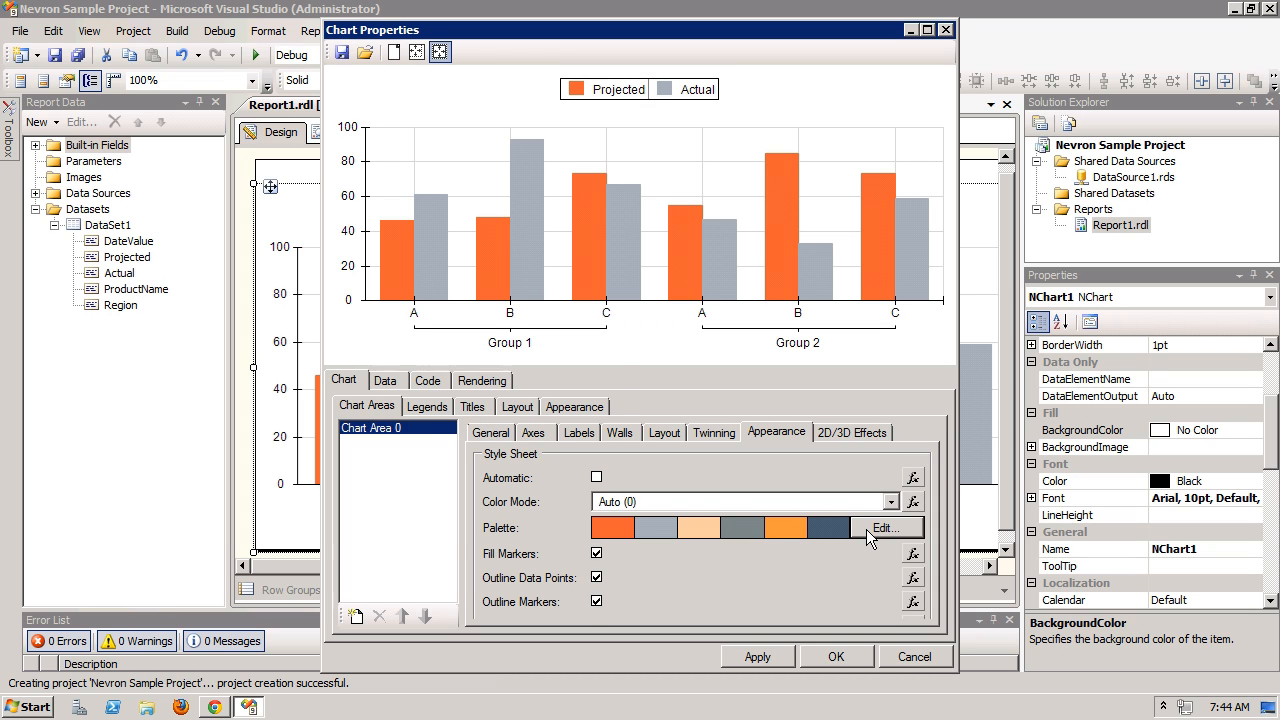
Load a predefined greens/yellows/browns/teals palette into the chart and select its first fill style.
left_click(884, 528)
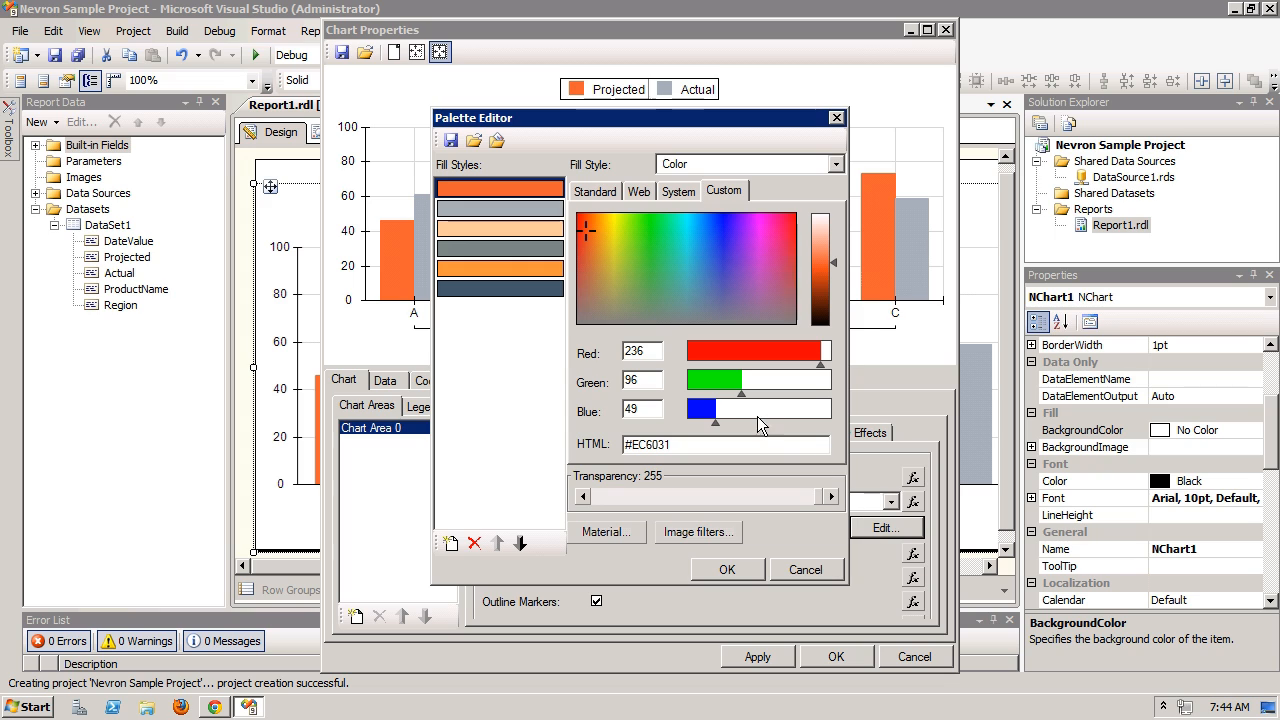
mouse_move(604, 280)
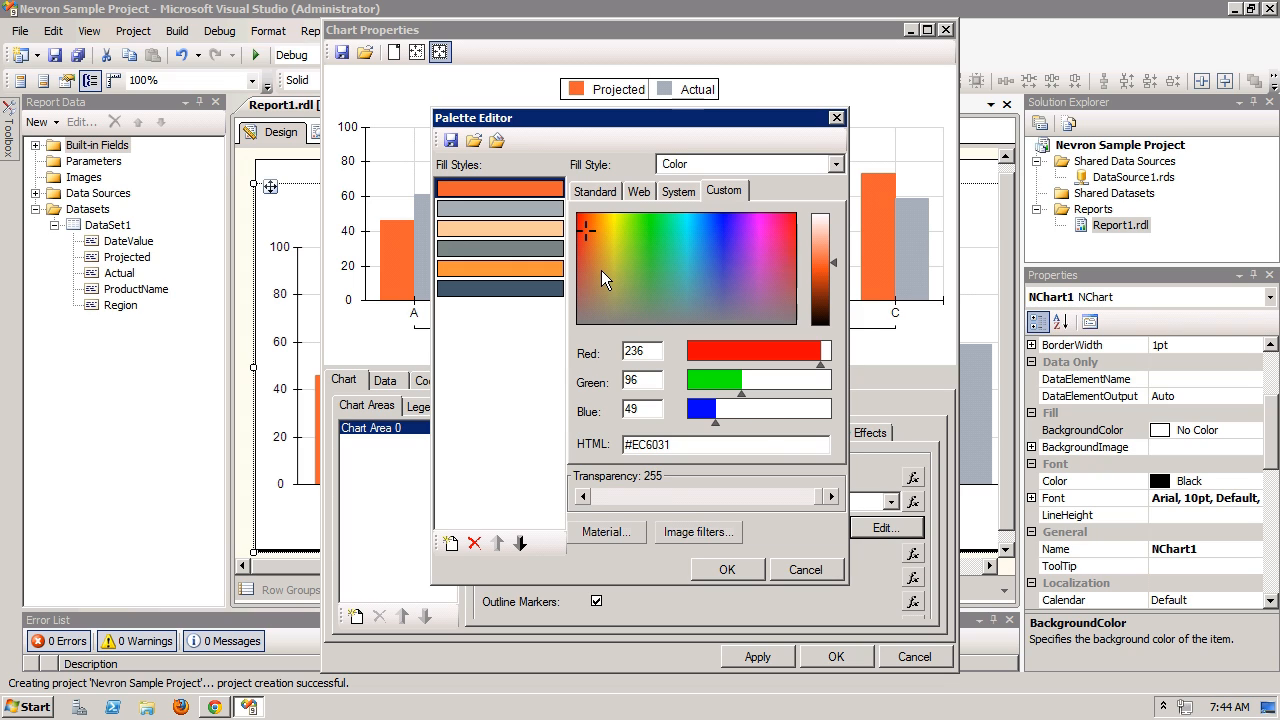
mouse_move(564, 158)
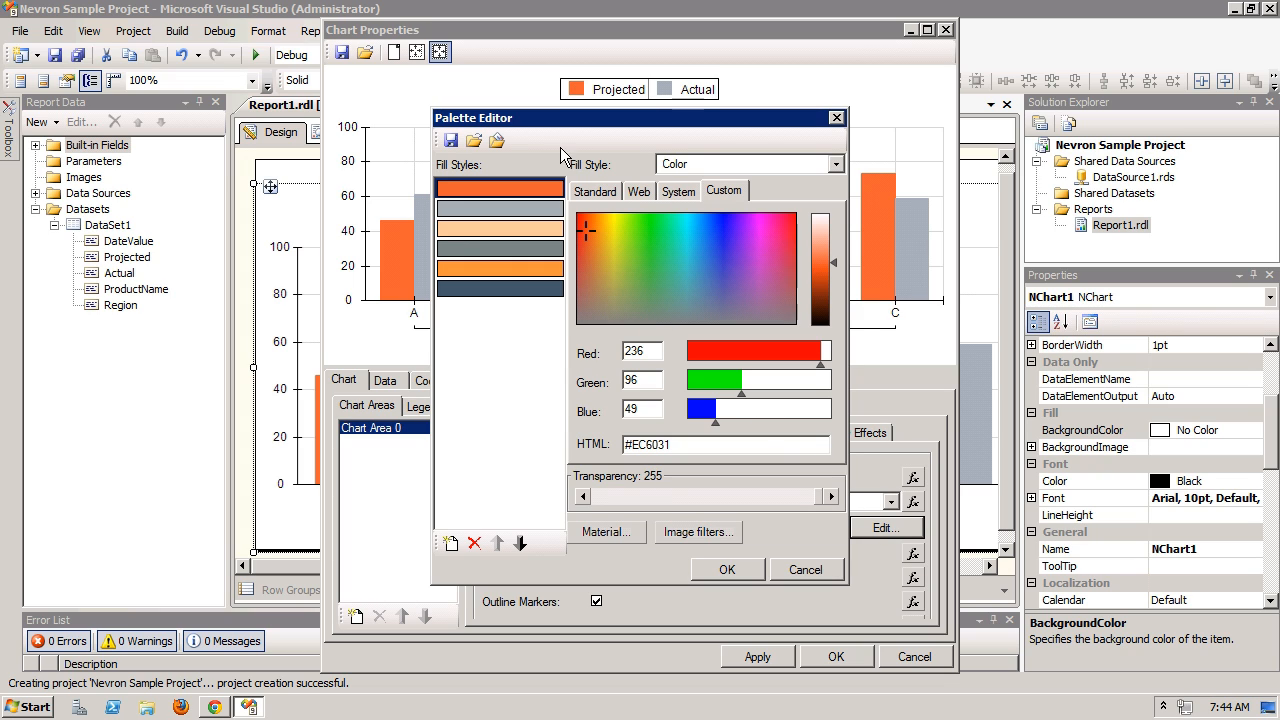
mouse_move(496, 140)
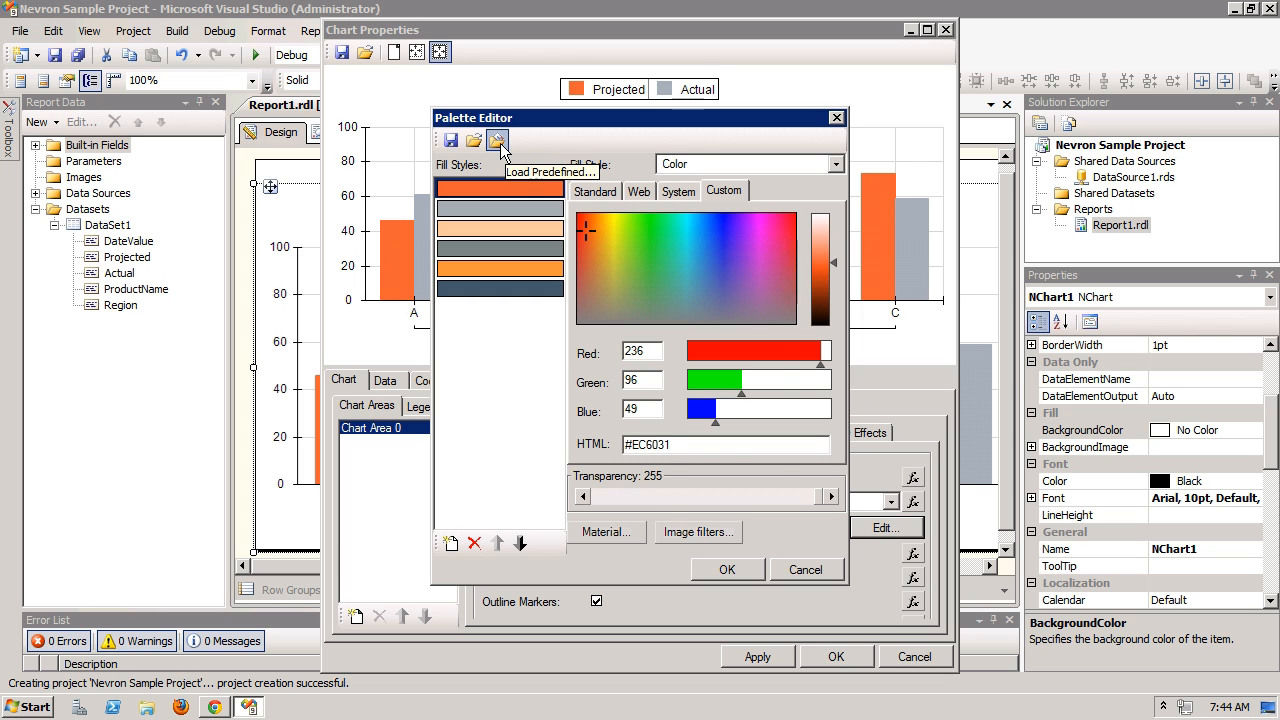
left_click(496, 140)
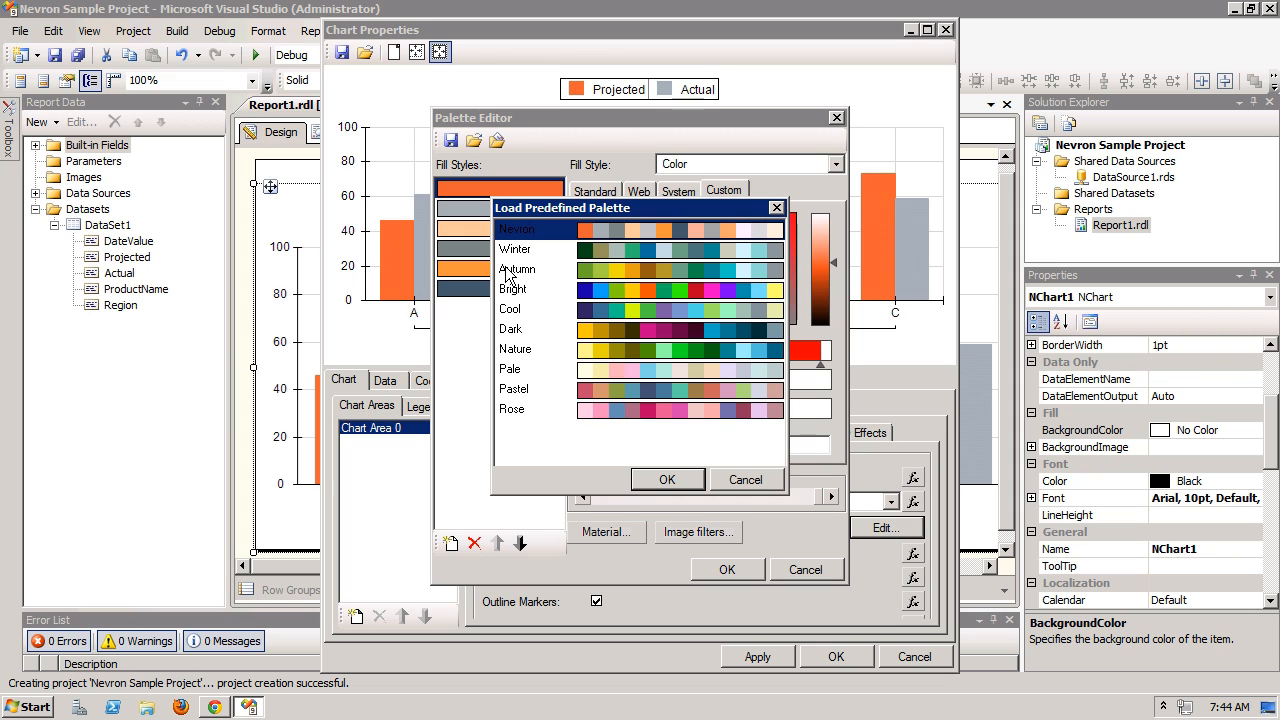
left_click(516, 268)
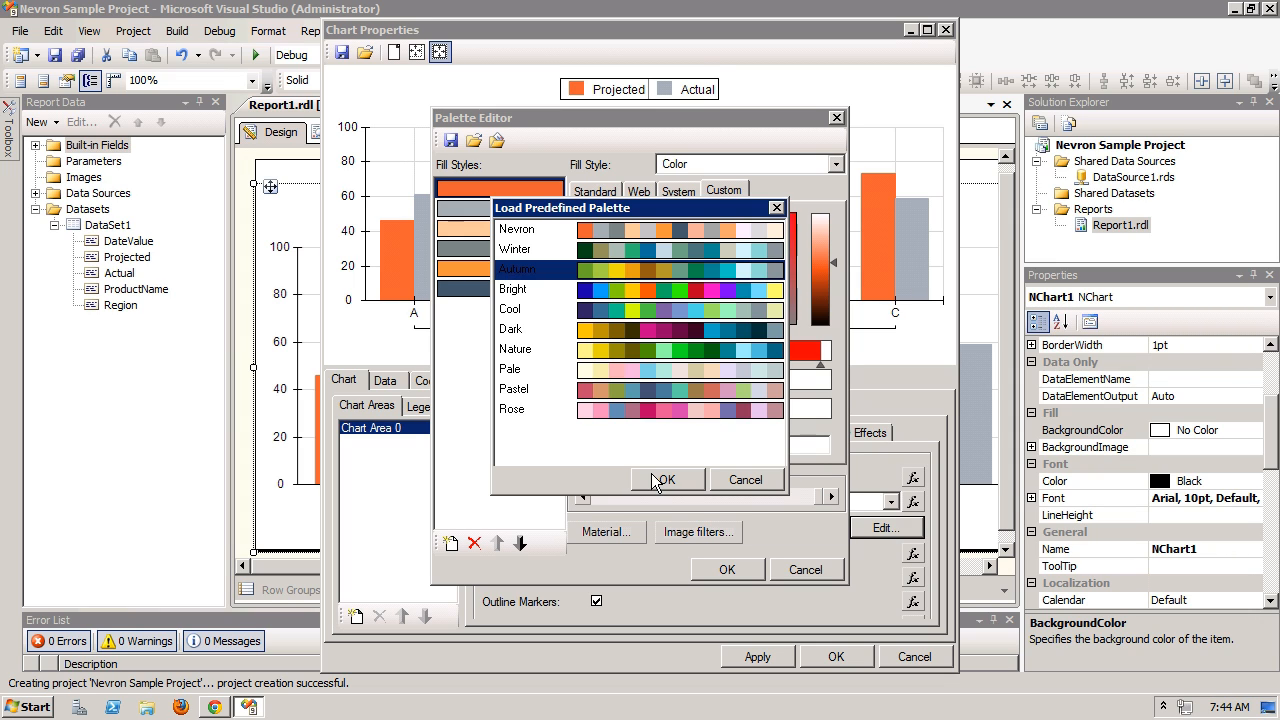
left_click(668, 480)
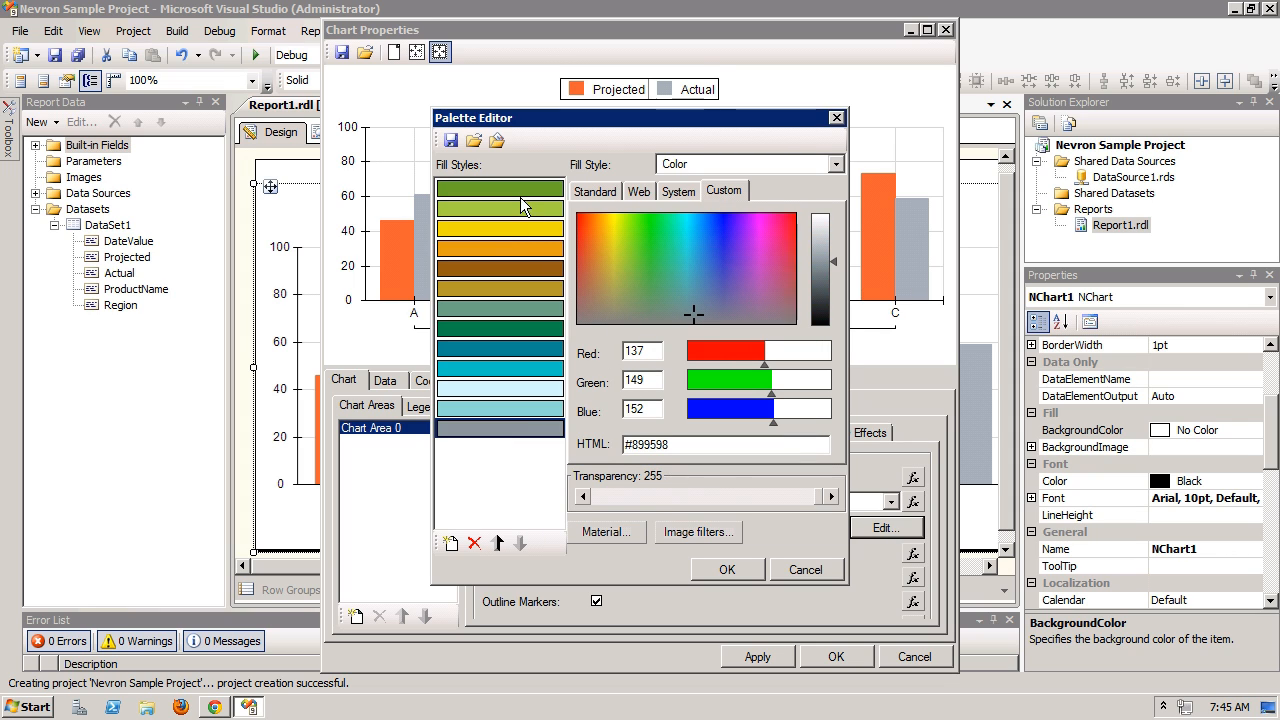
left_click(628, 256)
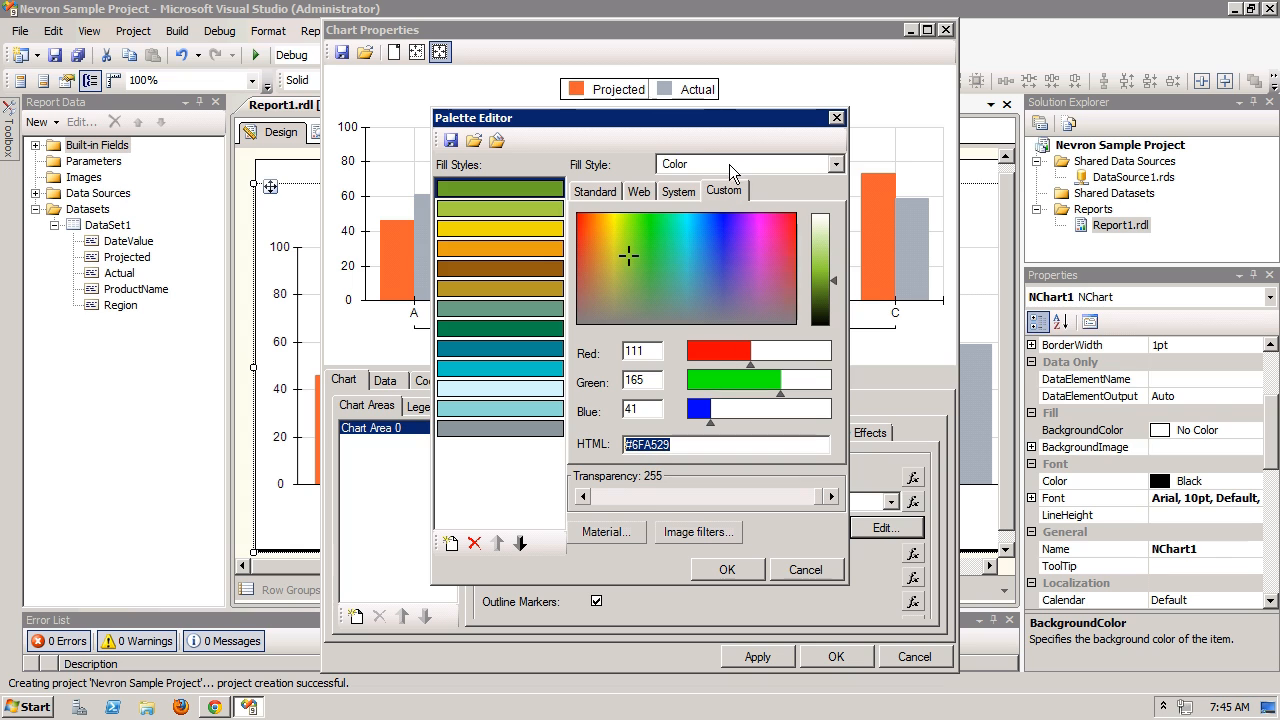
Make the first fill a vertical gradient from grass green #6FA529 to a green end colour.
left_click(836, 164)
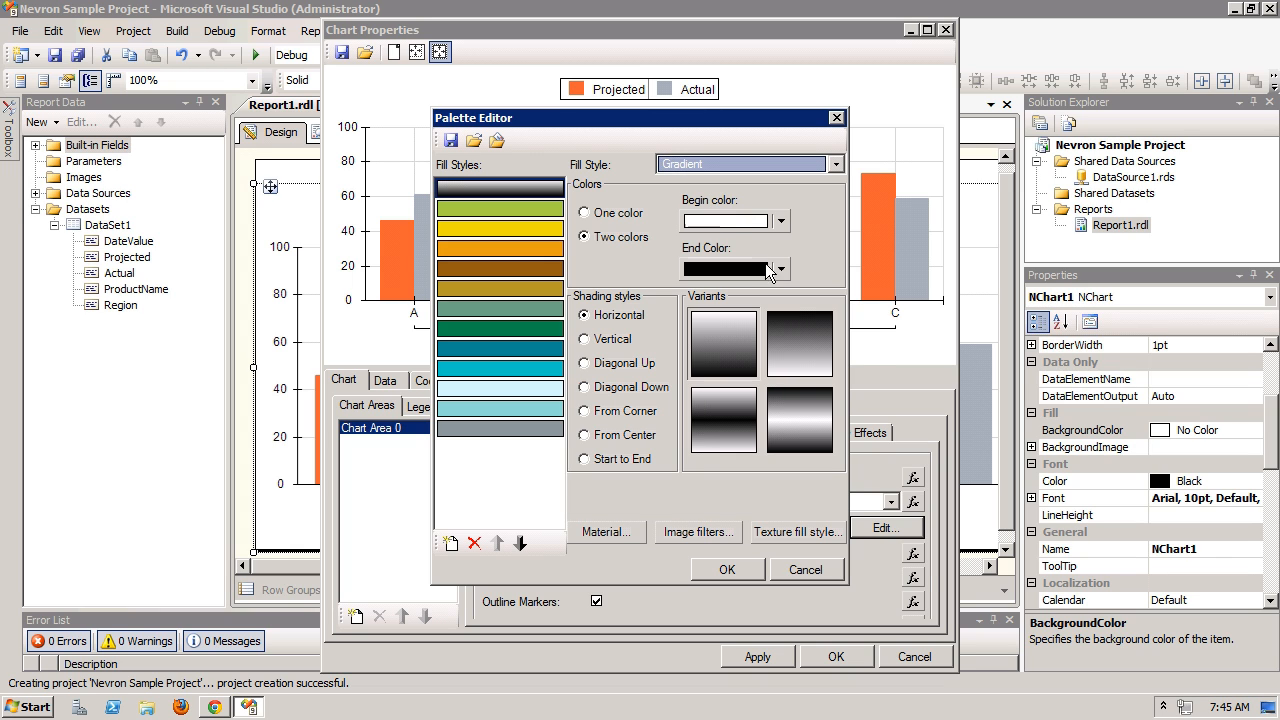
left_click(778, 270)
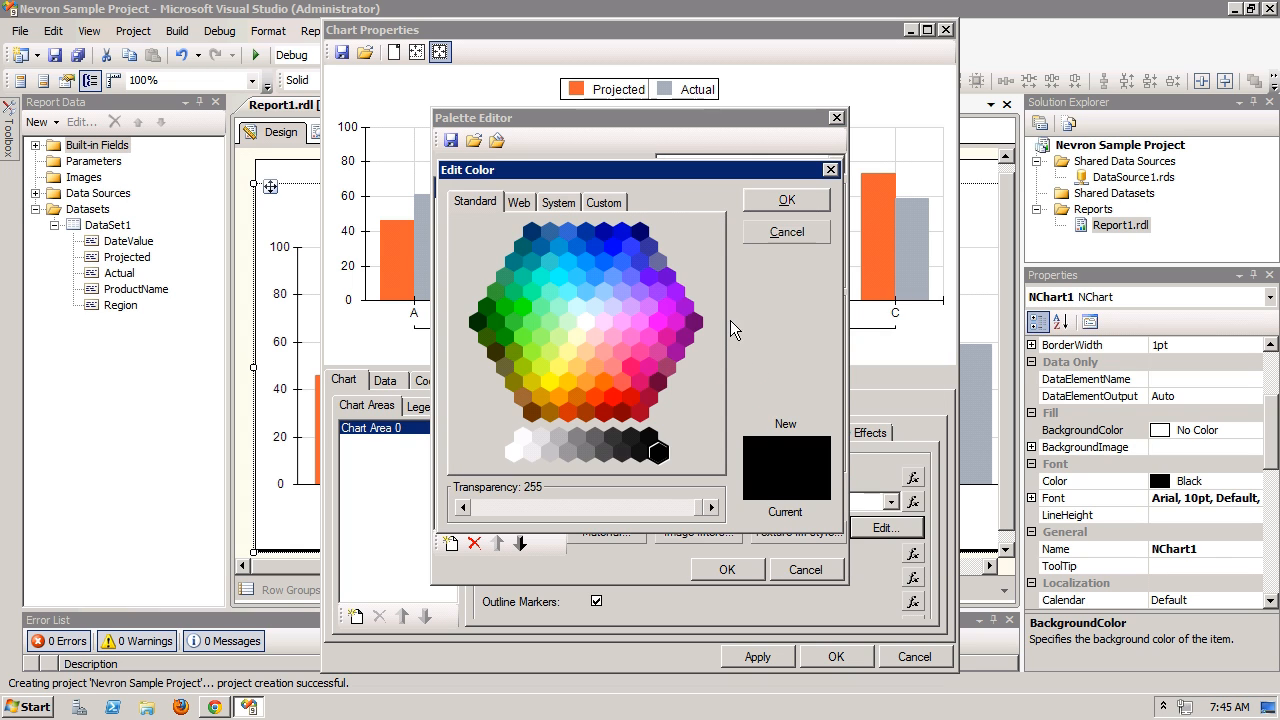
left_click(604, 200)
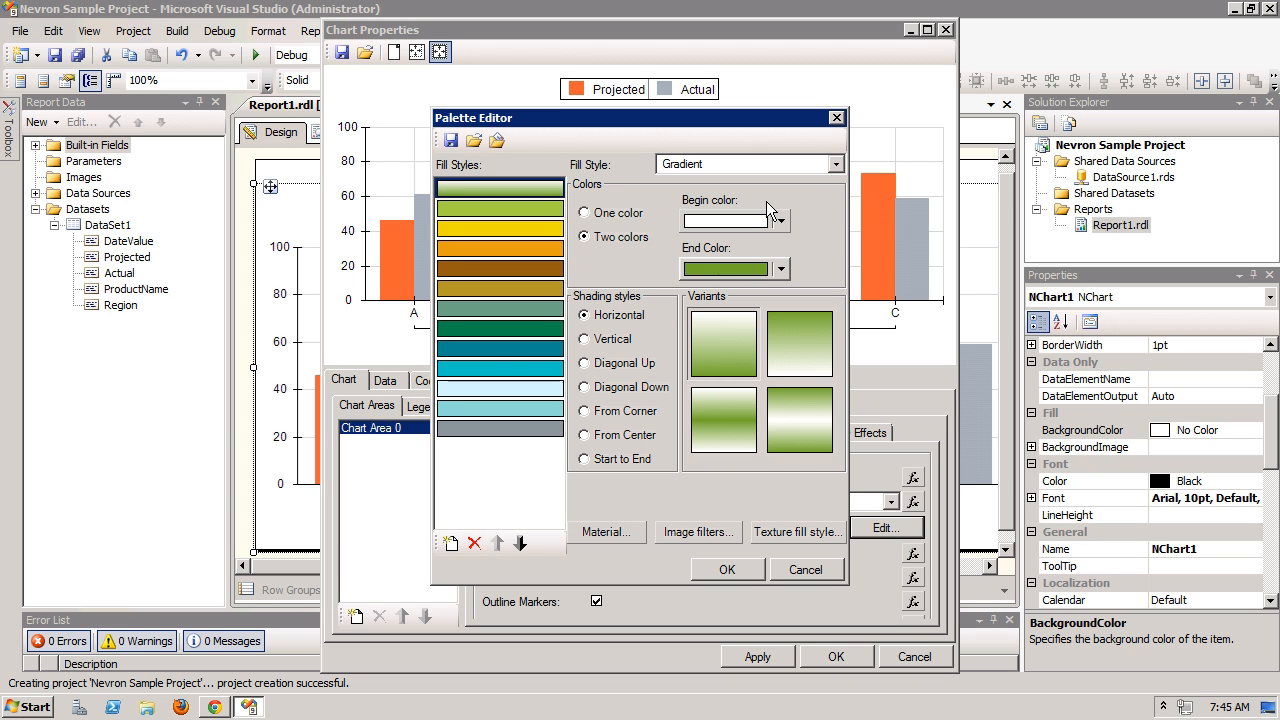
mouse_move(604, 344)
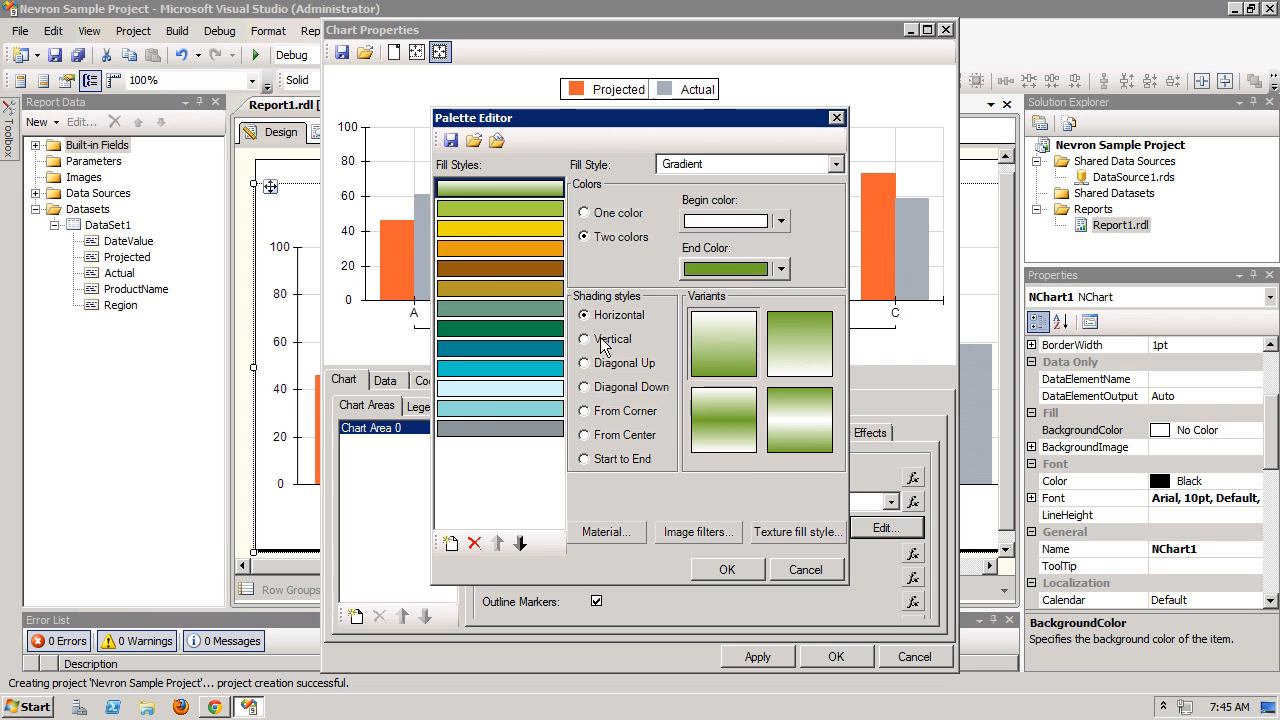
left_click(780, 220)
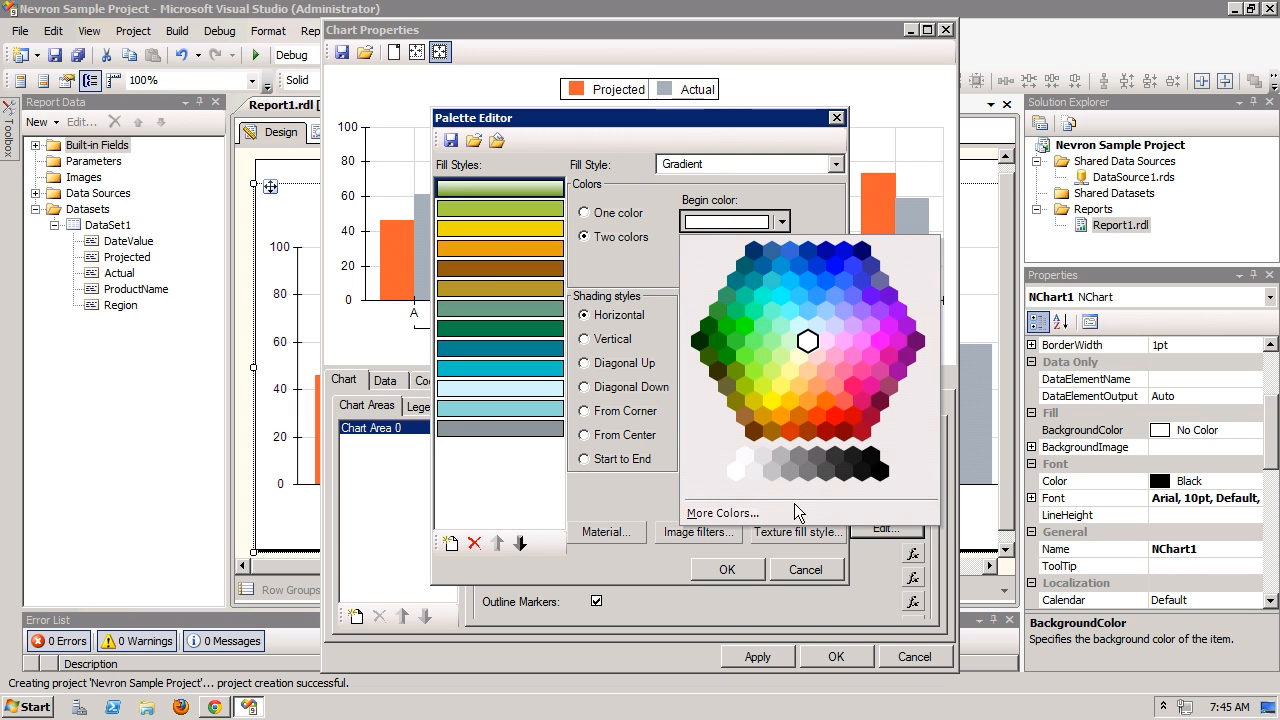
left_click(724, 512)
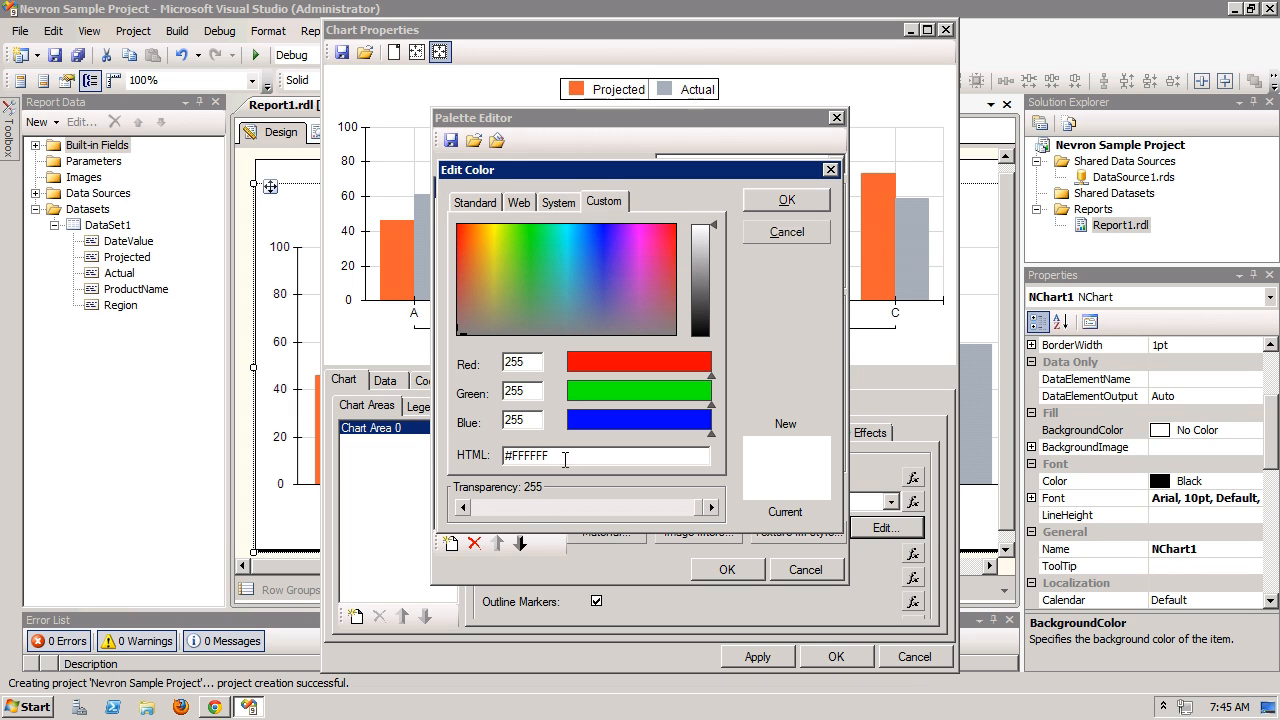
left_click(508, 268)
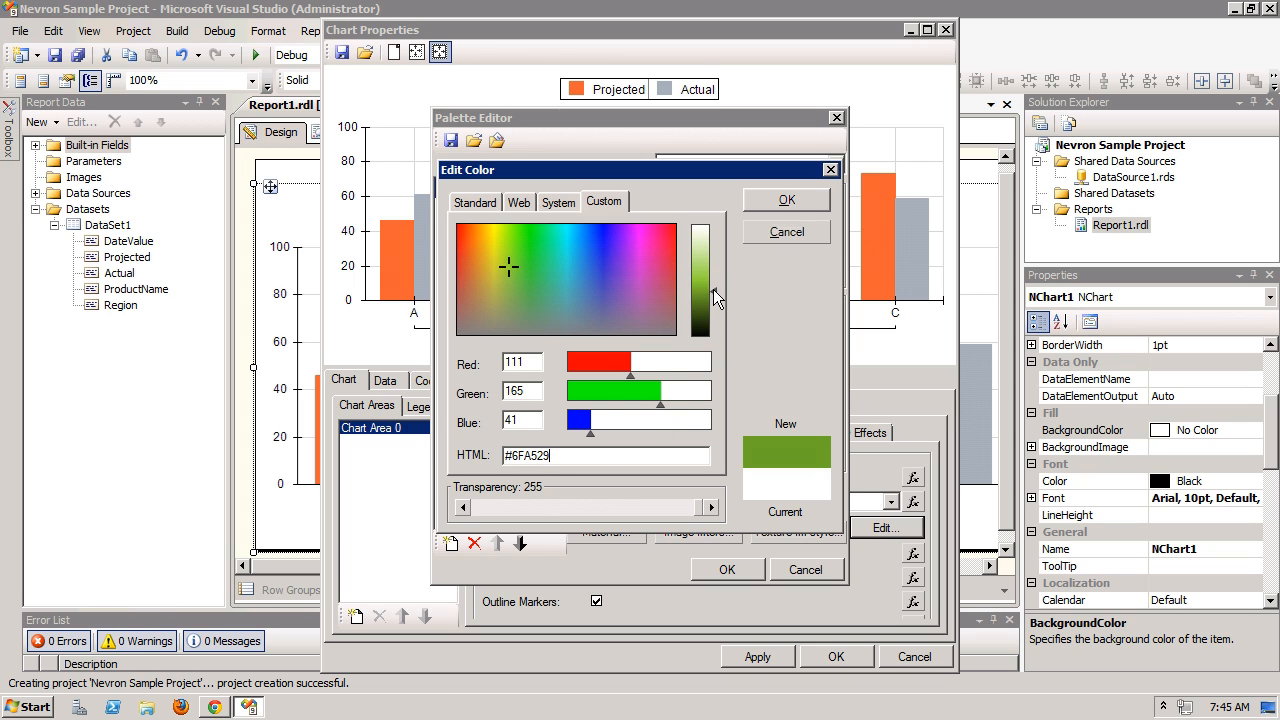
left_click(786, 200)
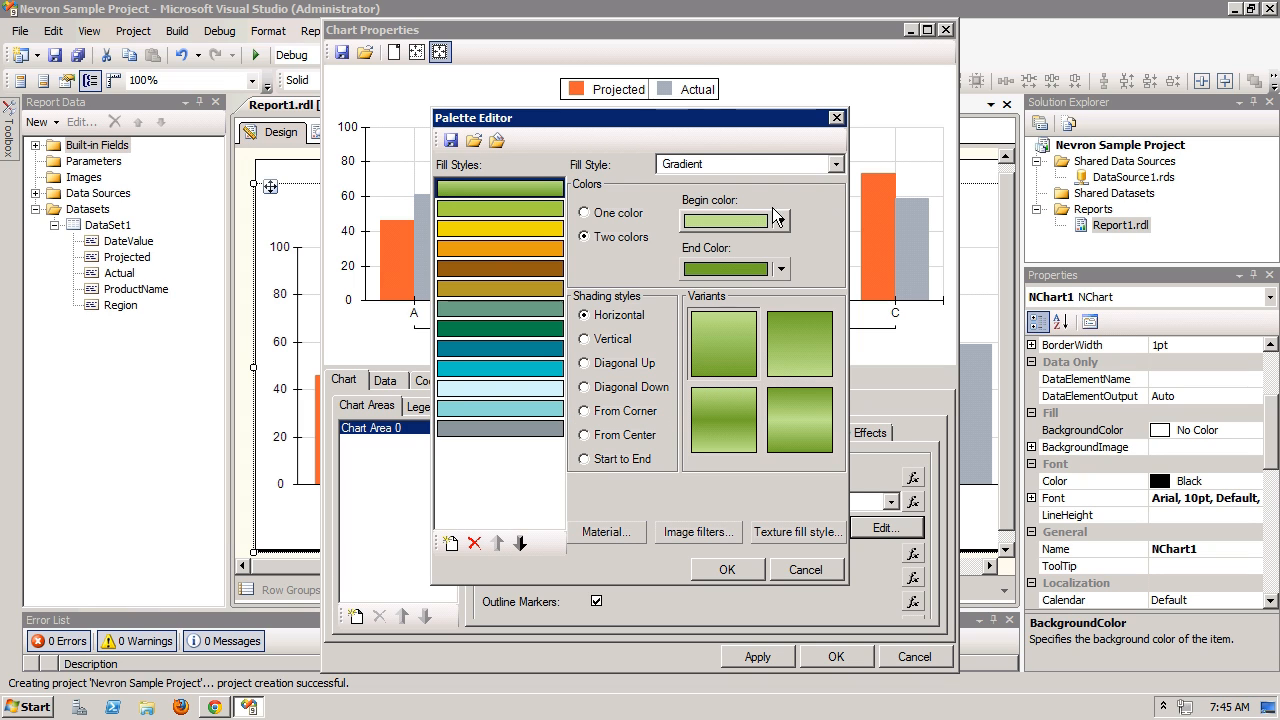
left_click(584, 364)
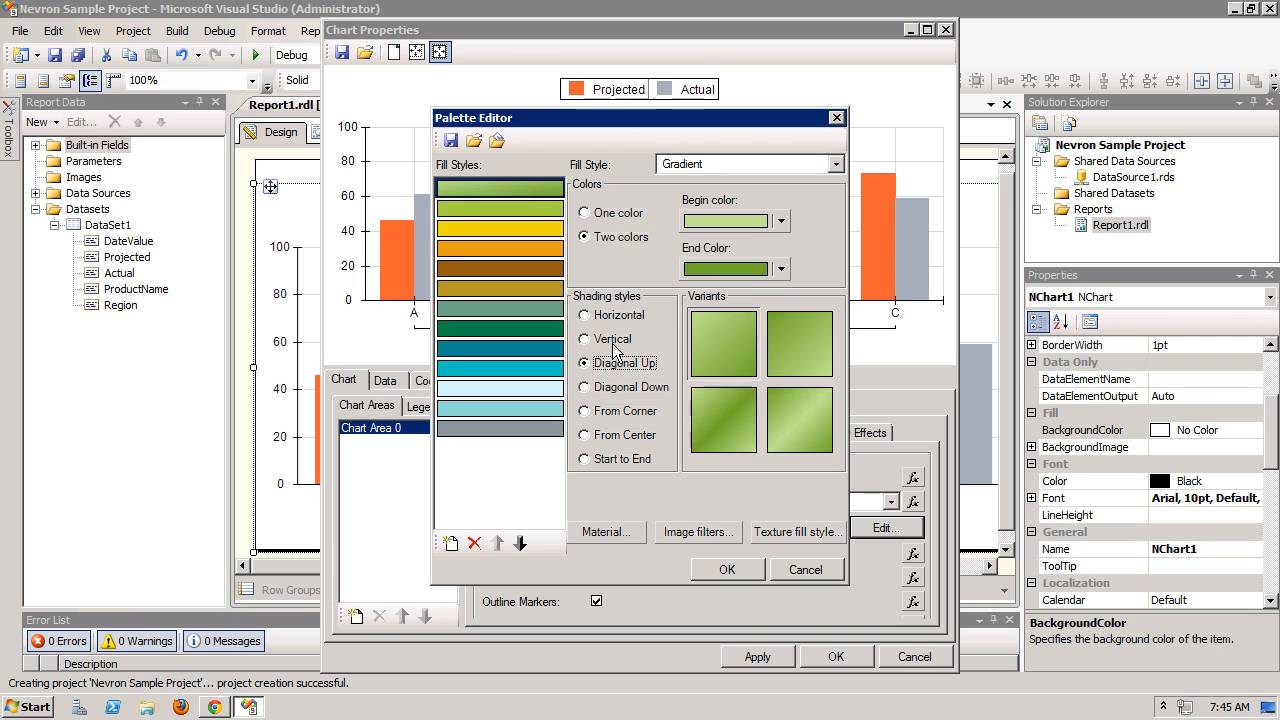
Make the second fill a green gradient with a lighter end colour and a chosen variant.
left_click(584, 340)
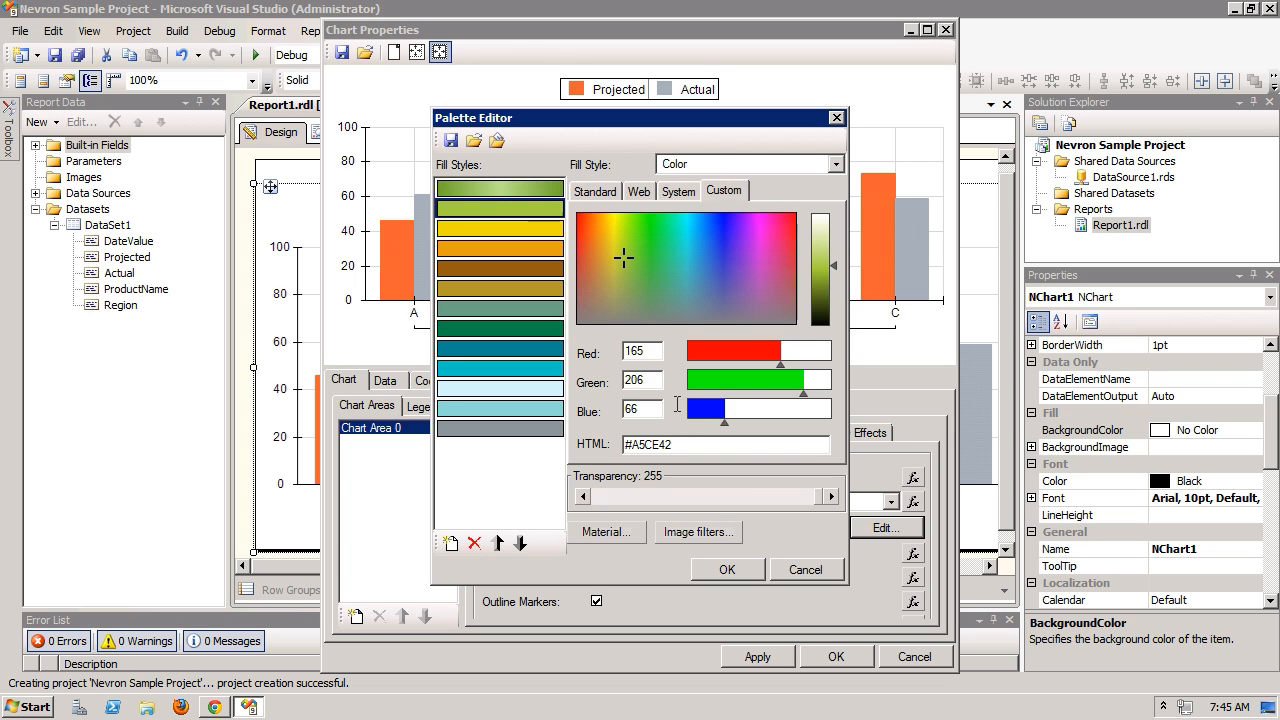
triple_click(700, 444)
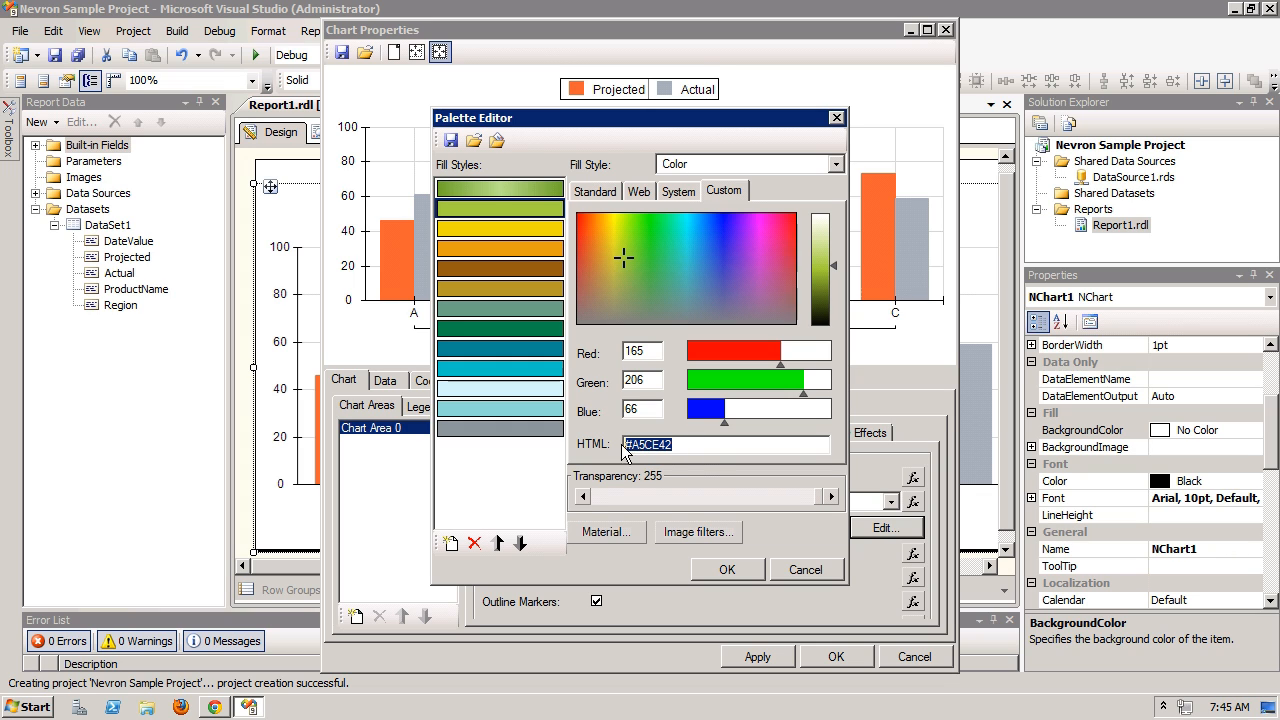
left_click(834, 164)
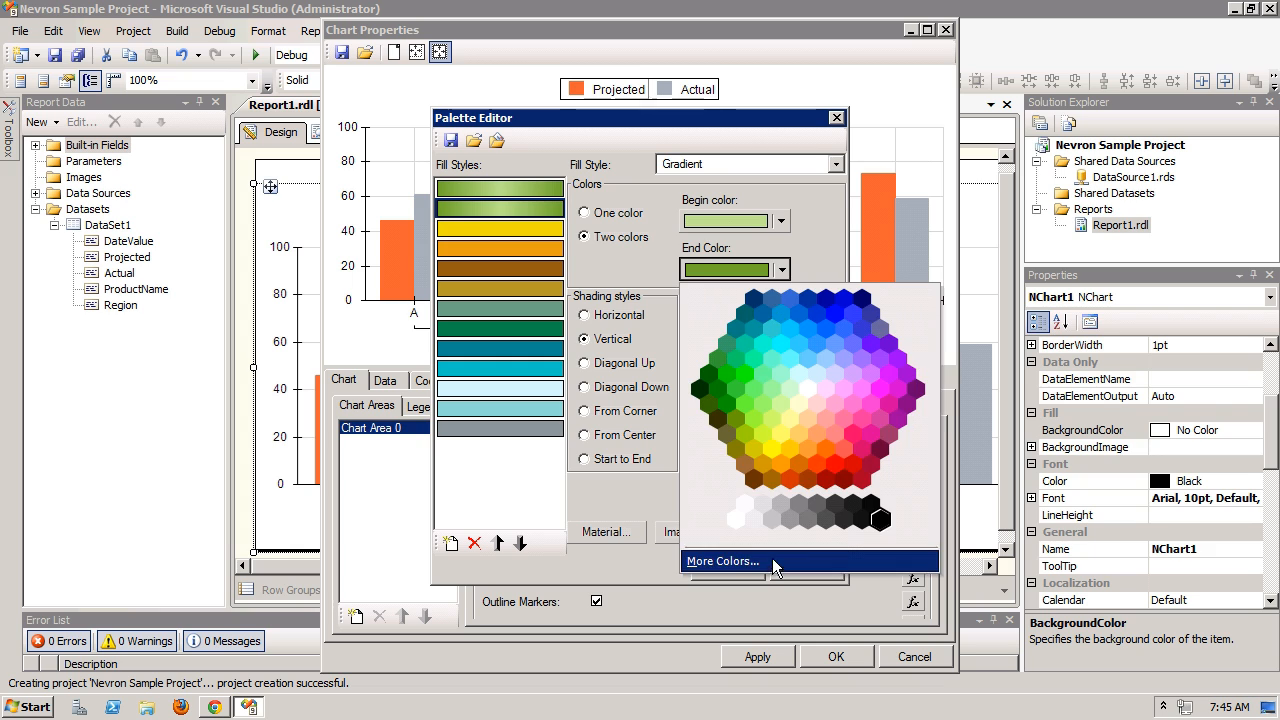
left_click(722, 560)
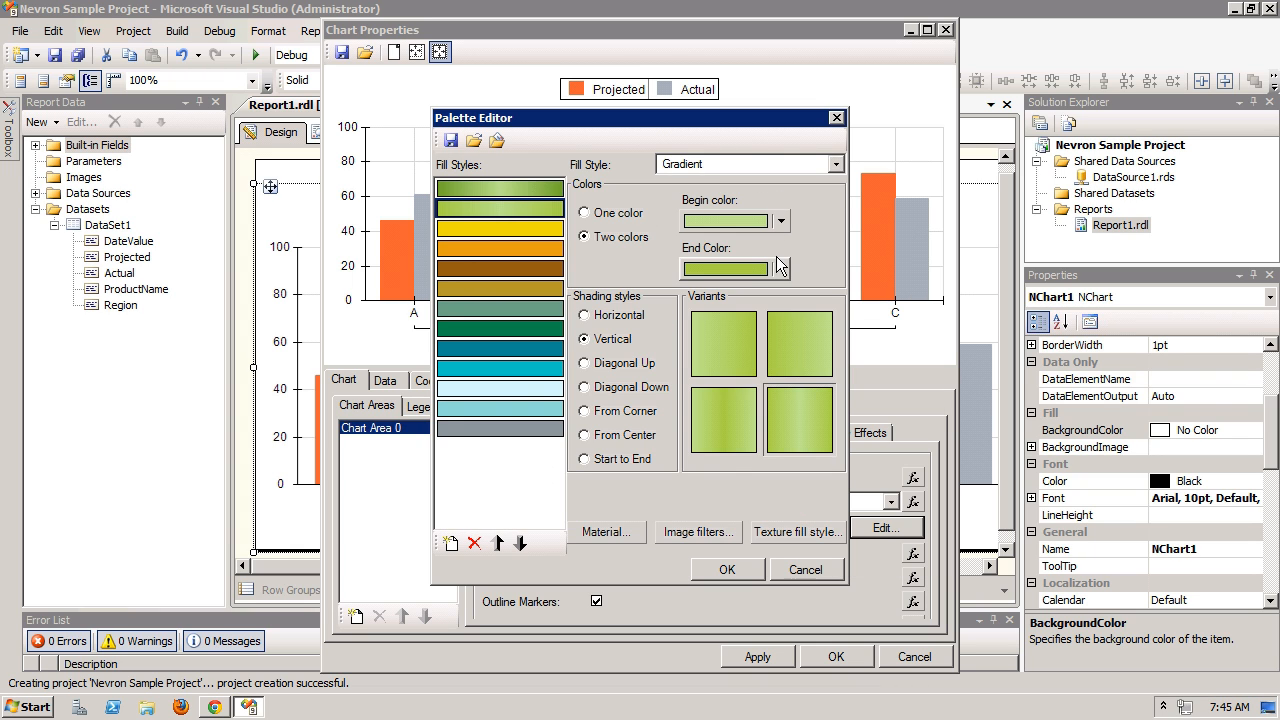
left_click(780, 268)
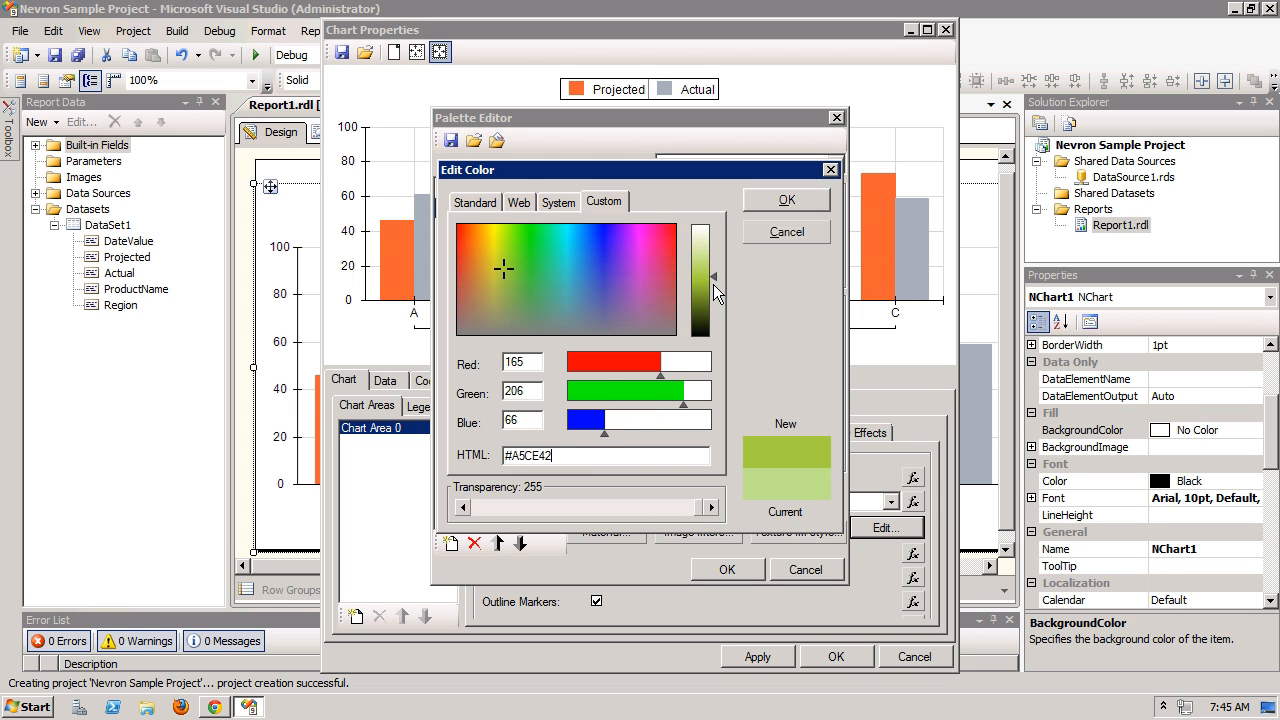
left_click_drag(712, 290, 712, 250)
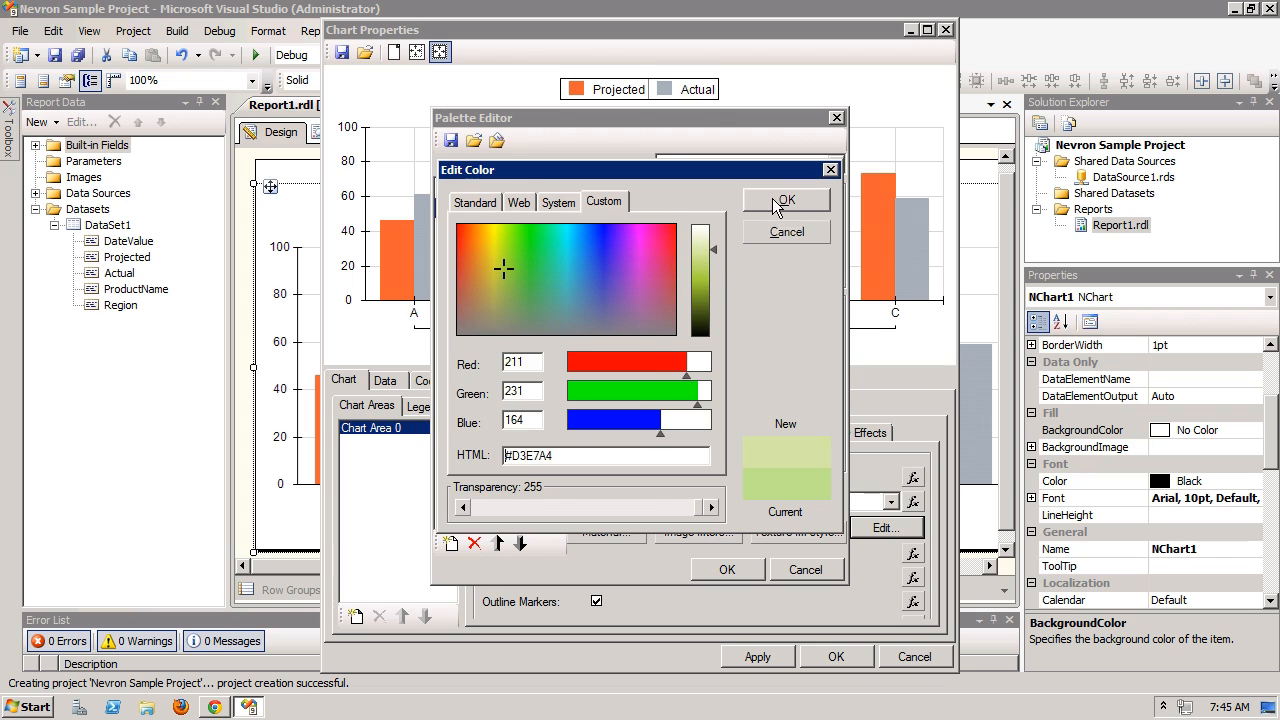
left_click(784, 200)
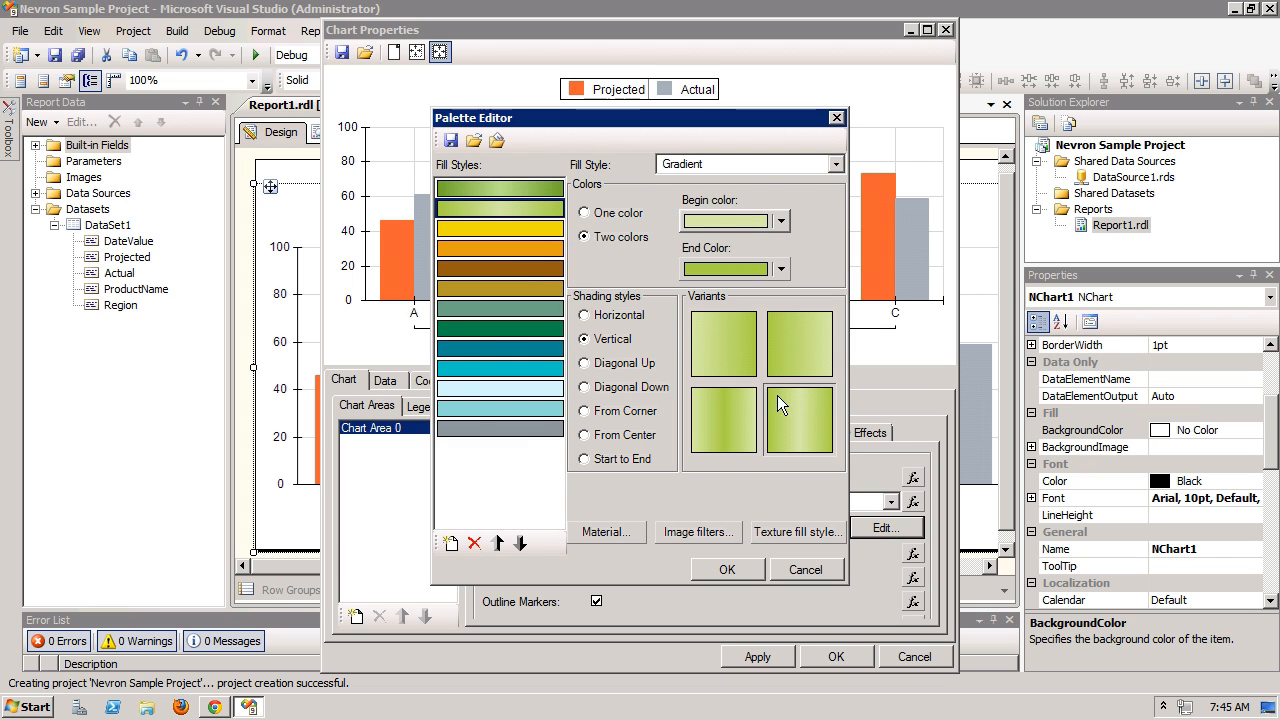
left_click(728, 568)
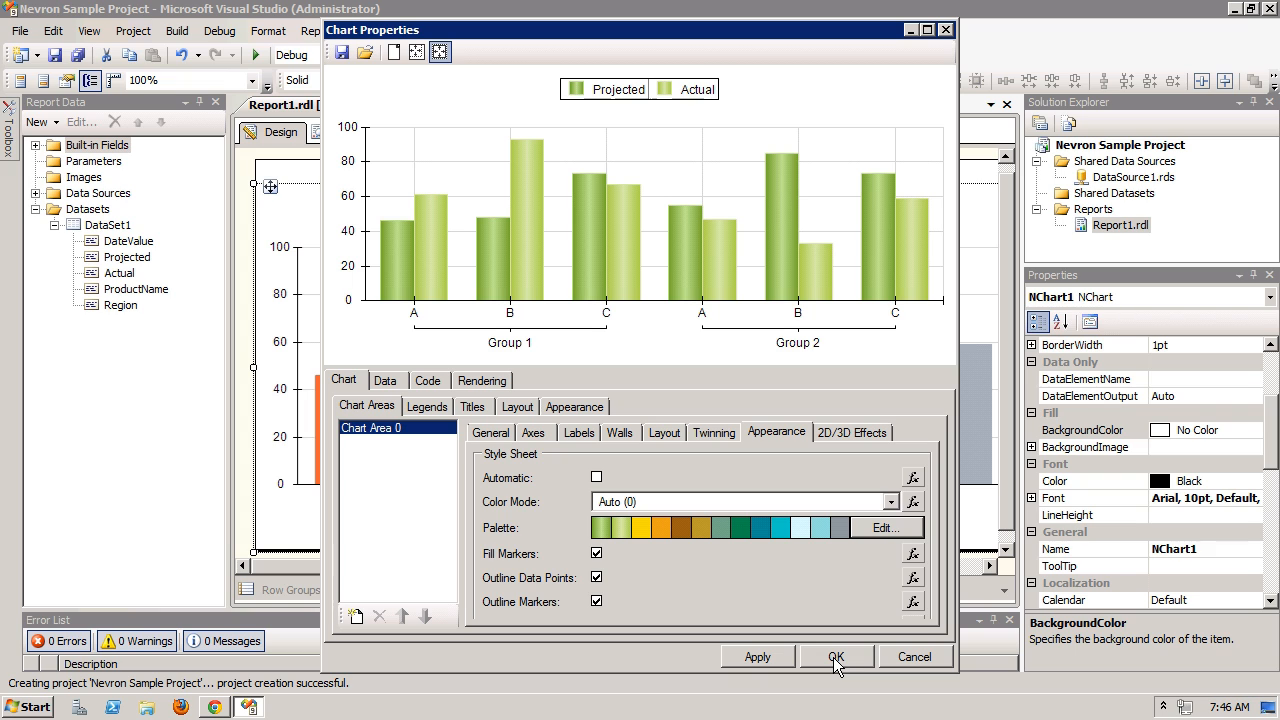
Apply the chart settings and preview Report1's green gradient bar chart of products by region.
left_click(836, 656)
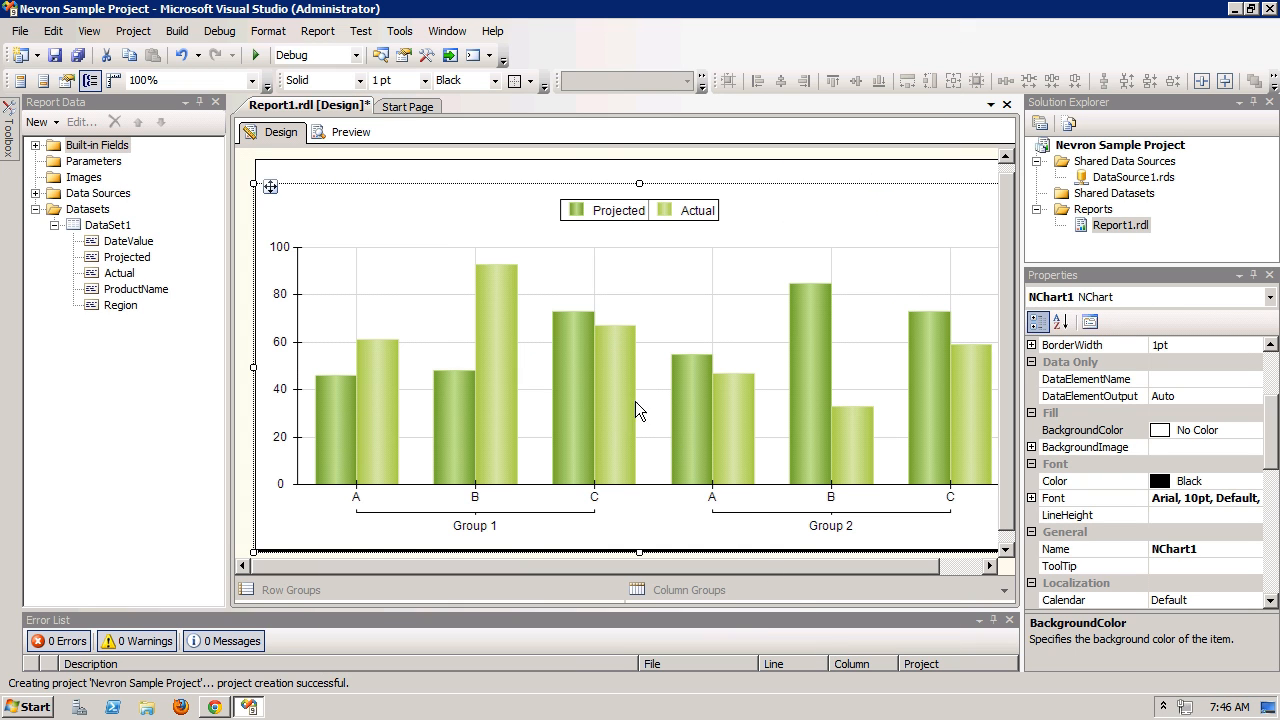
left_click(350, 132)
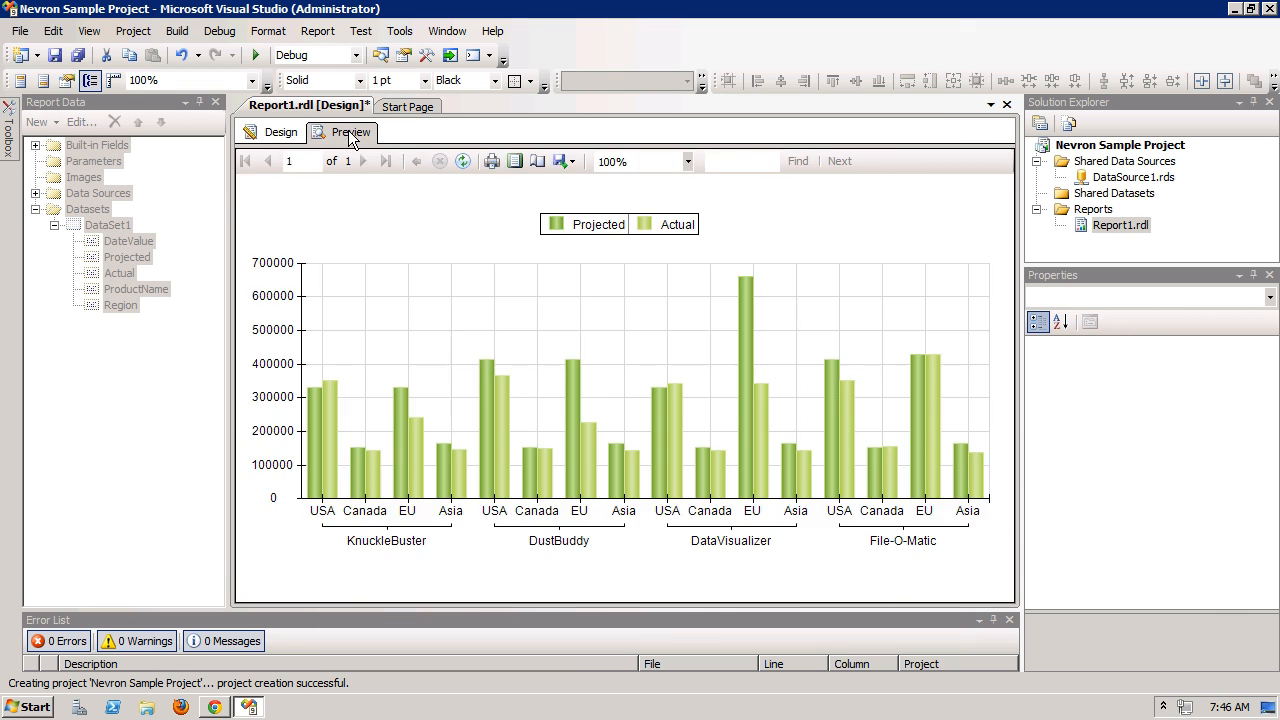
mouse_move(538, 322)
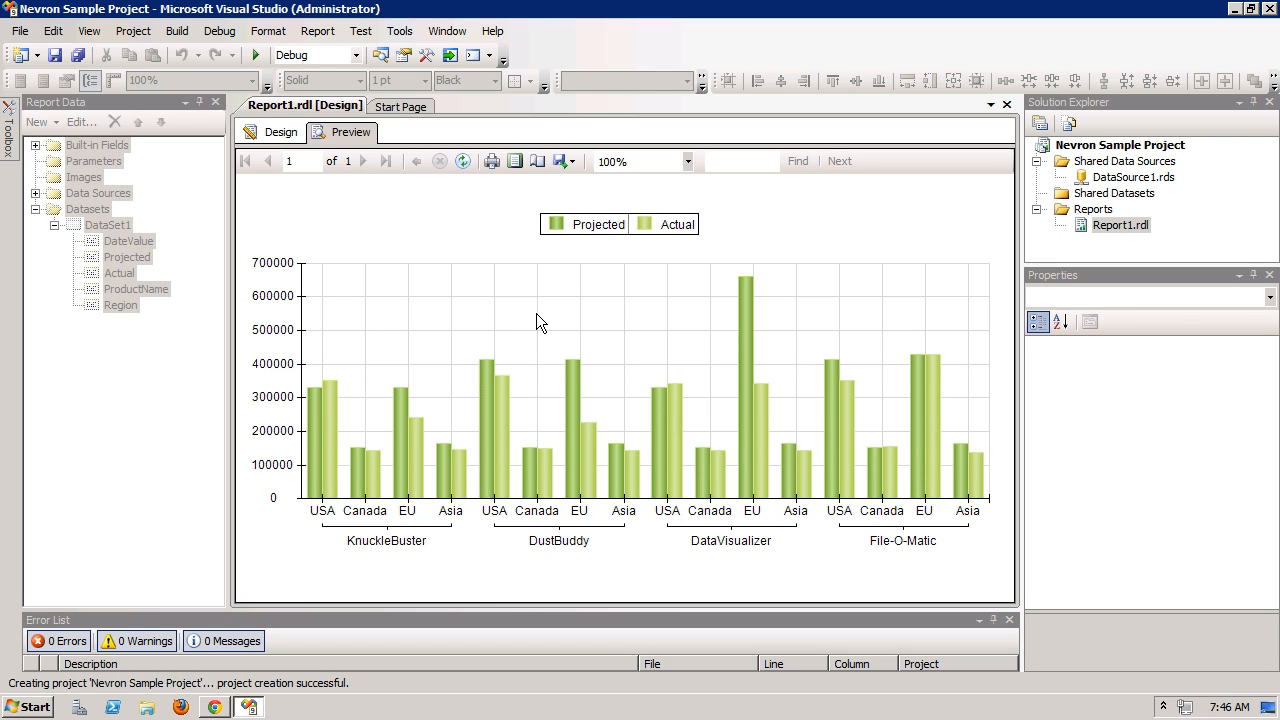
mouse_move(58, 662)
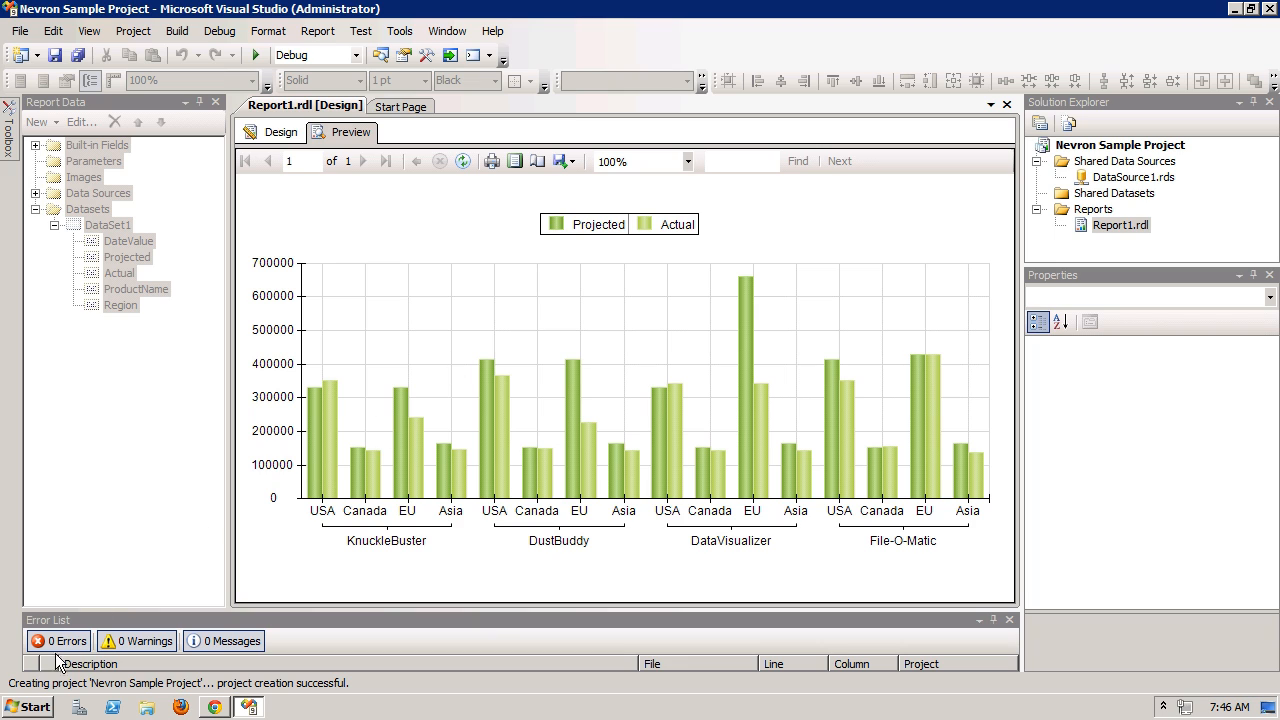
left_click(28, 706)
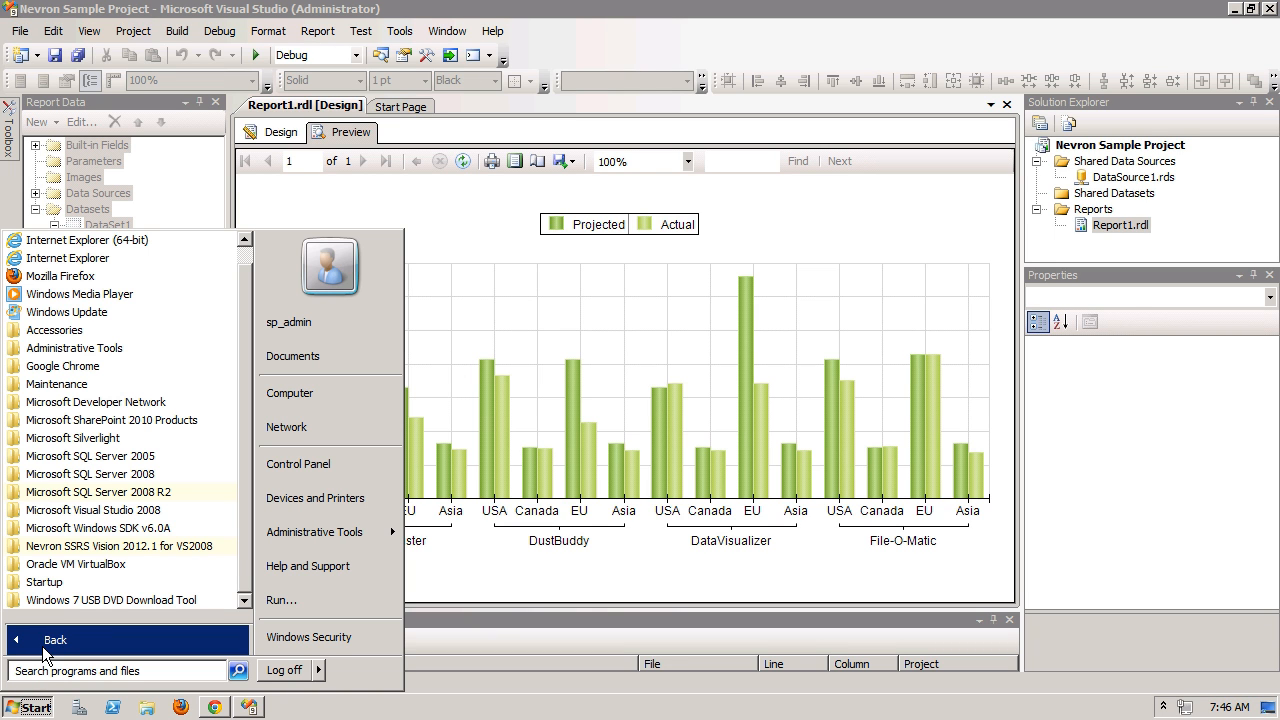
mouse_move(118, 546)
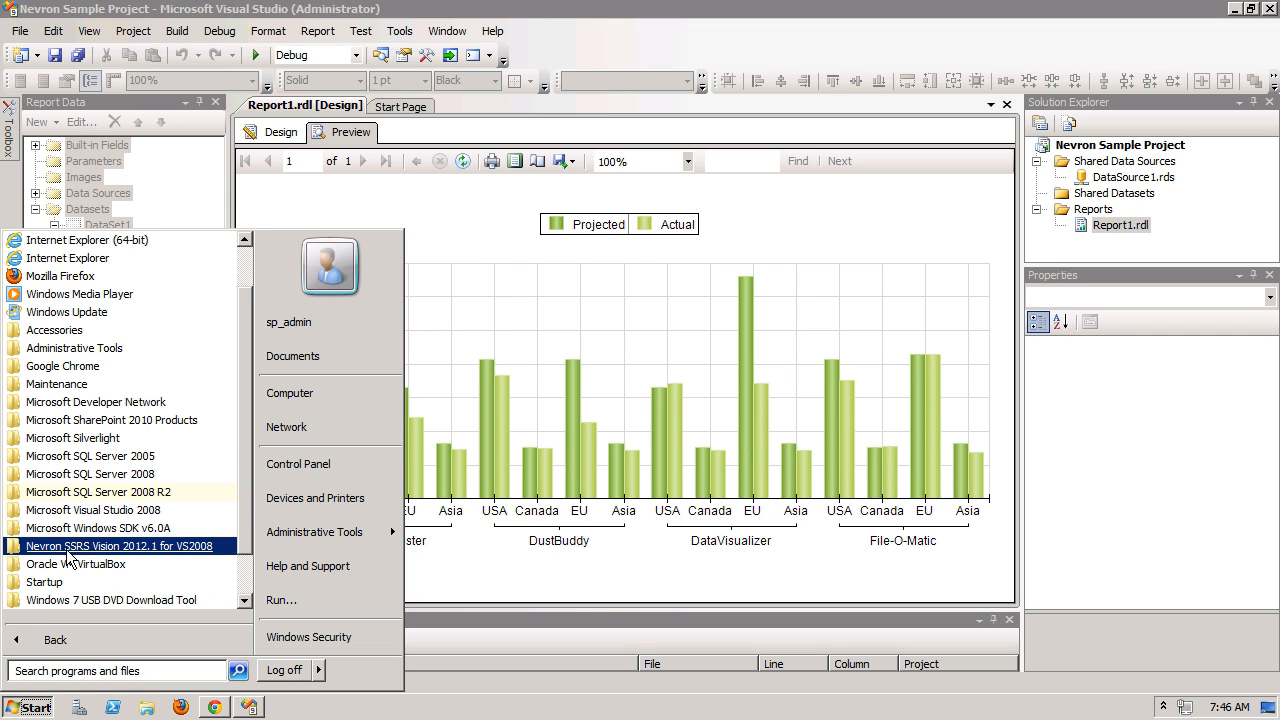
Launch Nevron SSRS Vision's Open Chart Sample Report Project to load the NRSChartExamples solution.
left_click(120, 544)
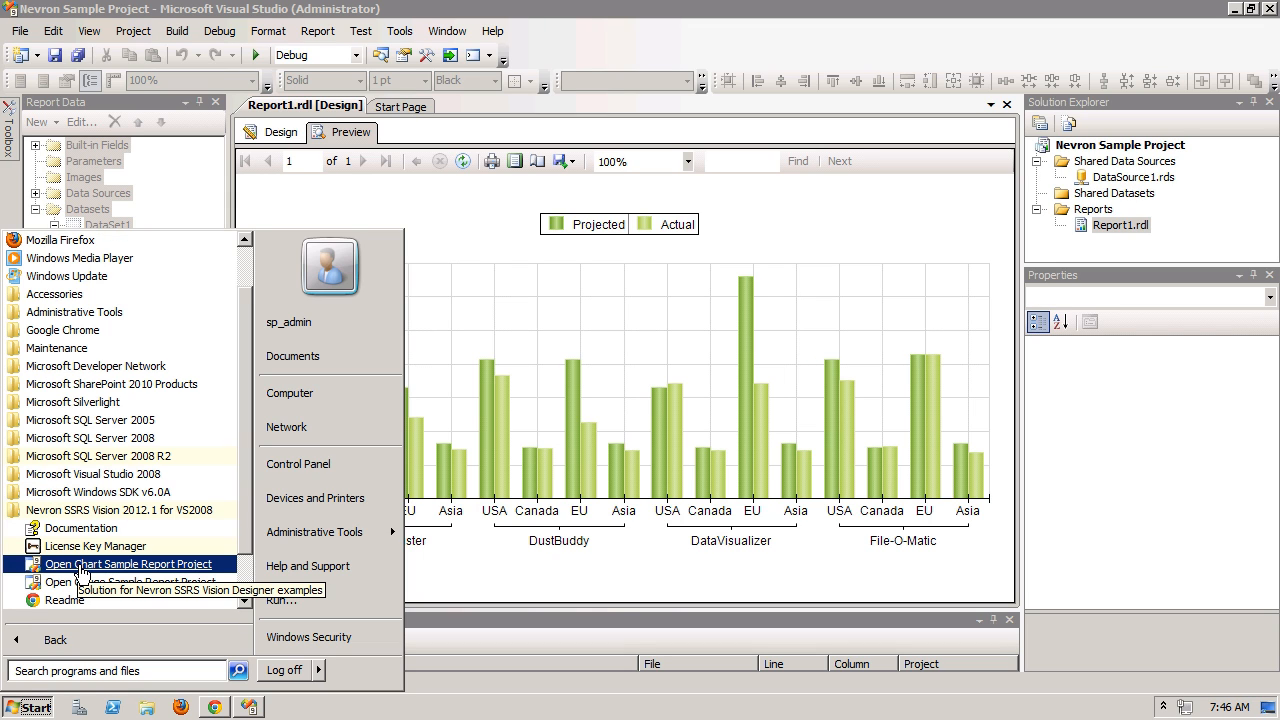
left_click(128, 564)
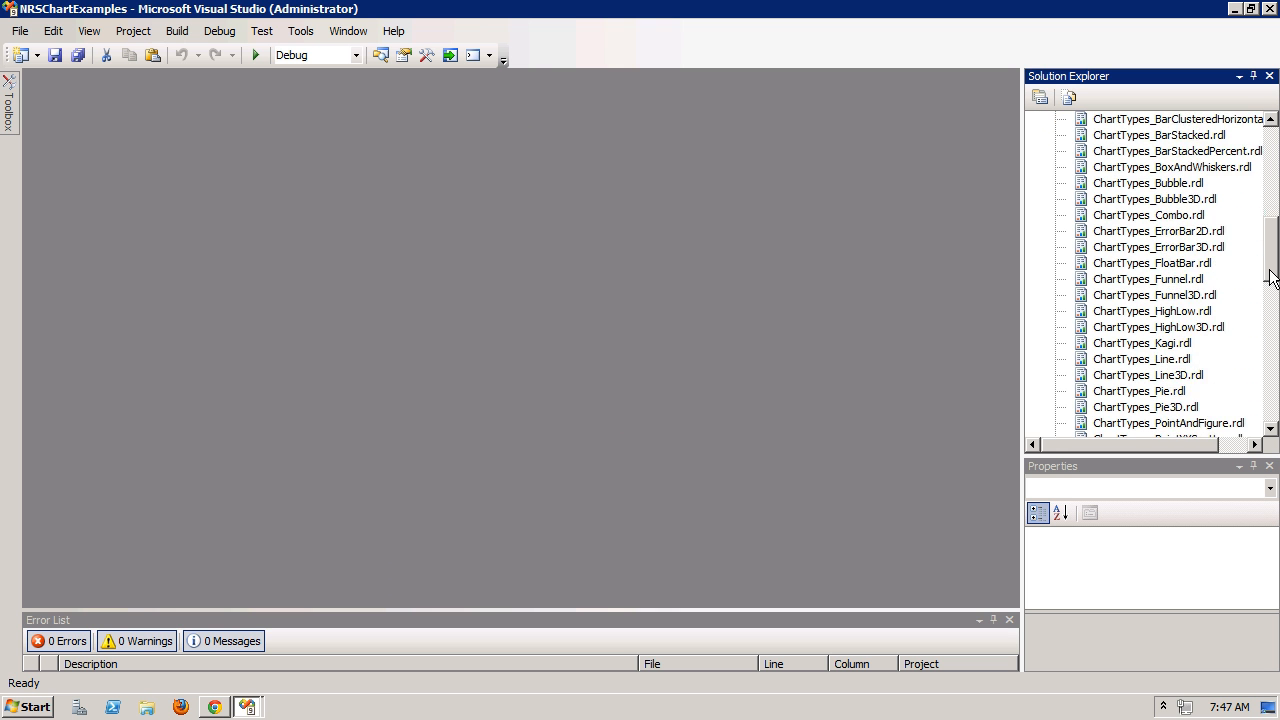
scroll("down", 3)
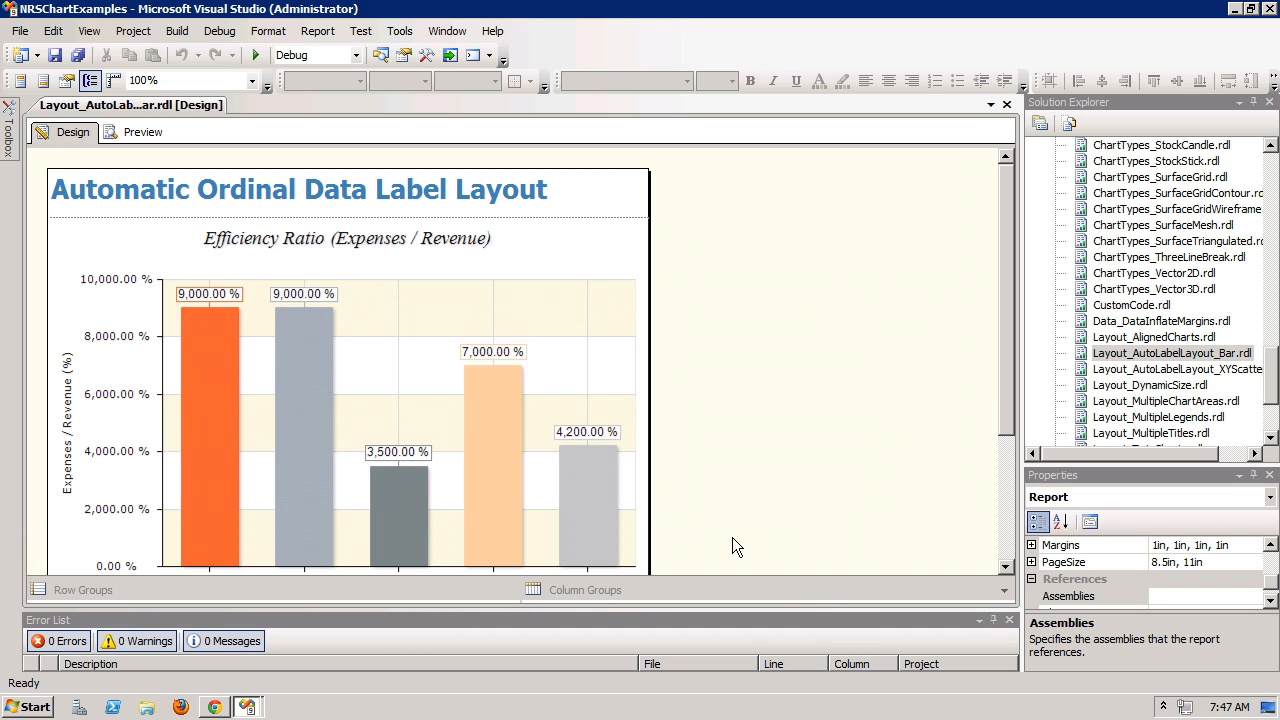
left_click(142, 132)
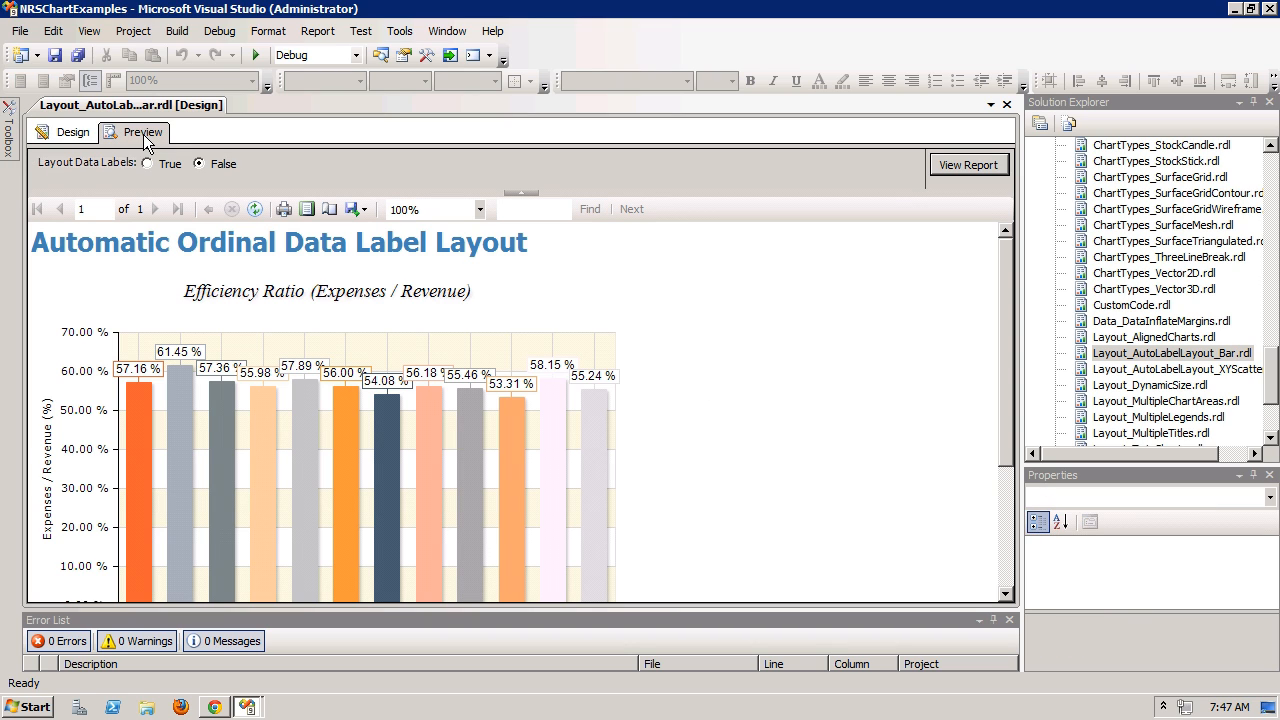
mouse_move(222, 304)
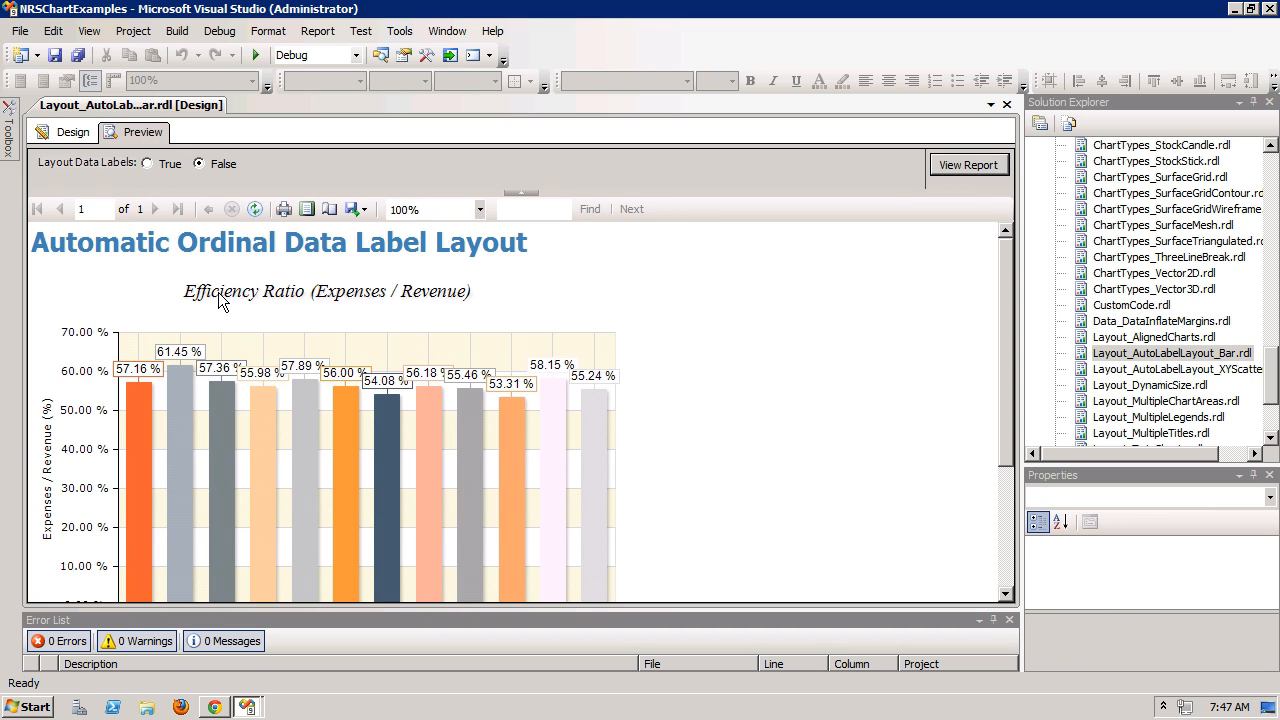
left_click(146, 164)
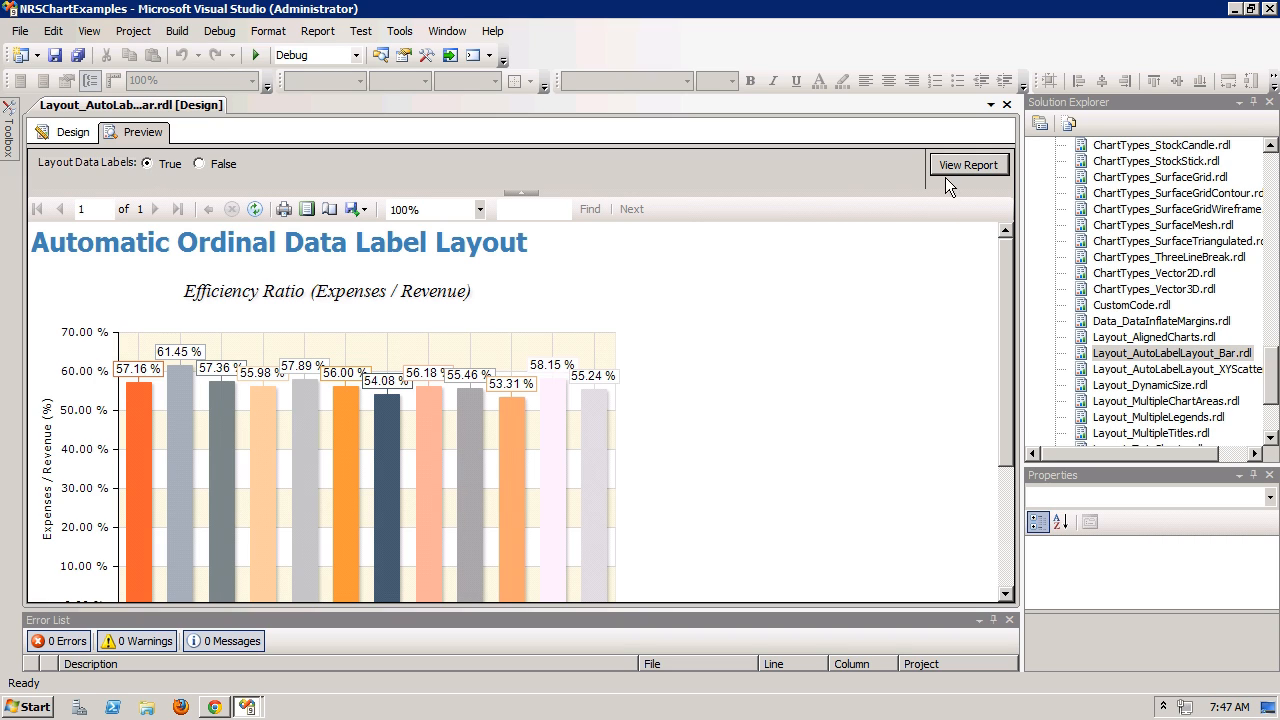
left_click(968, 164)
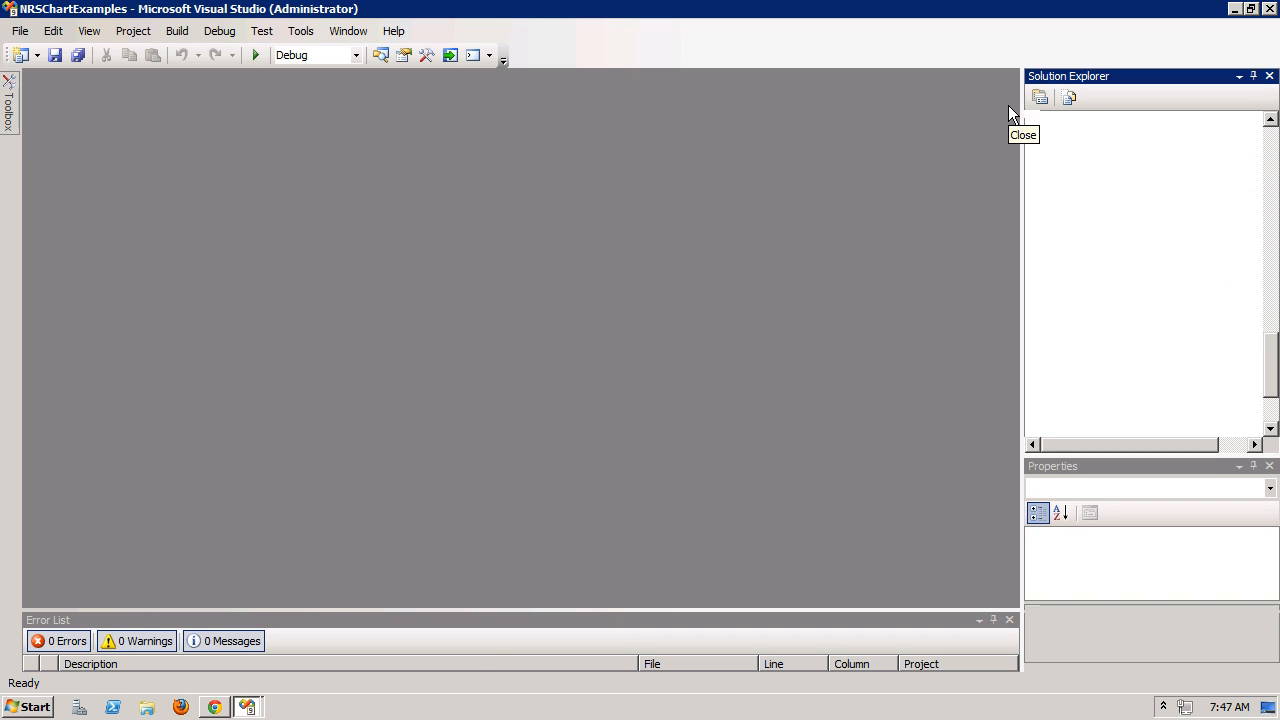
left_click(1170, 326)
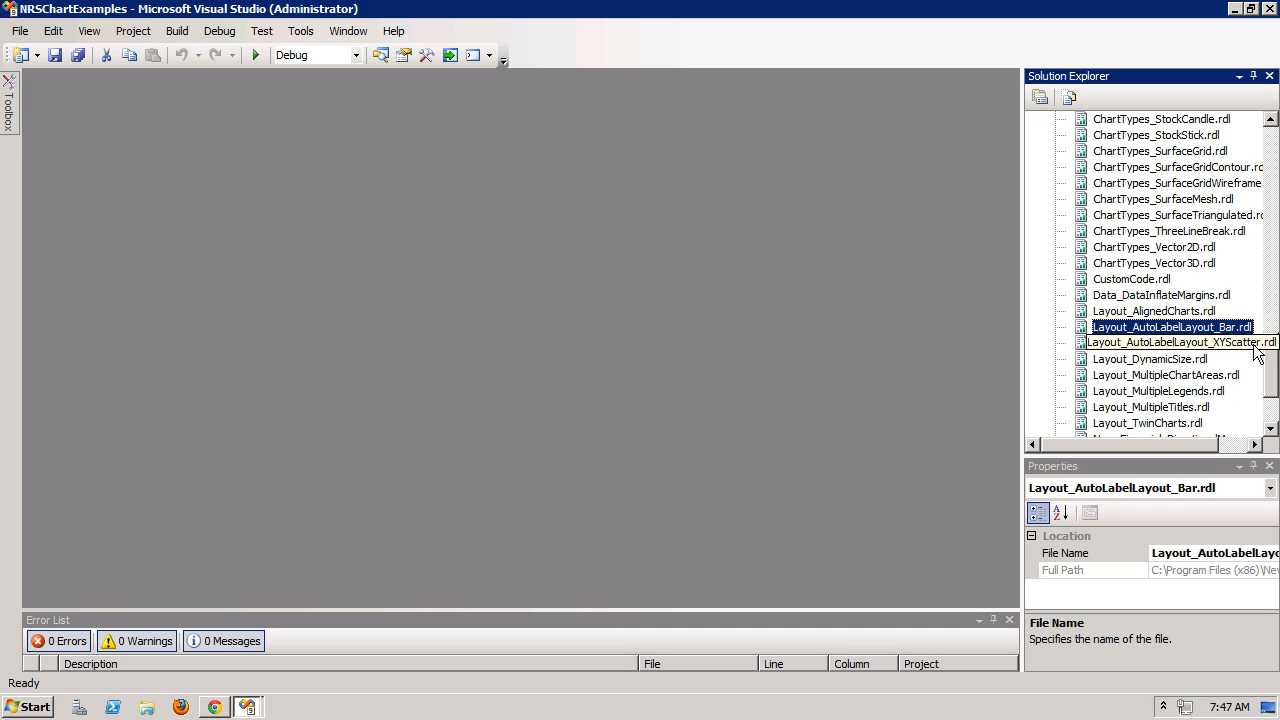
left_click(1166, 376)
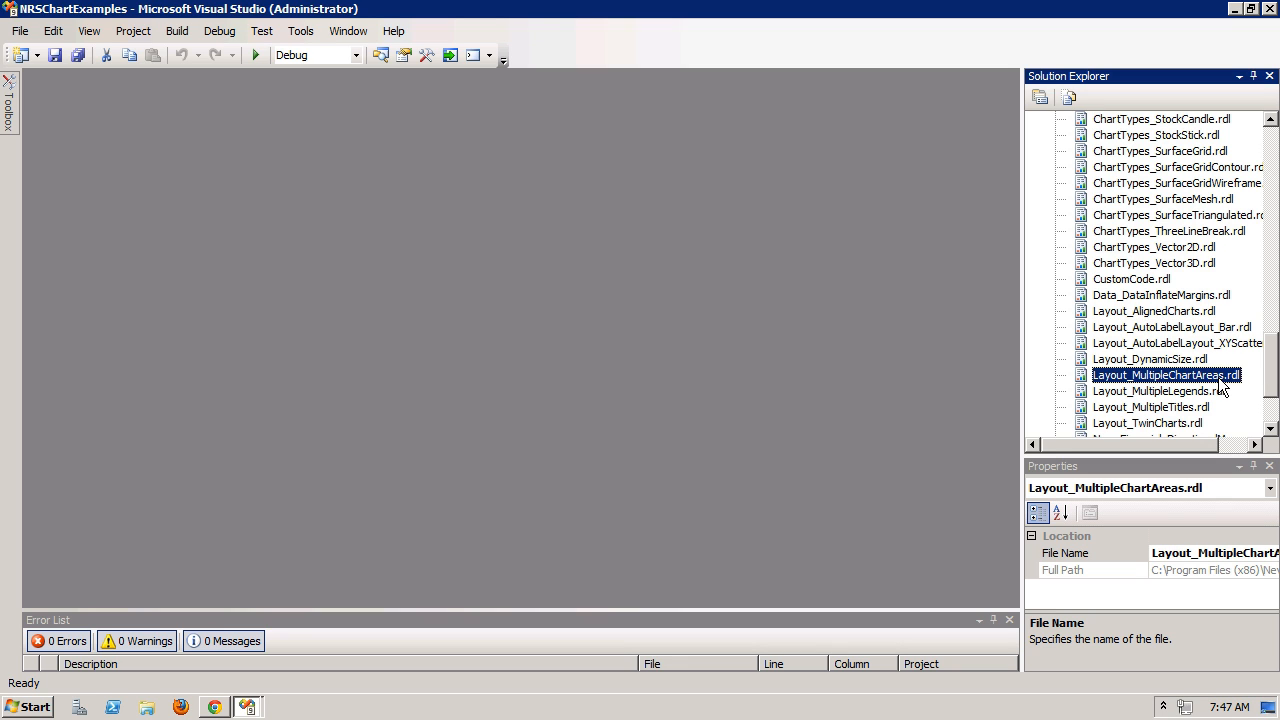
double_click(1164, 376)
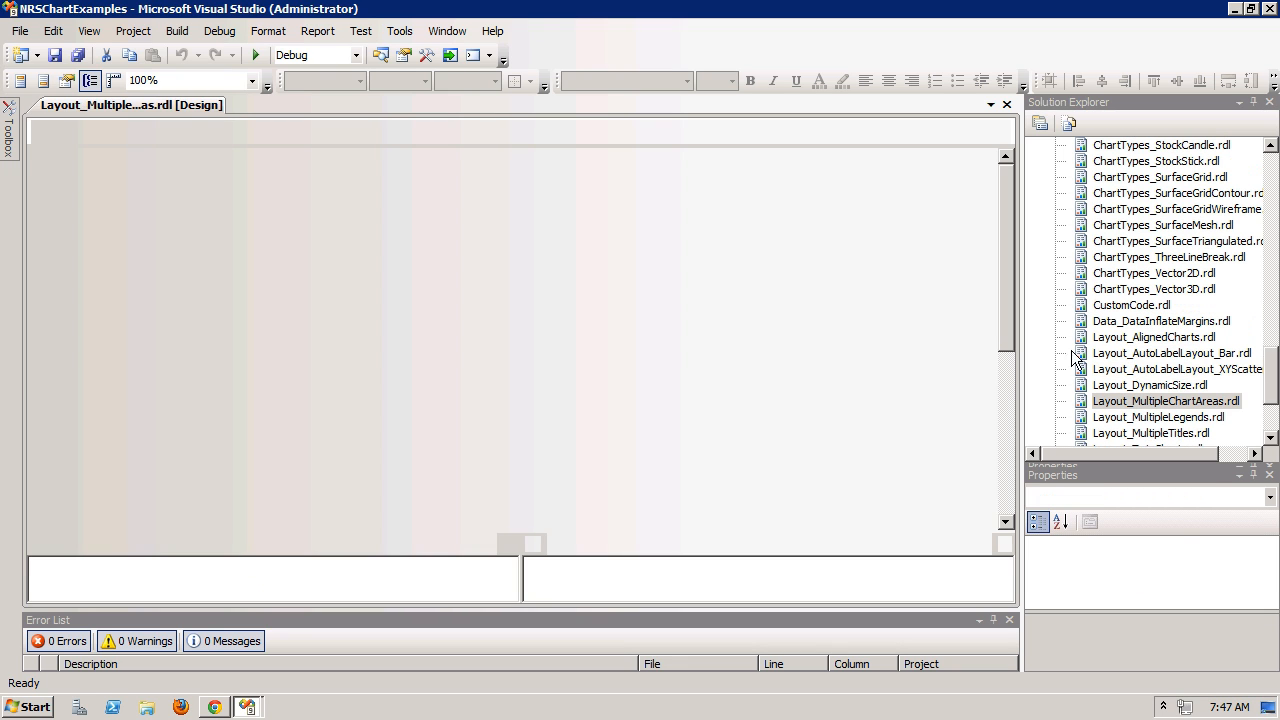
double_click(1166, 400)
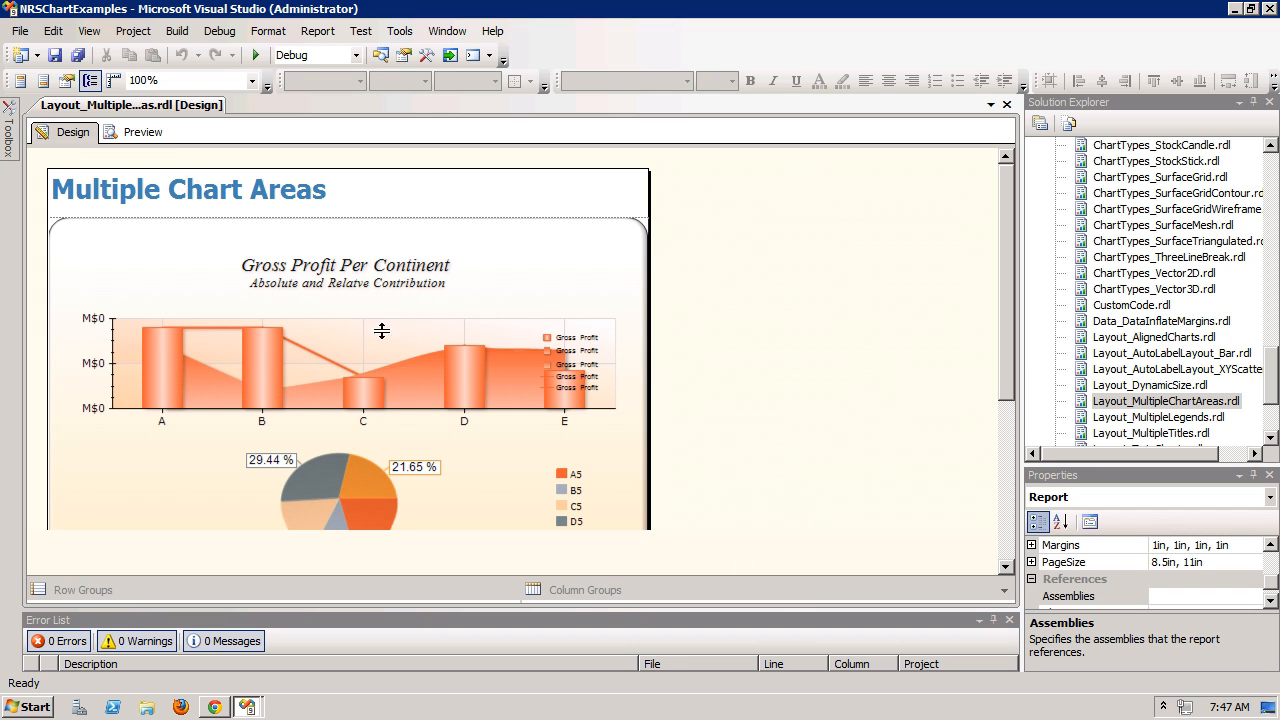
left_click(142, 132)
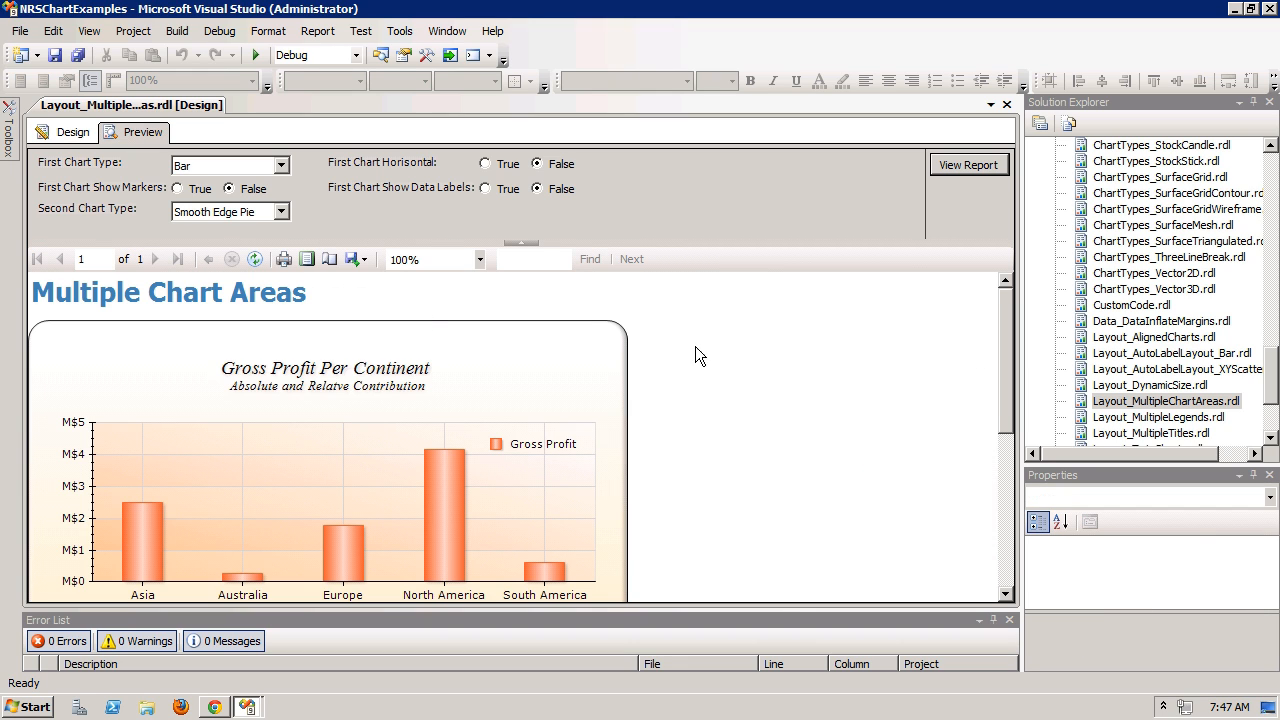
left_click(280, 164)
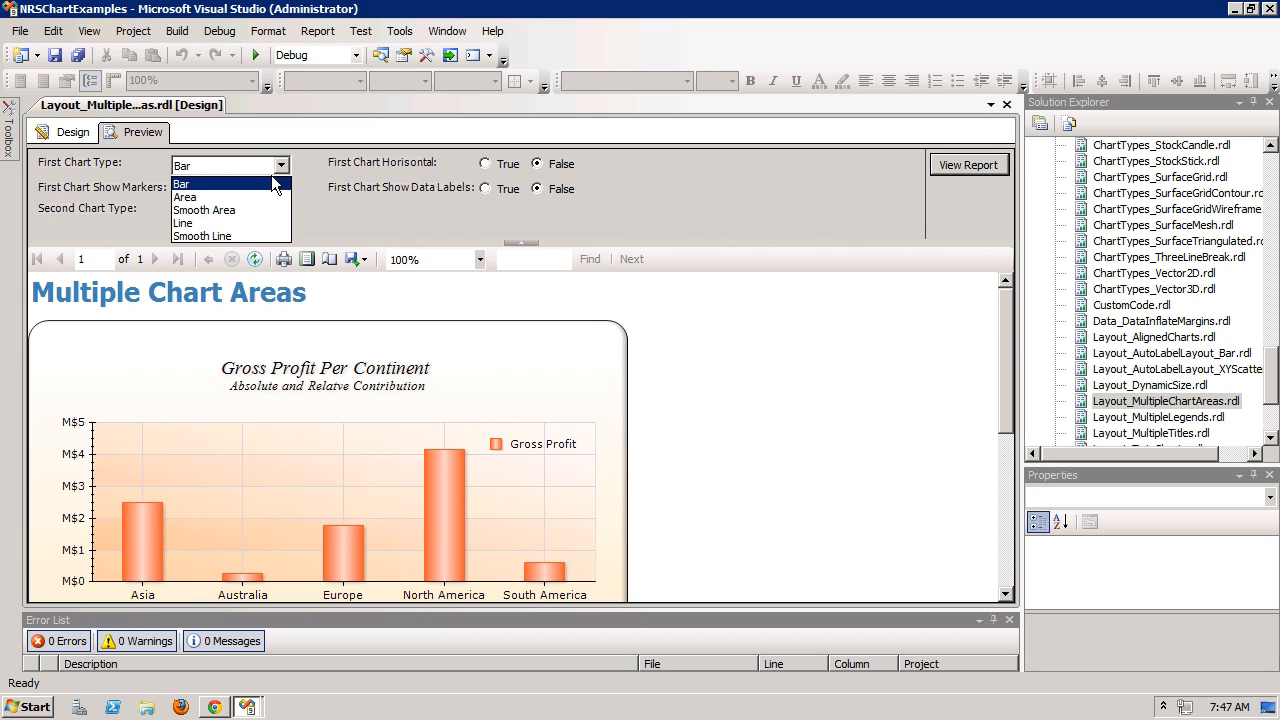
left_click(968, 164)
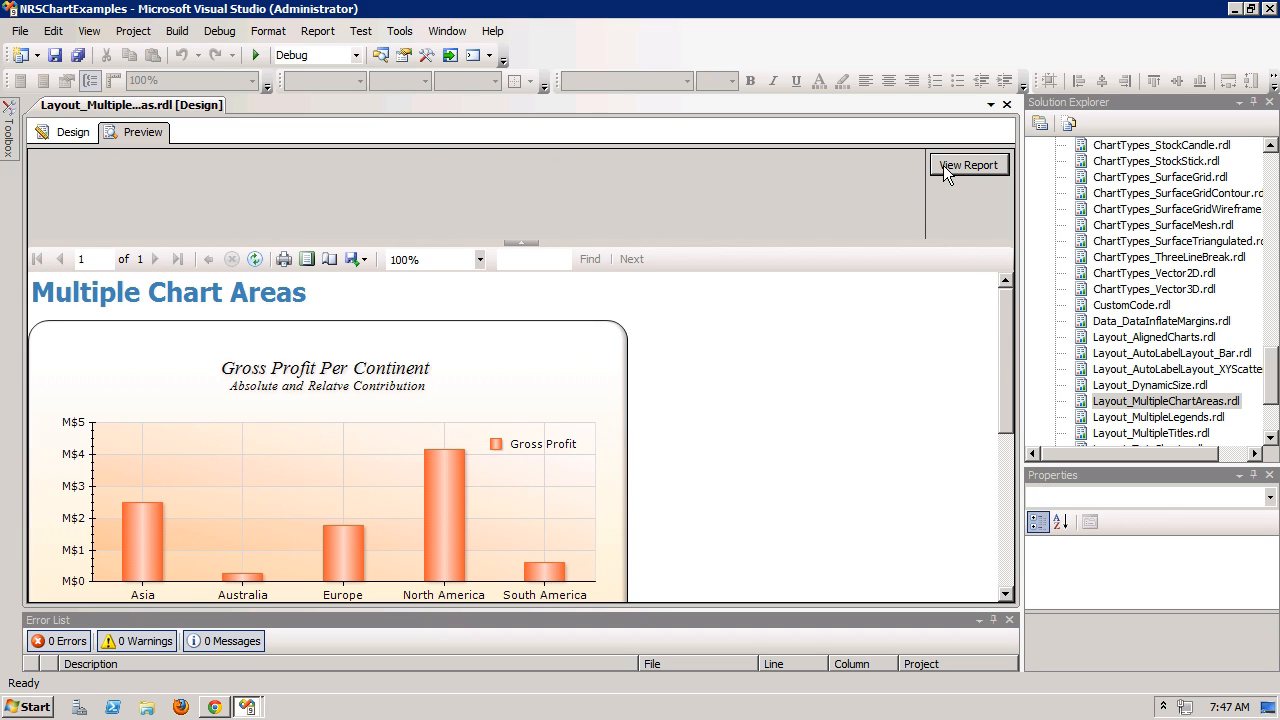
left_click(968, 164)
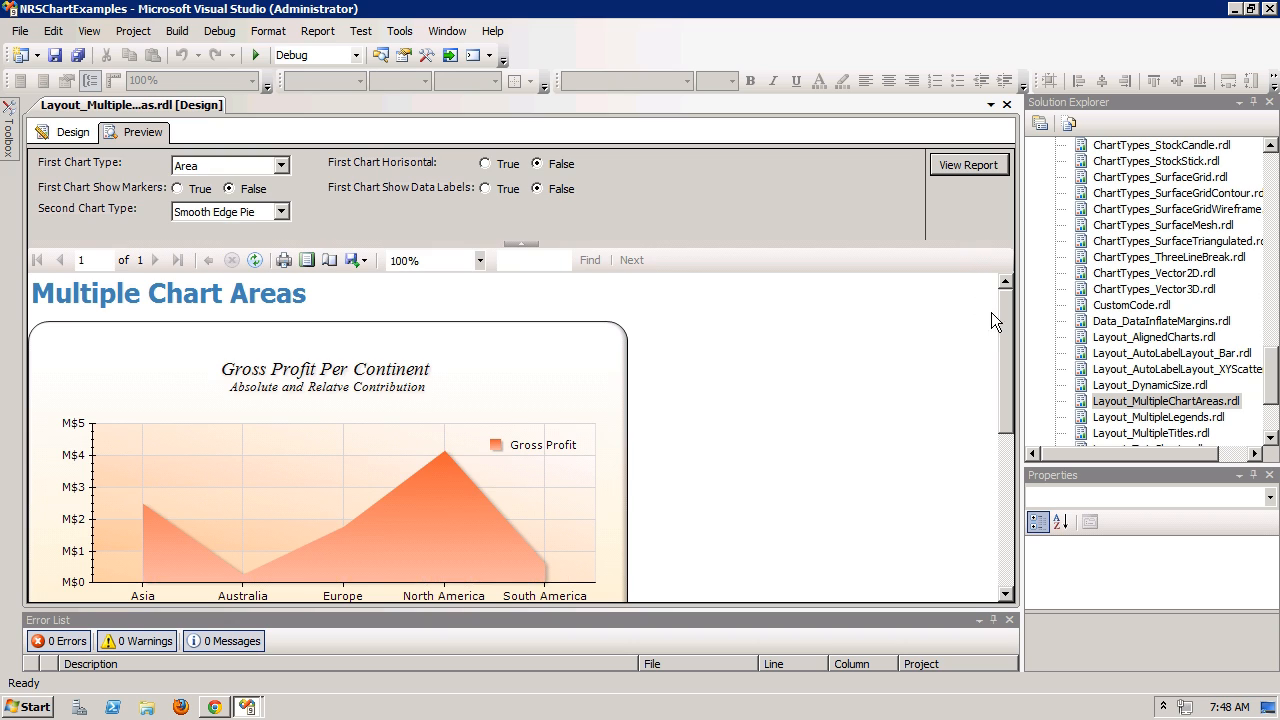
scroll("down", 3)
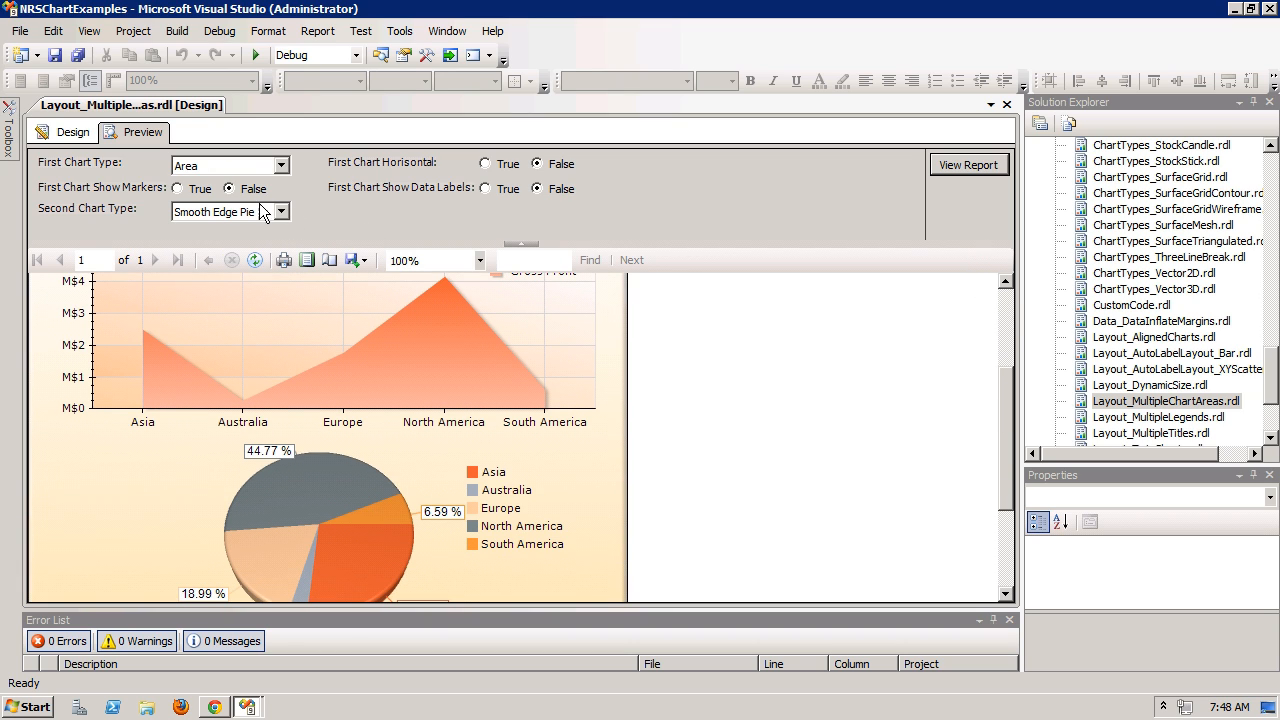
left_click(280, 212)
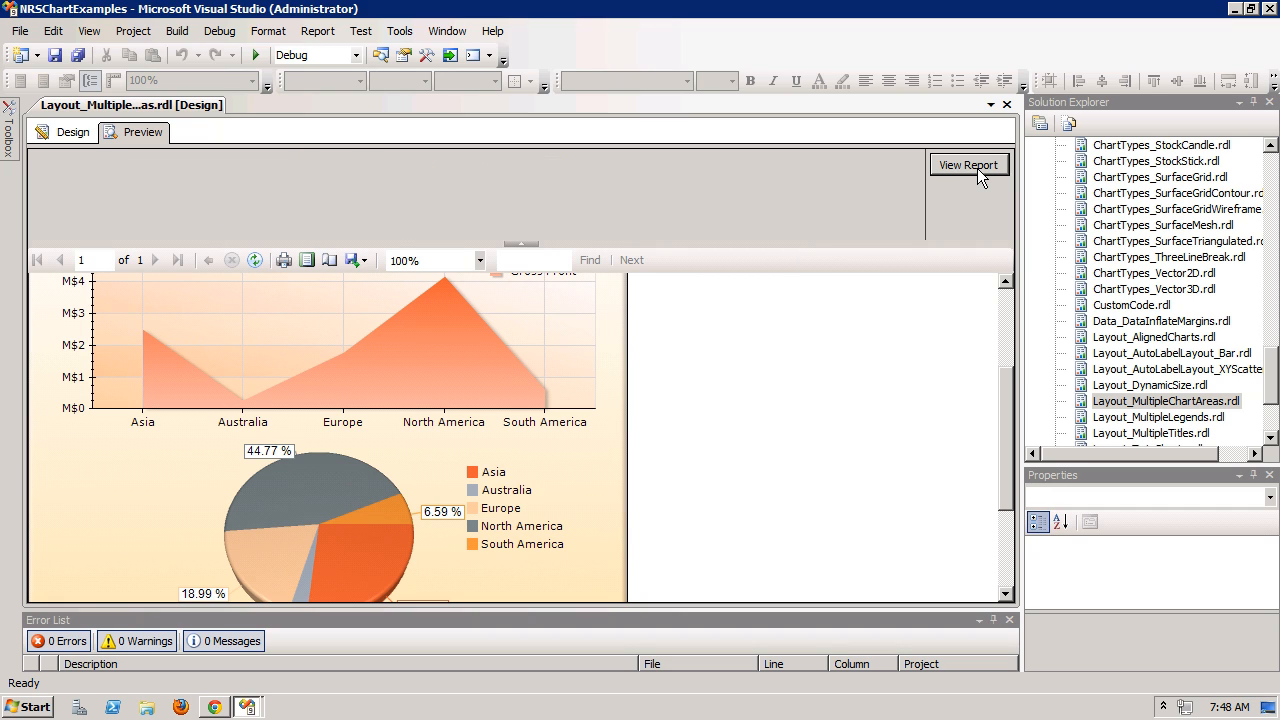
left_click(968, 164)
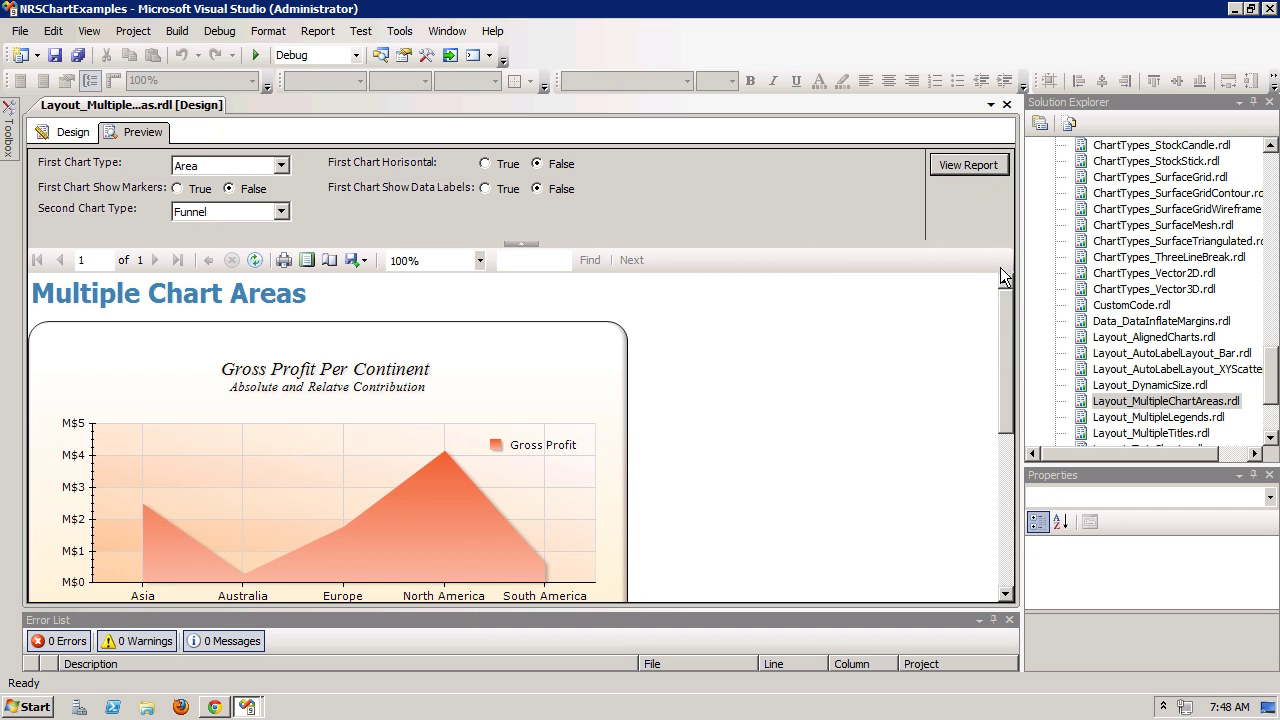
scroll("down", 3)
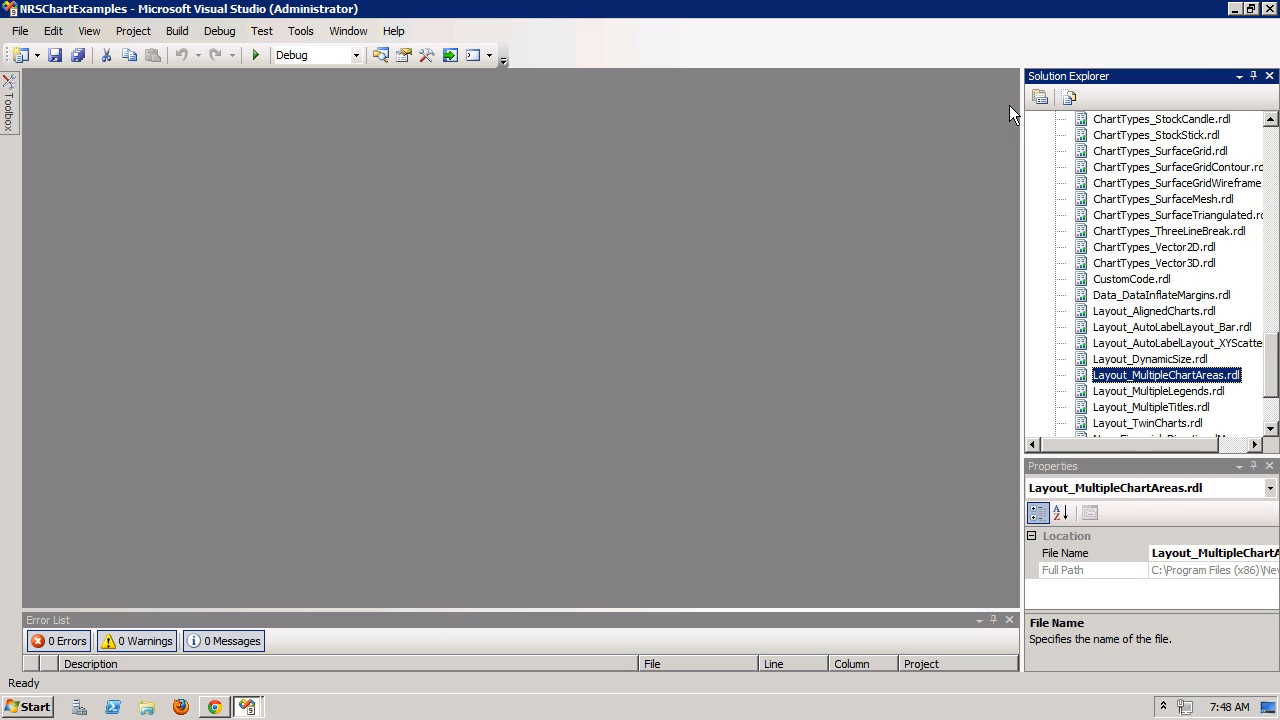
mouse_move(1128, 288)
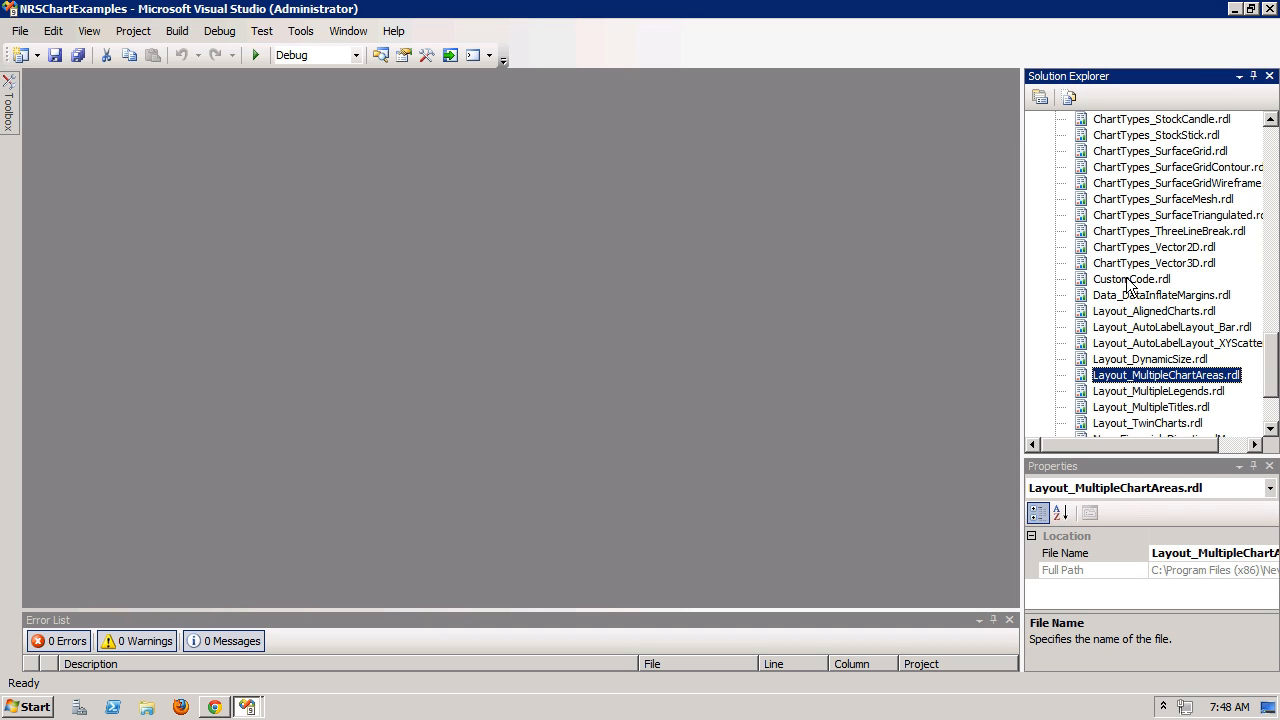
Open CustomCode.rdl and preview its Sensor Operational Performance scatter chart.
double_click(1132, 280)
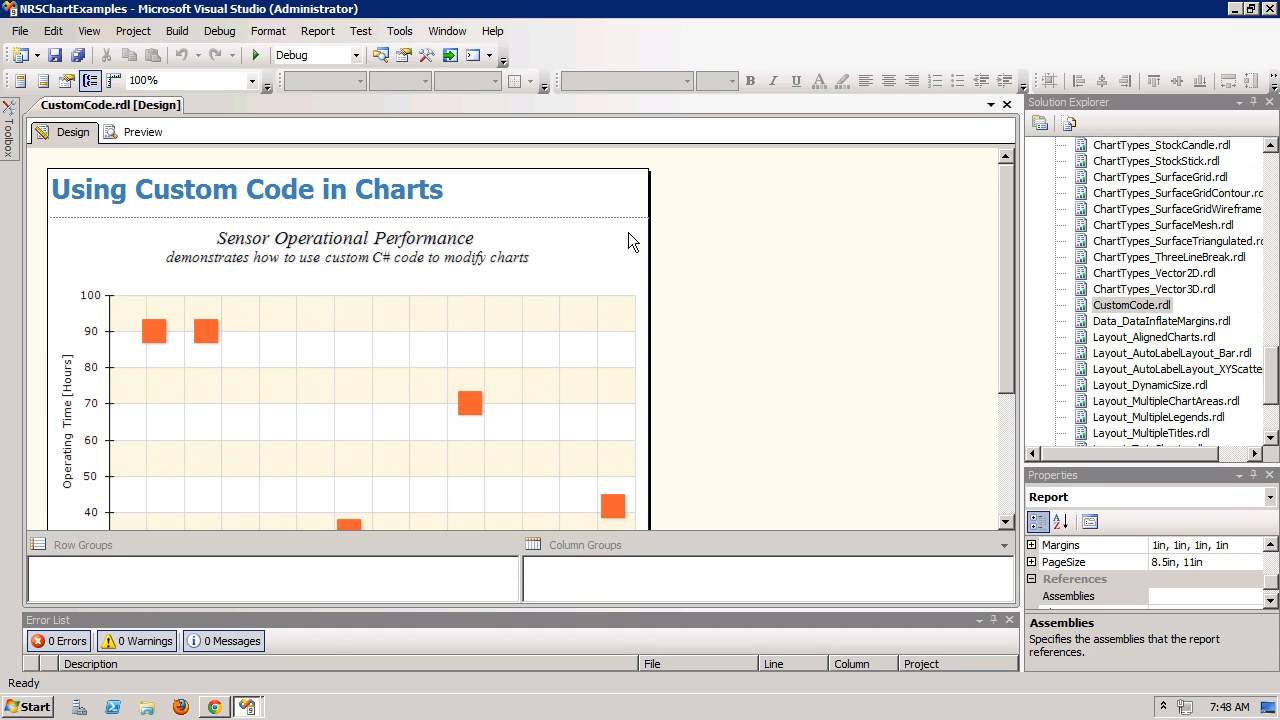
mouse_move(550, 540)
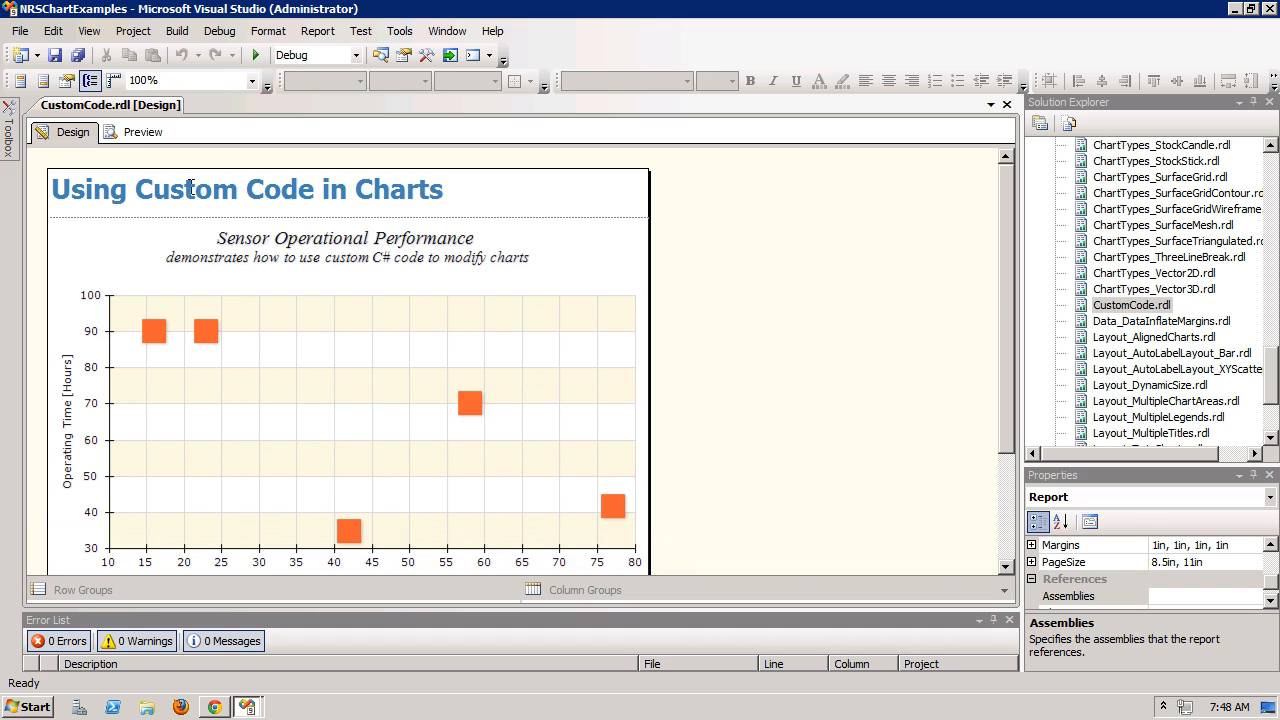
left_click(142, 132)
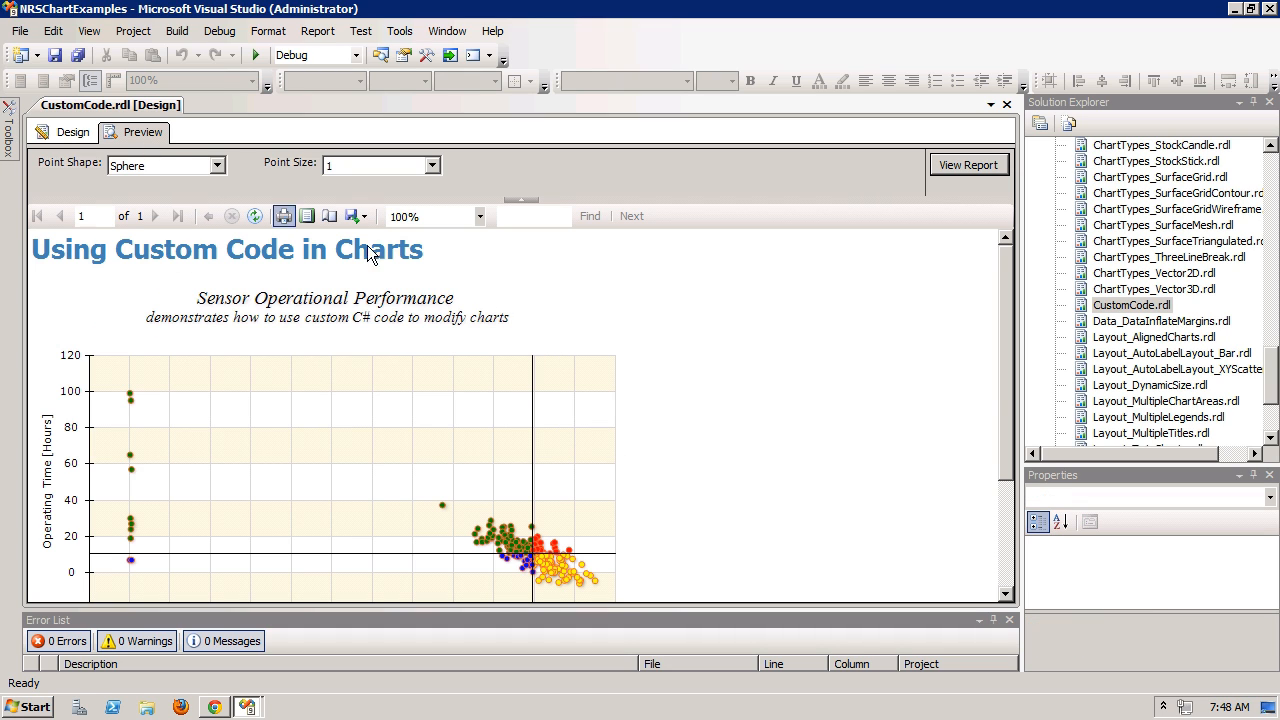
scroll("down", 3)
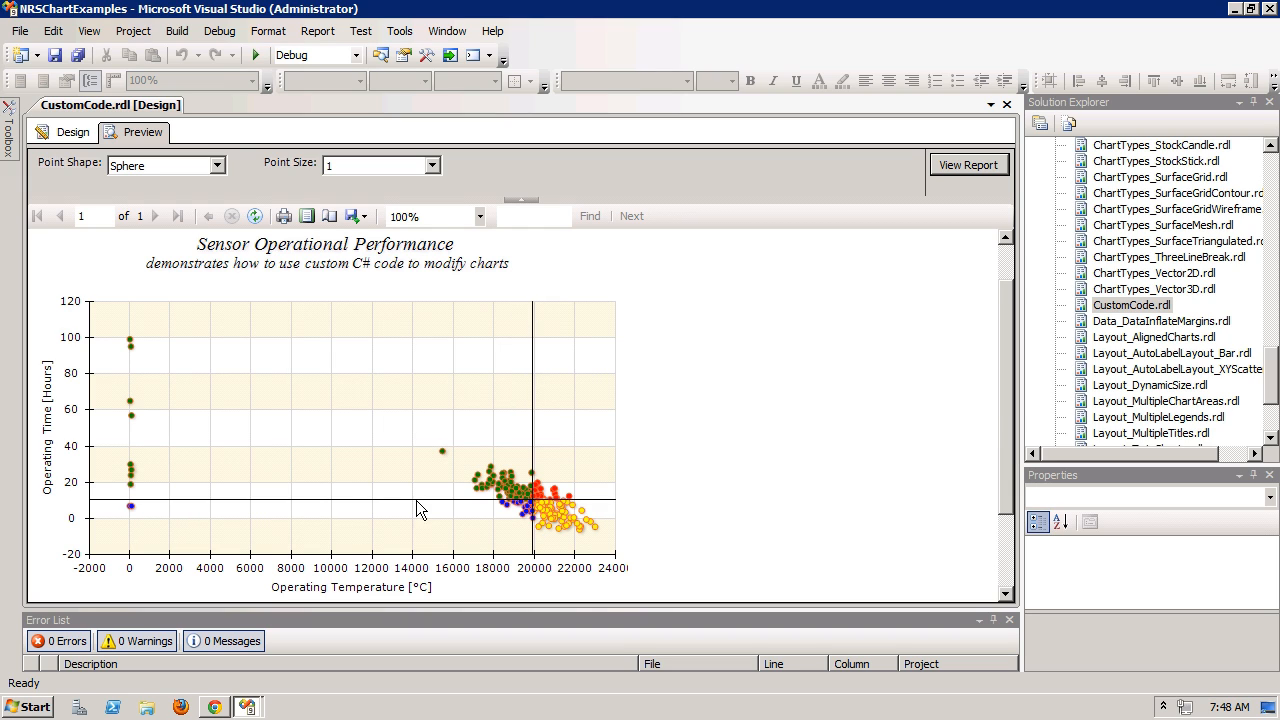
mouse_move(600, 512)
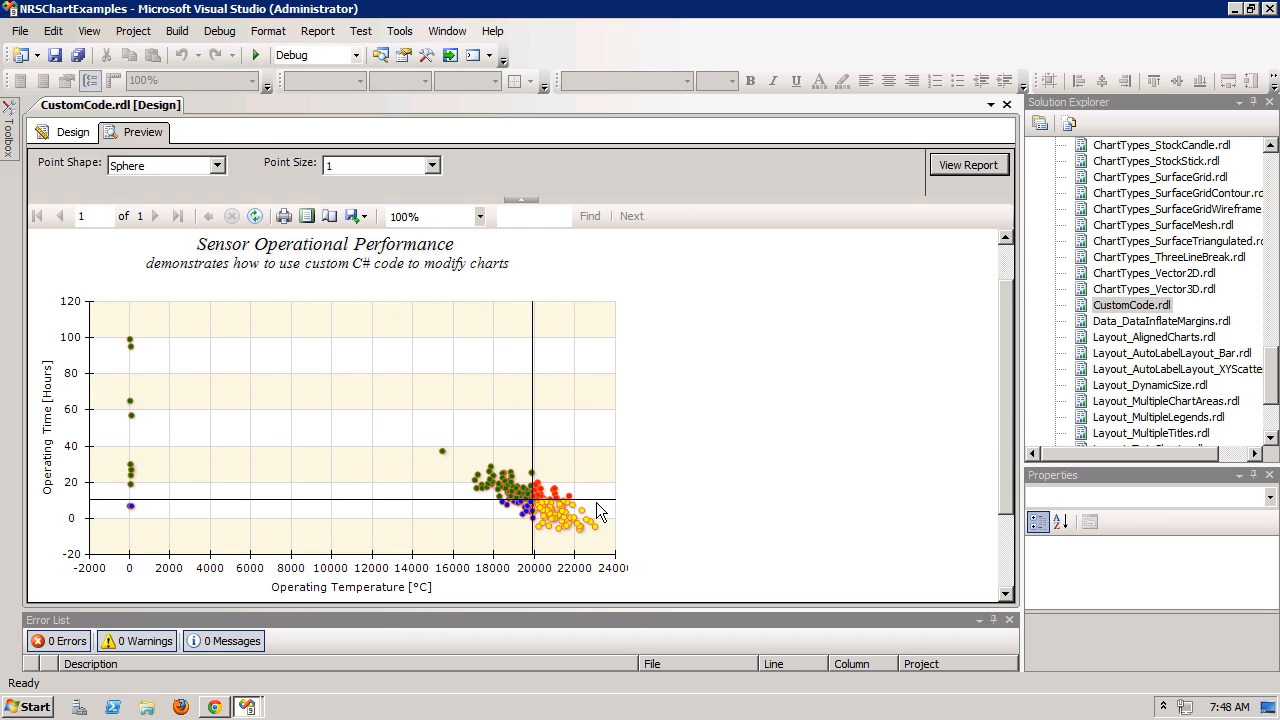